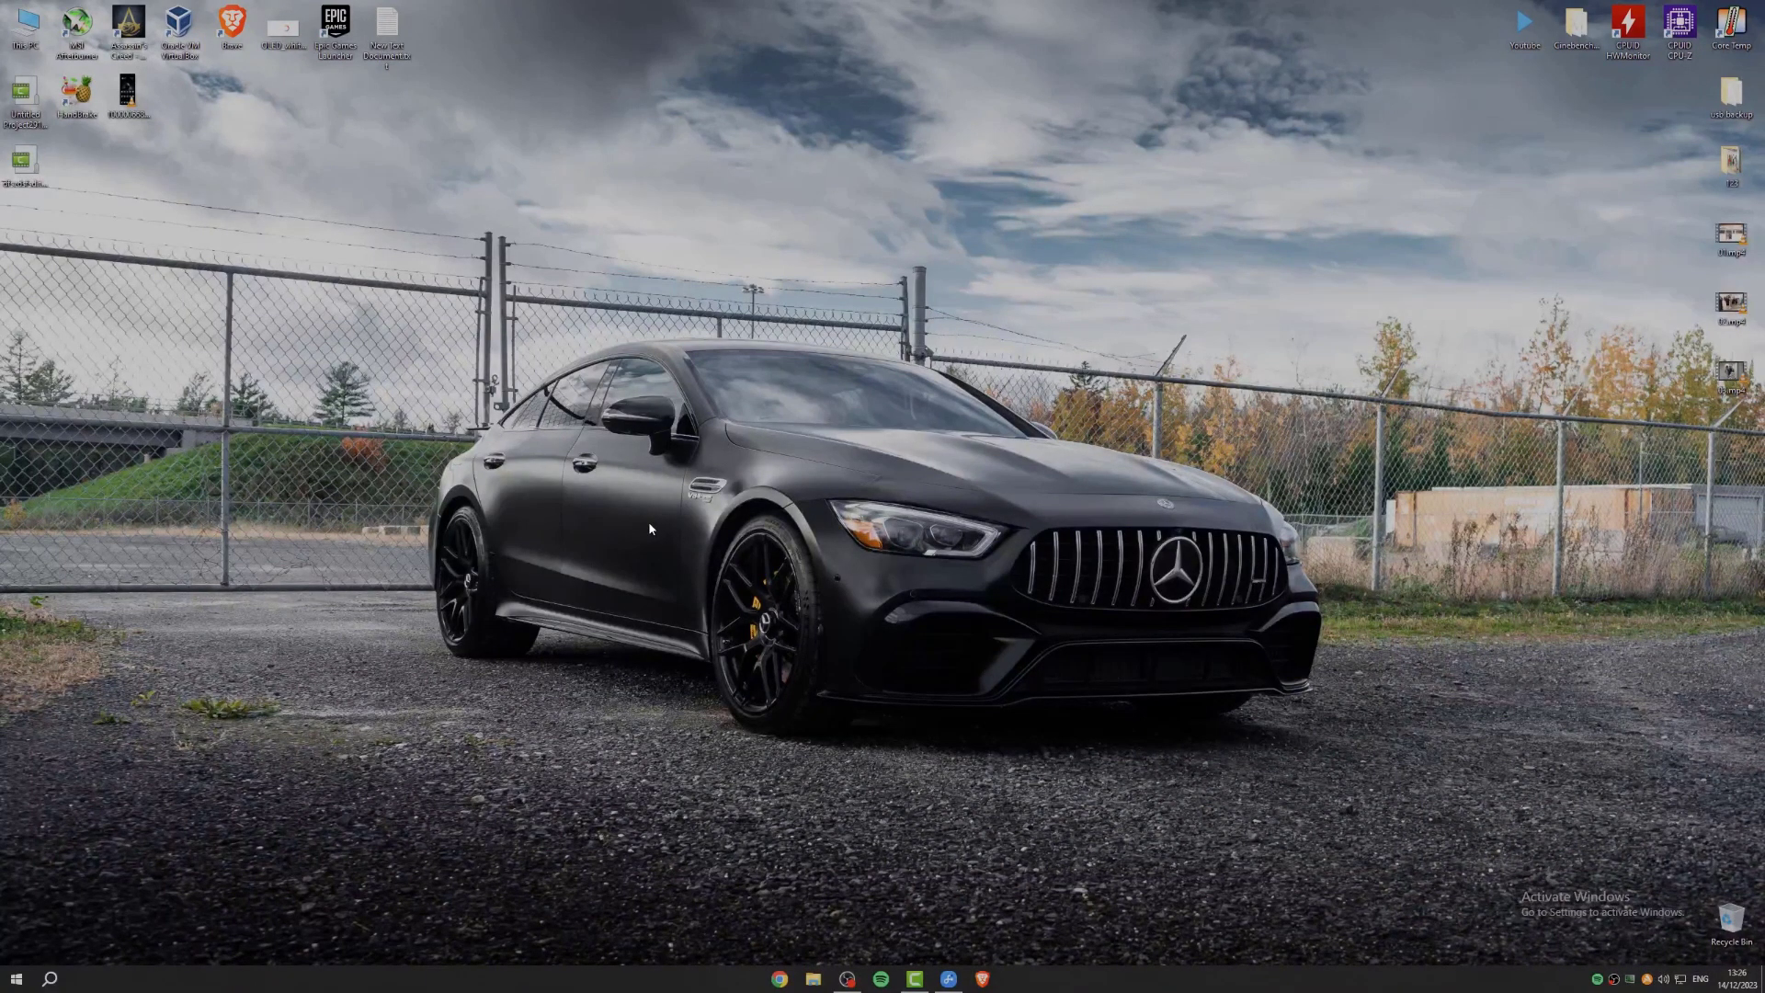
Search Windows for %appdata% so the AppData folder appears as the best match.
{"action": "left_click", "coordinate": [51, 978]}
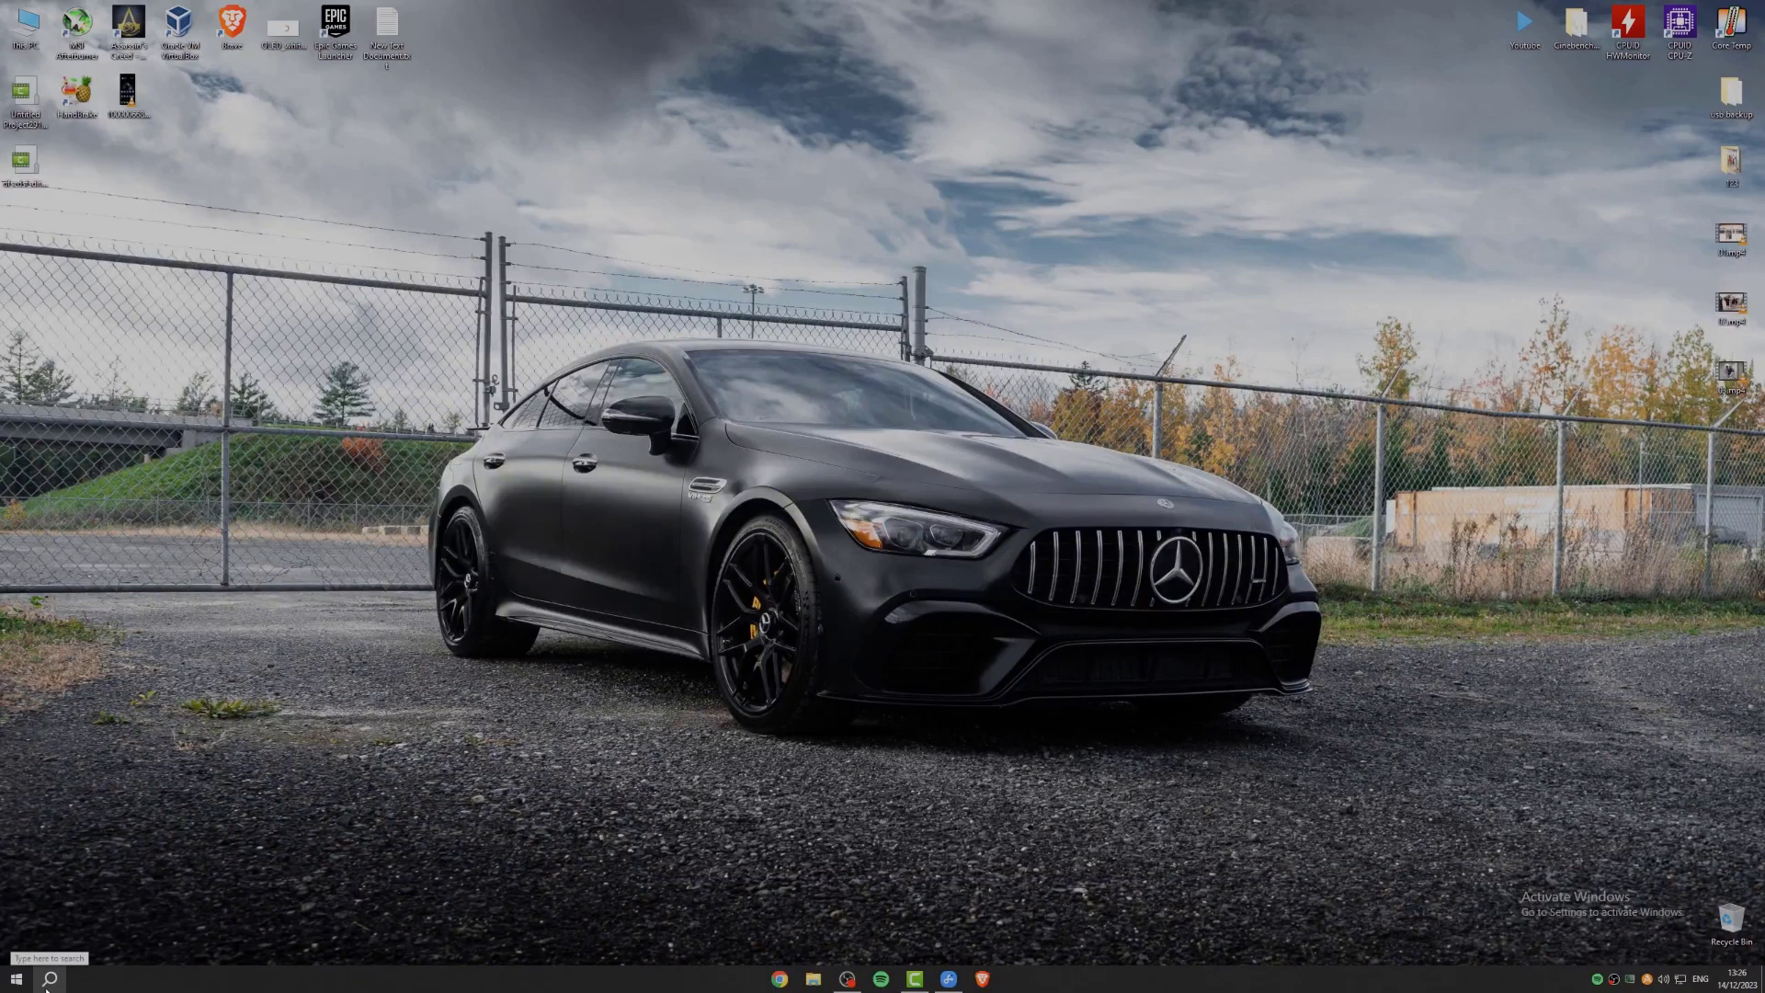
{"action": "left_click", "coordinate": [15, 978]}
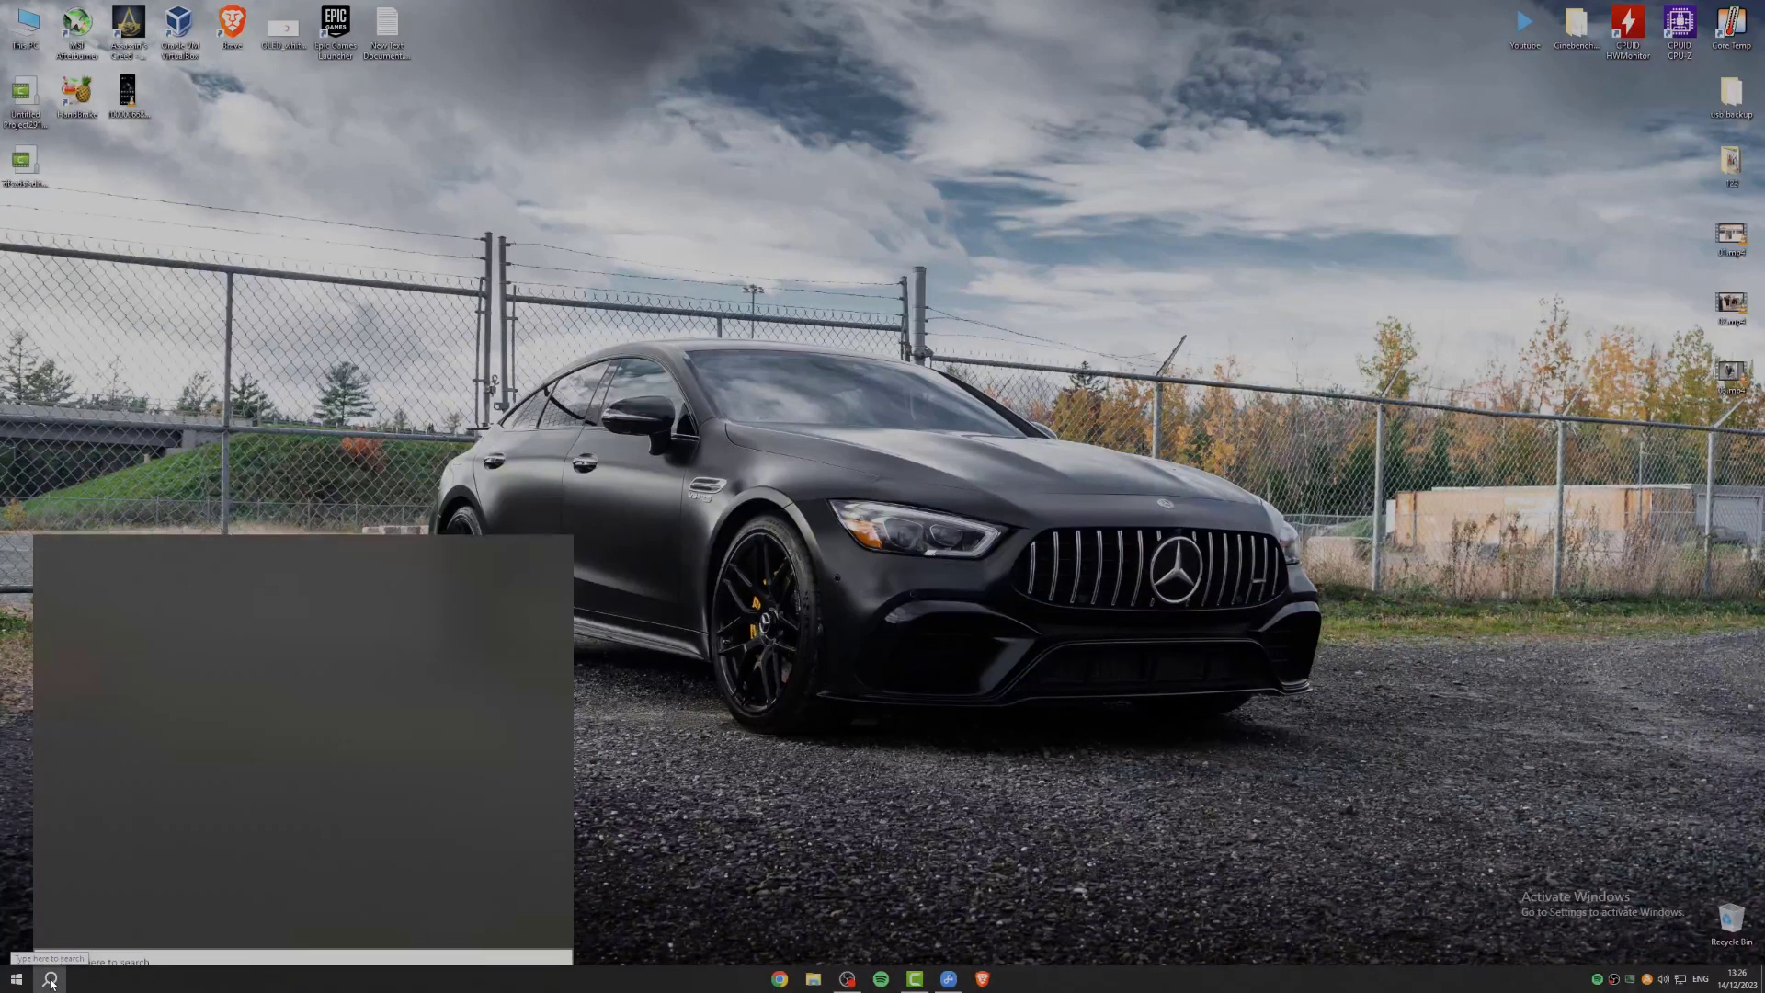
{"action": "left_click", "coordinate": [50, 978]}
{"action": "type", "text": "%"}
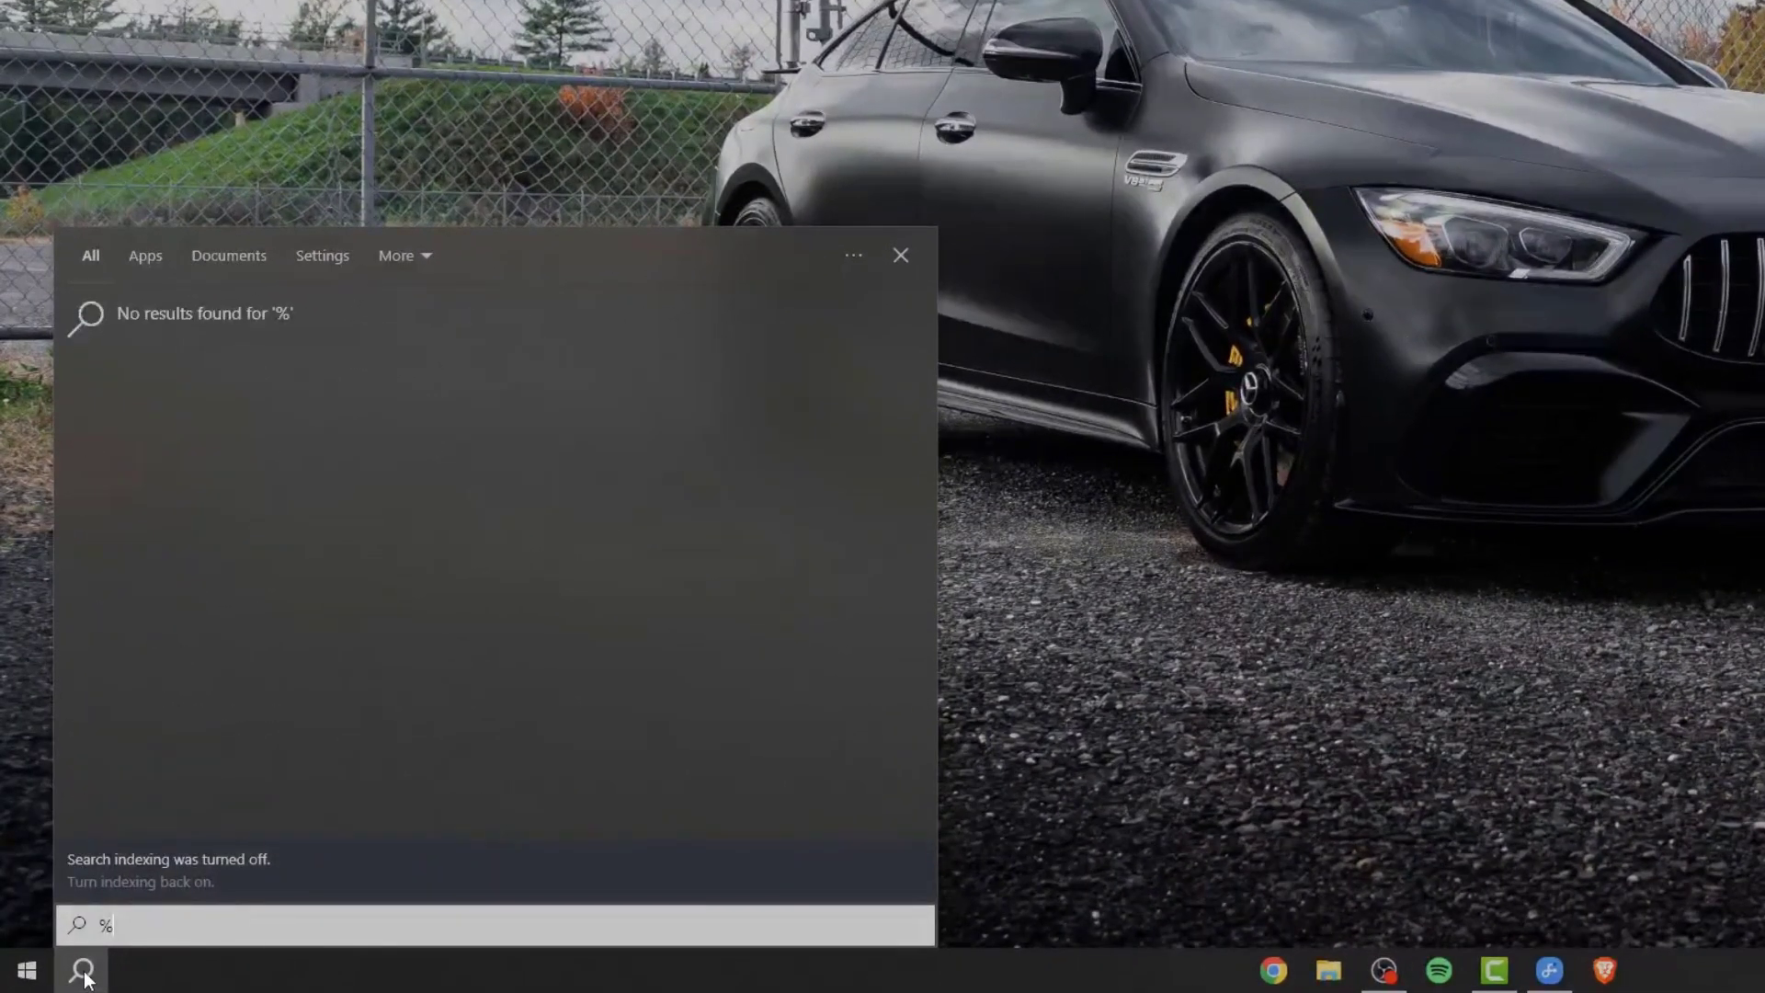
{"action": "type", "text": "app"}
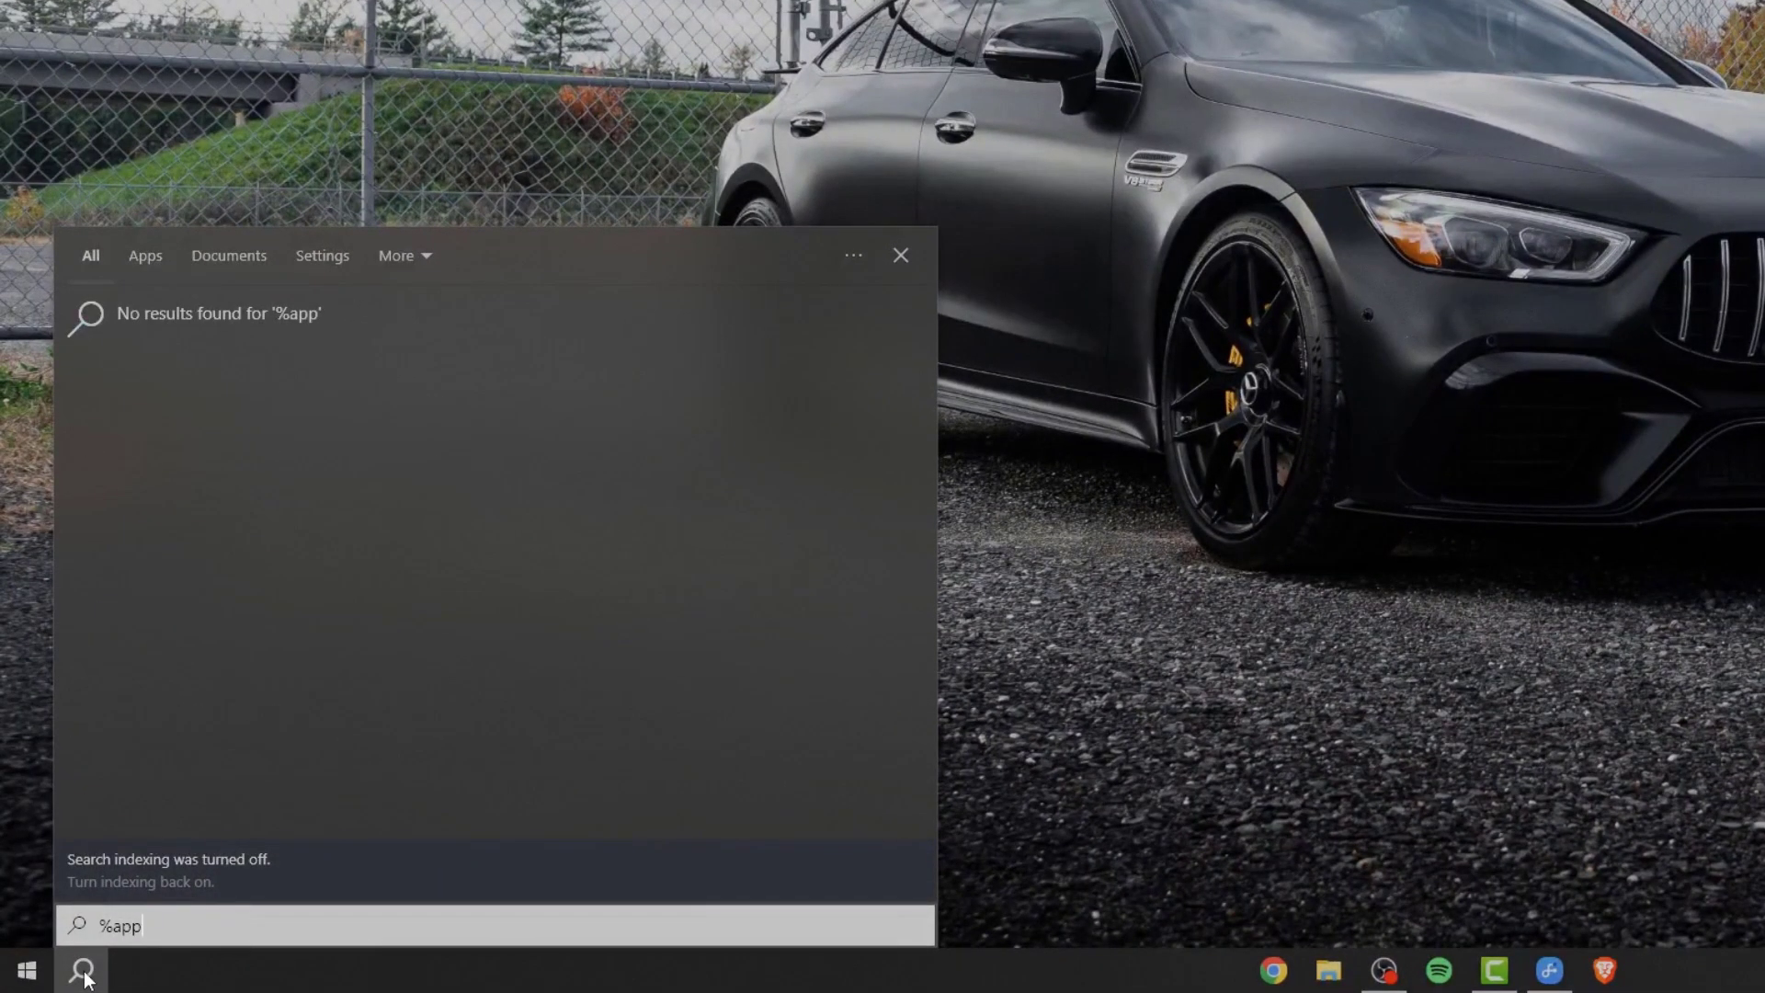
{"action": "type", "text": "data"}
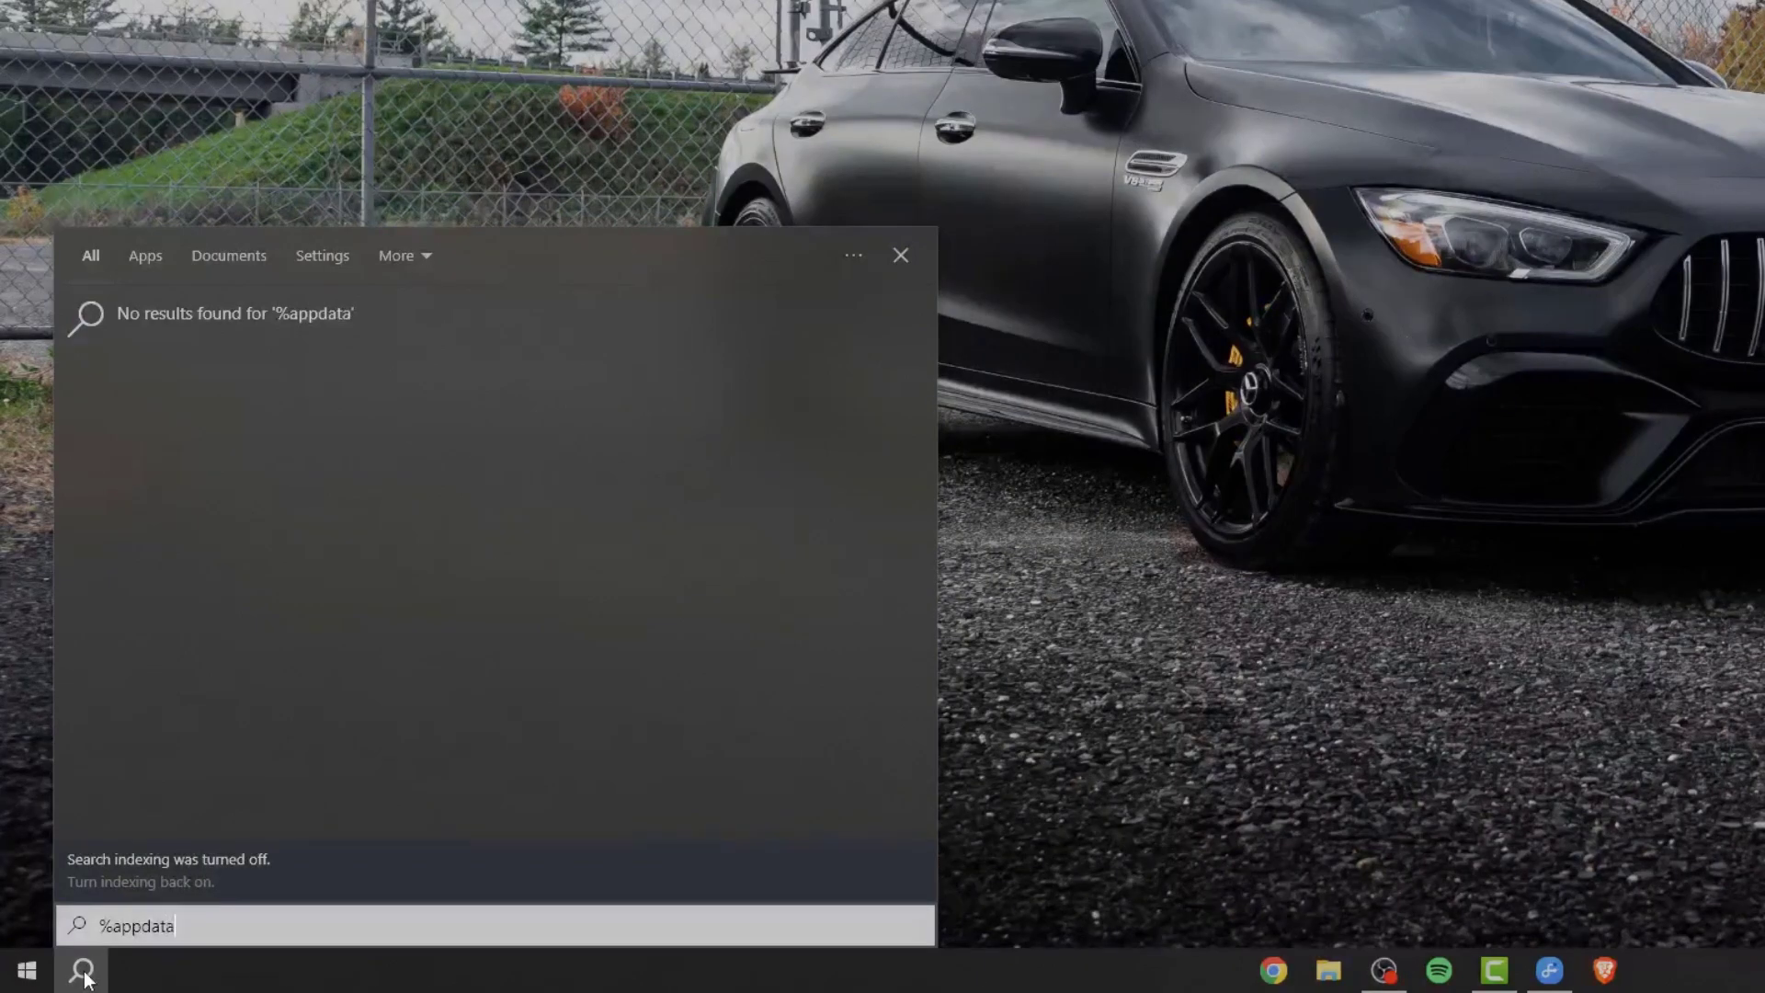
{"action": "type", "text": "%"}
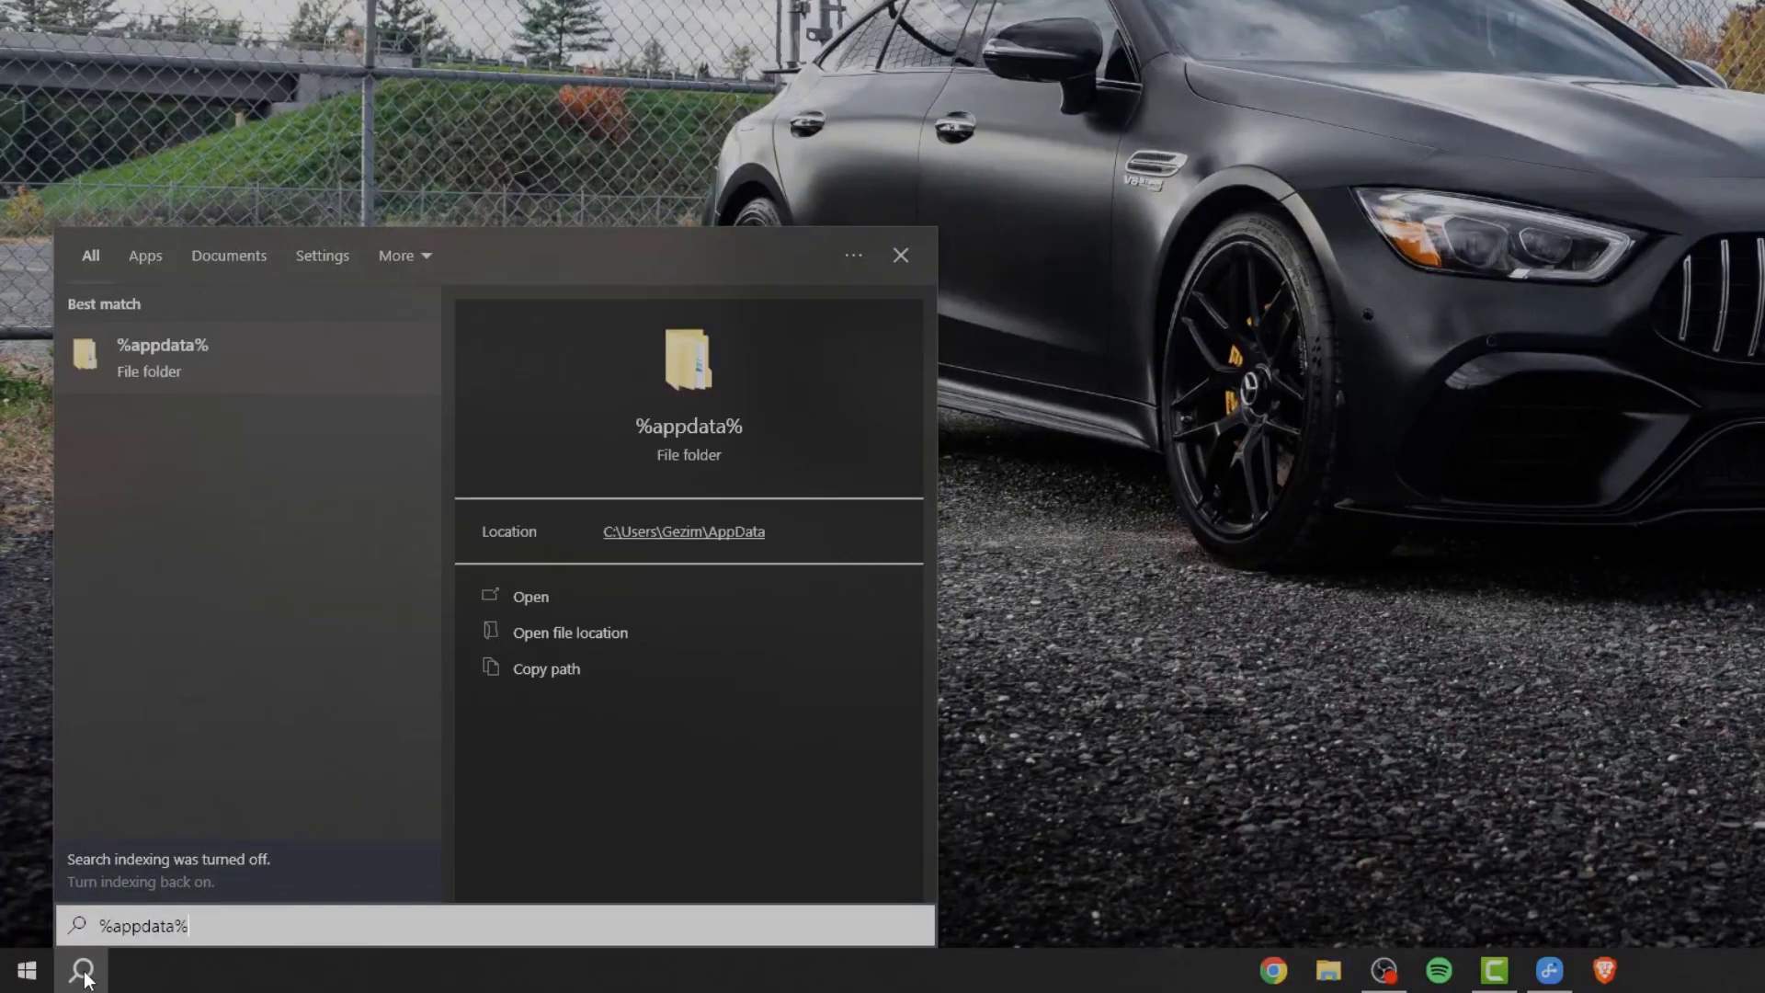
Open the %appdata% result, go up to AppData, then into Local\EpicGamesLauncher.
{"action": "left_click", "coordinate": [531, 595]}
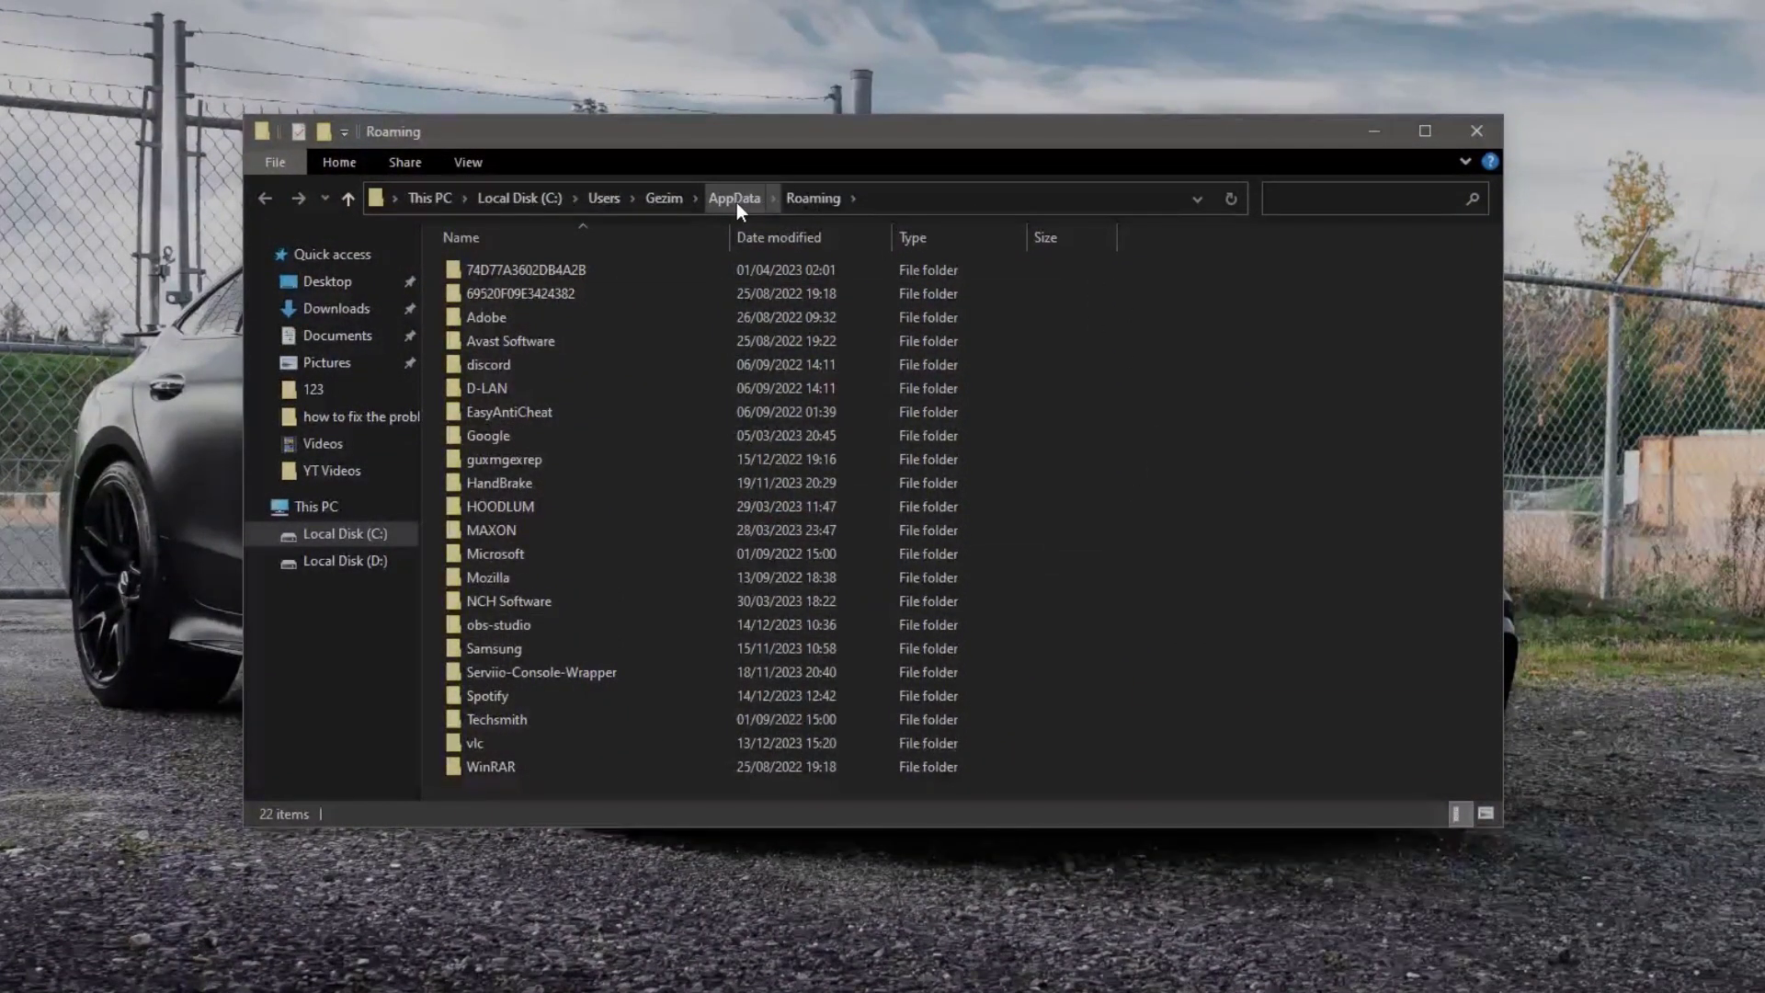
{"action": "left_click", "coordinate": [733, 198]}
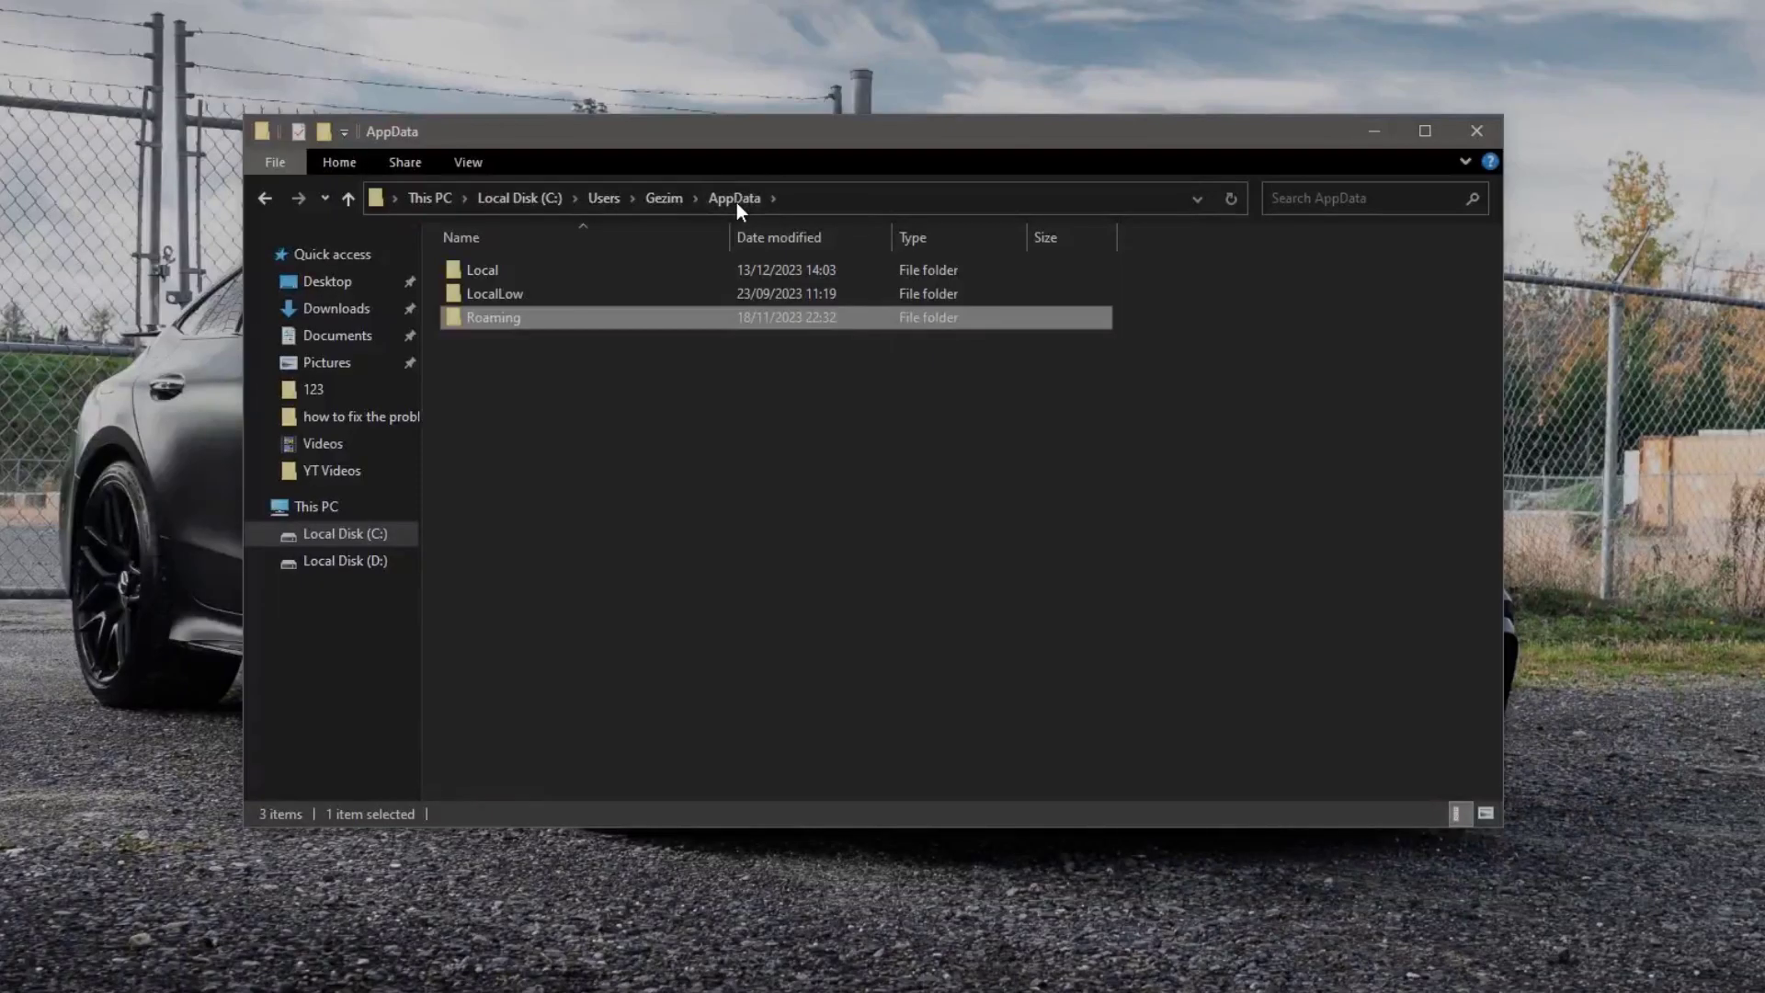
{"action": "double_click", "coordinate": [481, 270]}
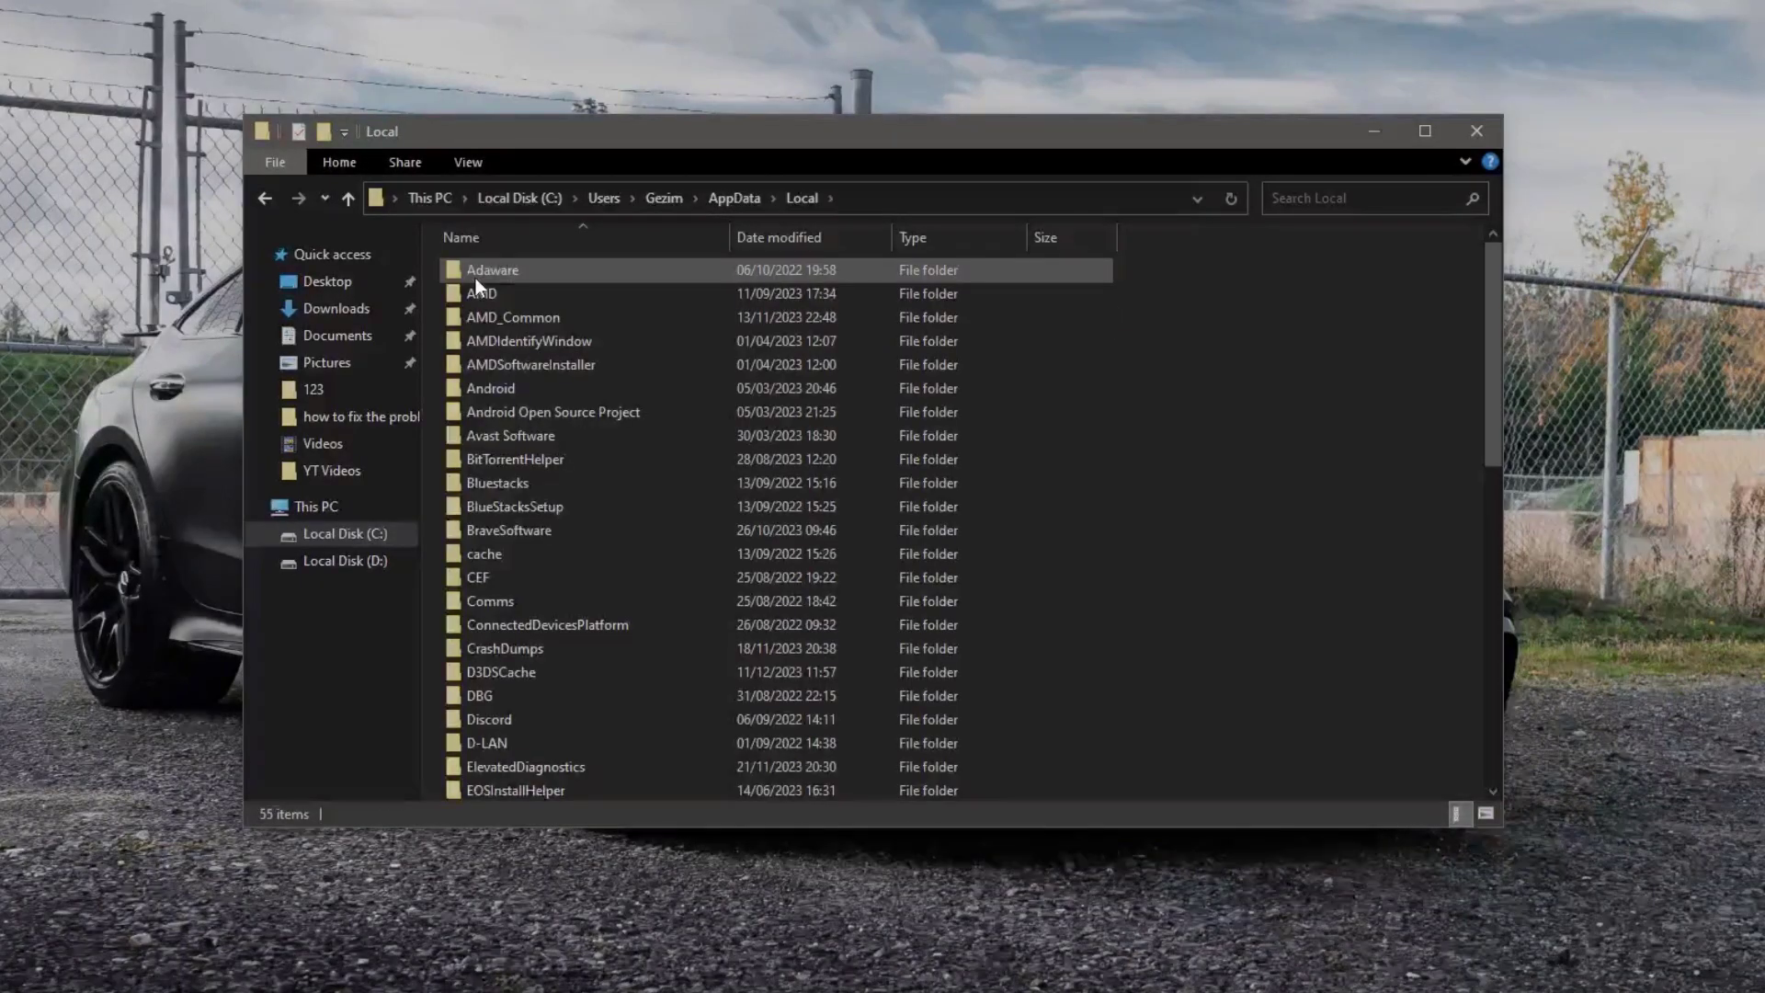
{"action": "left_click", "coordinate": [490, 388]}
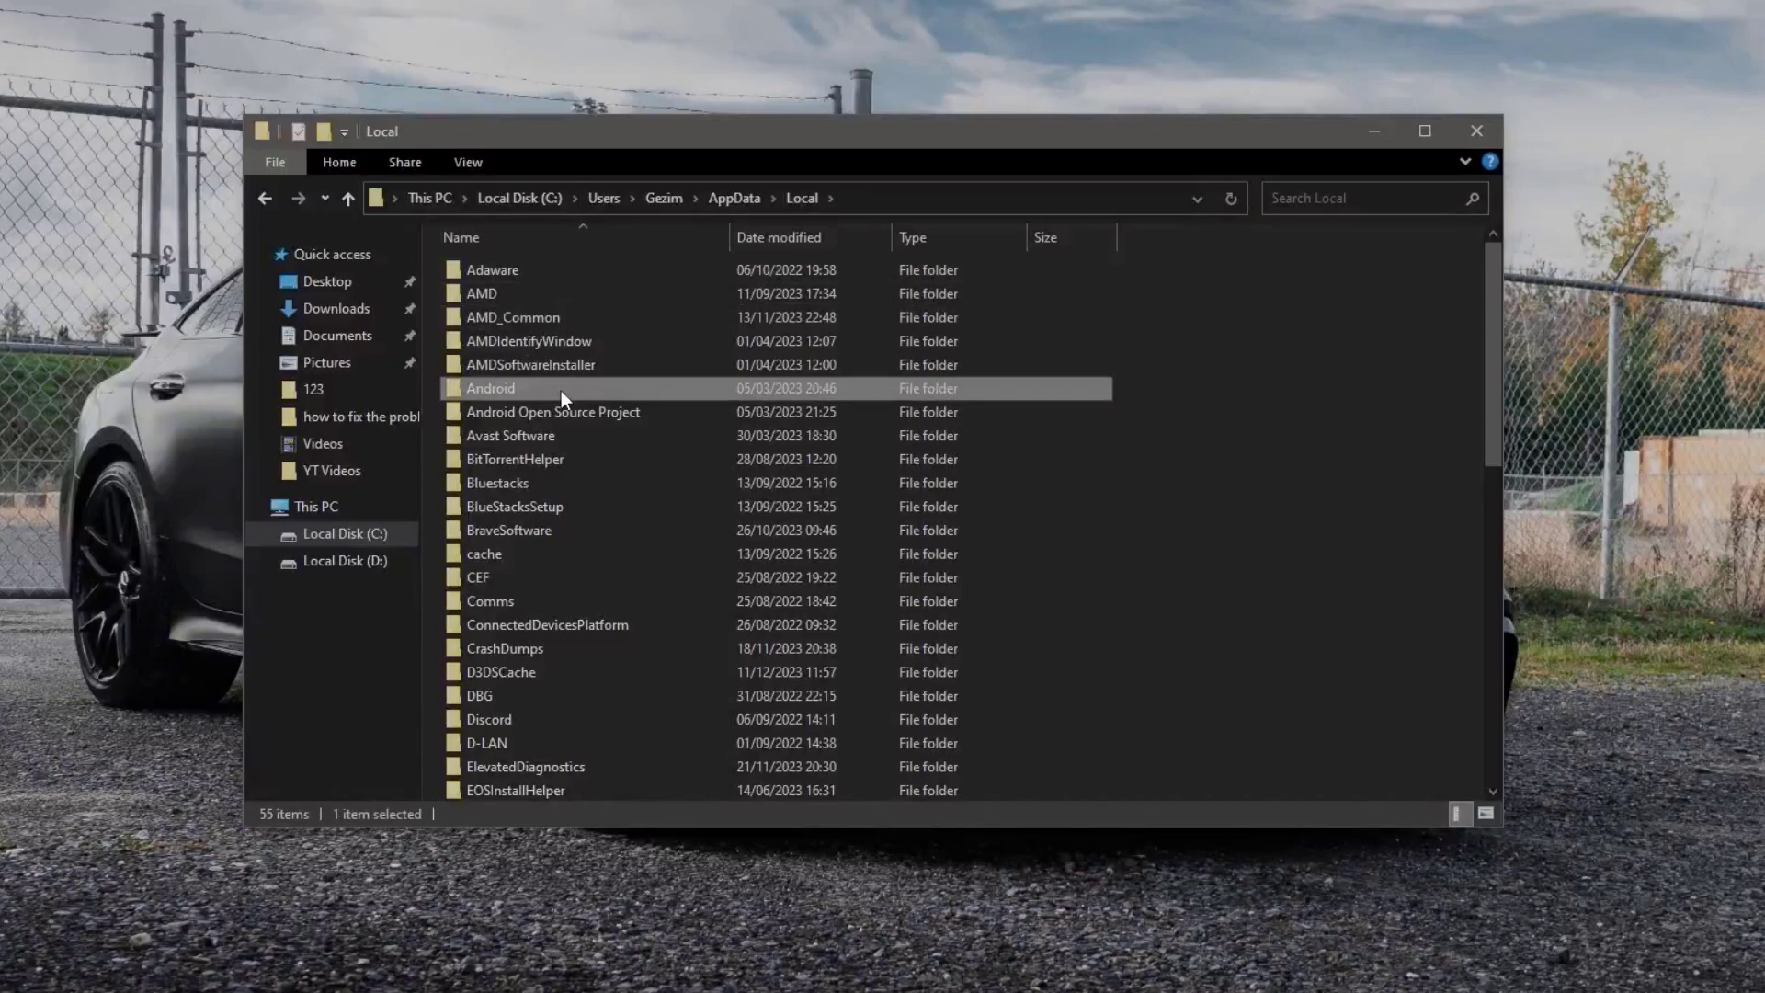
{"action": "scroll", "scroll_direction": "down", "scroll_amount": 3}
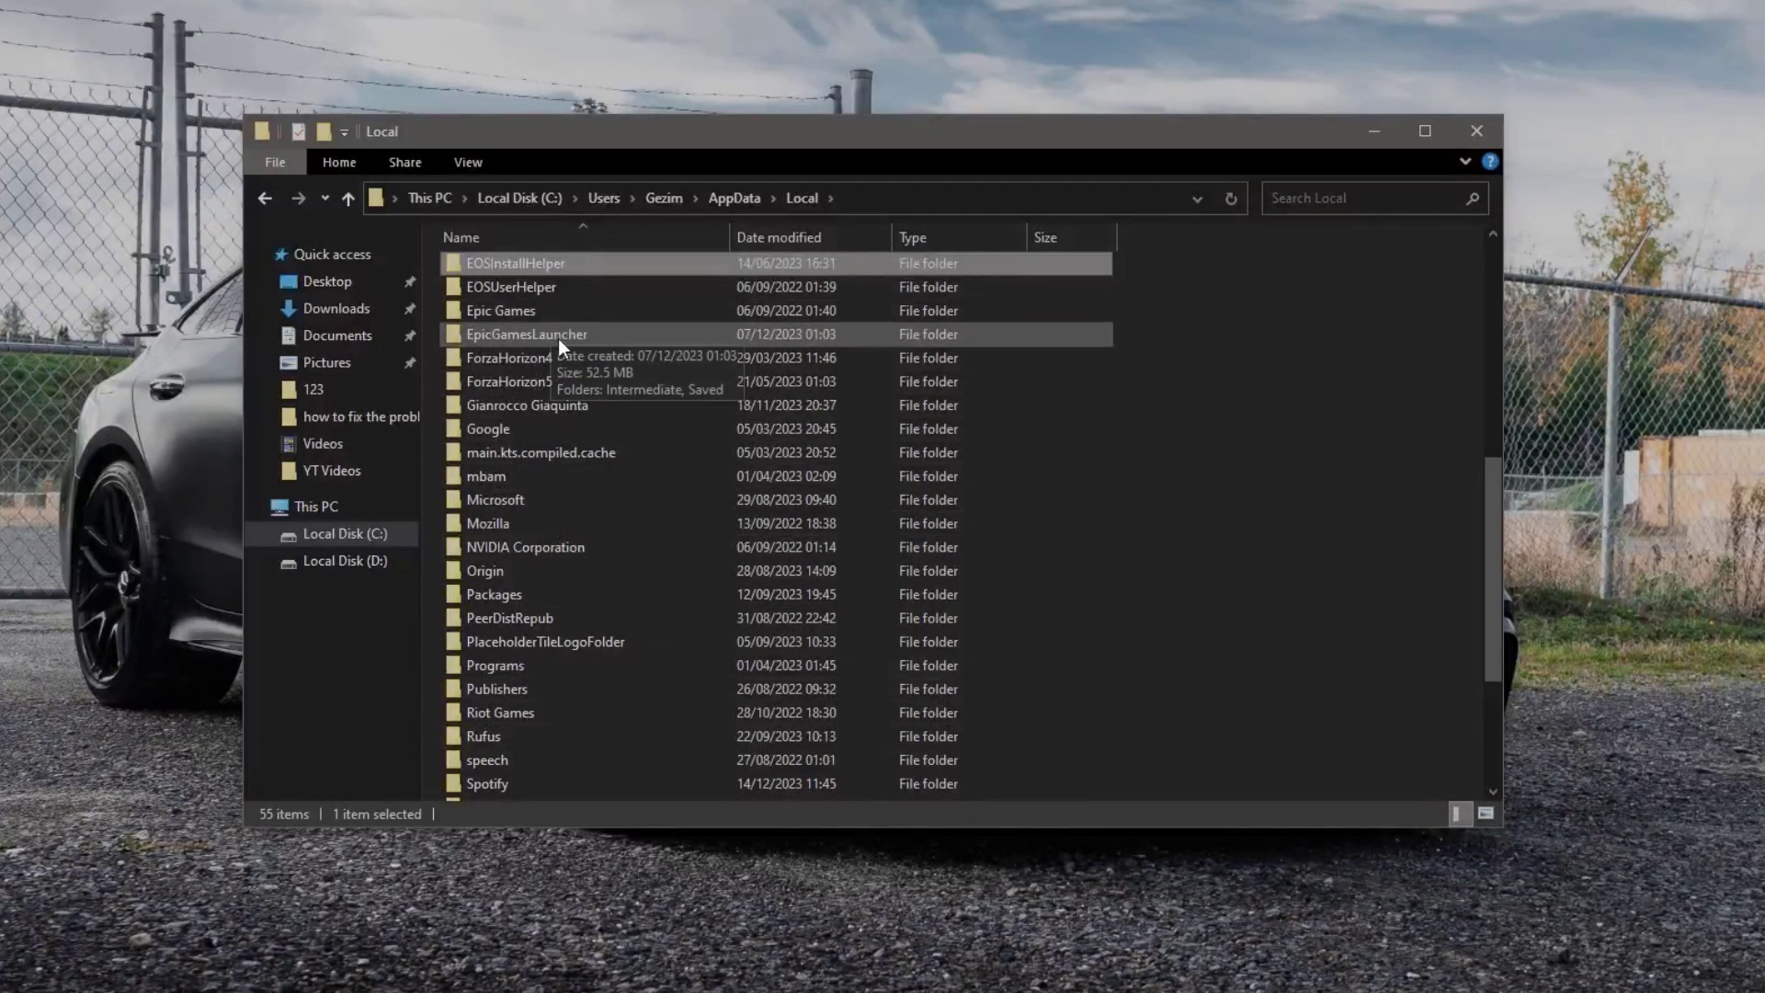
{"action": "double_click", "coordinate": [525, 333]}
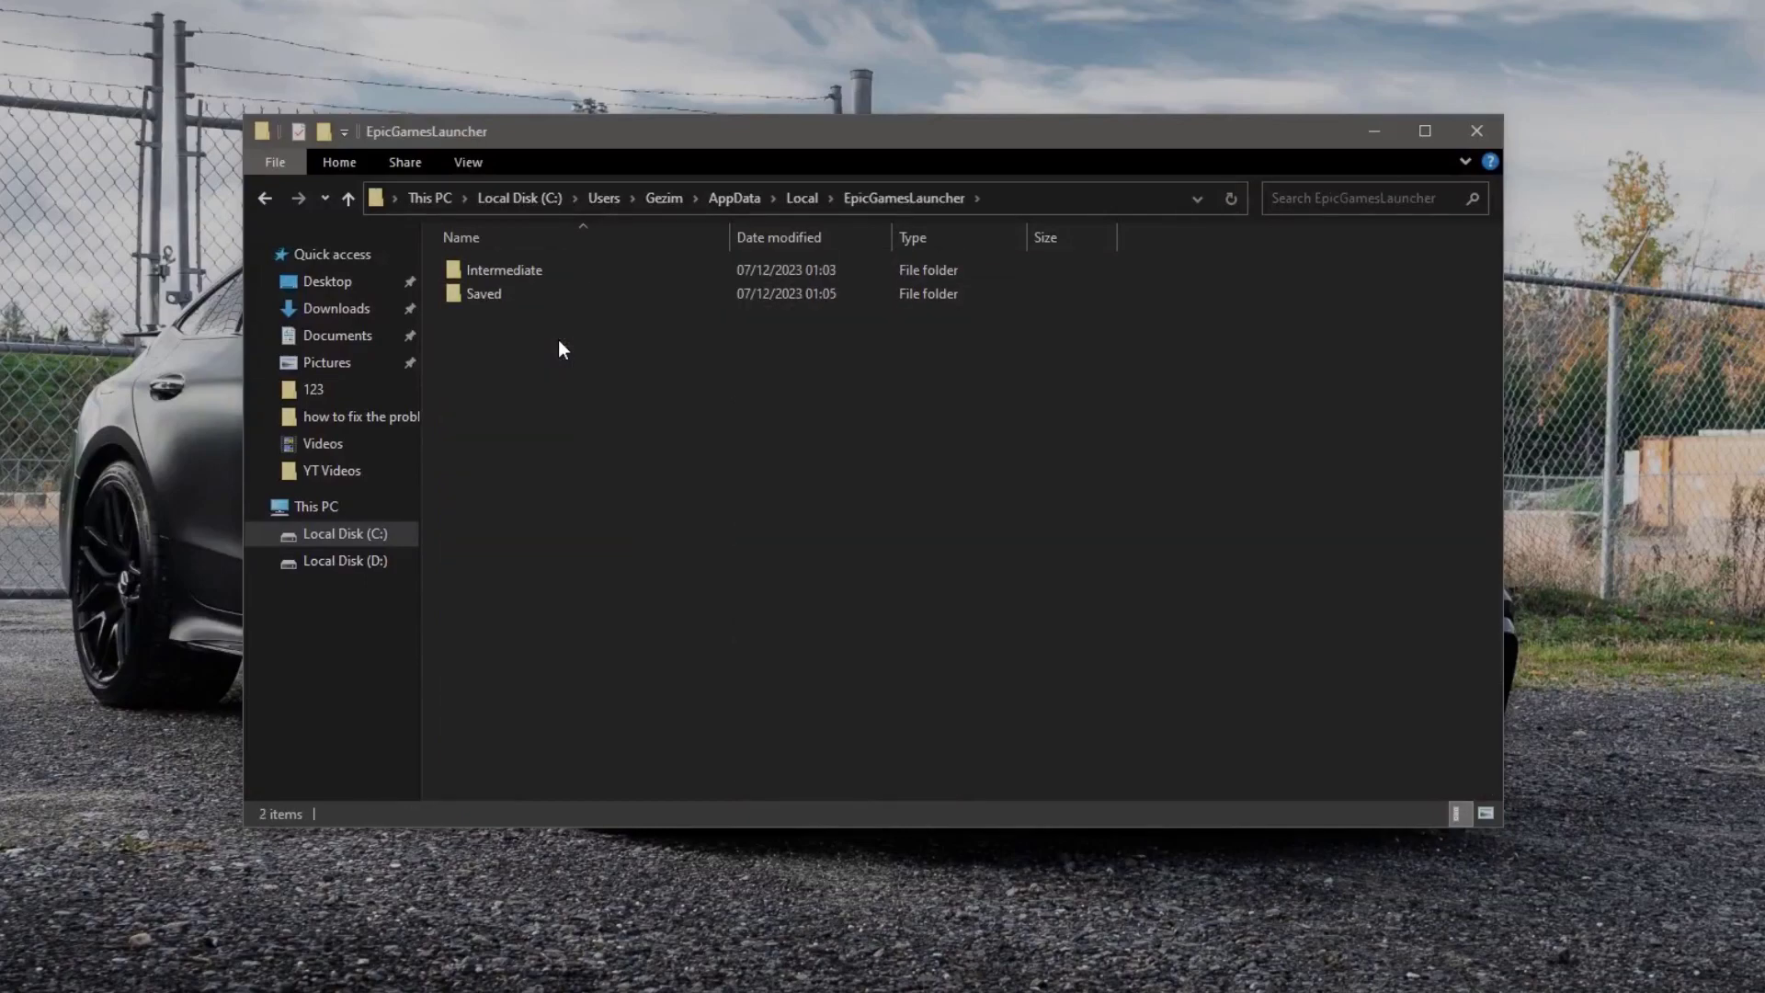
{"action": "mouse_move", "coordinate": [512, 316]}
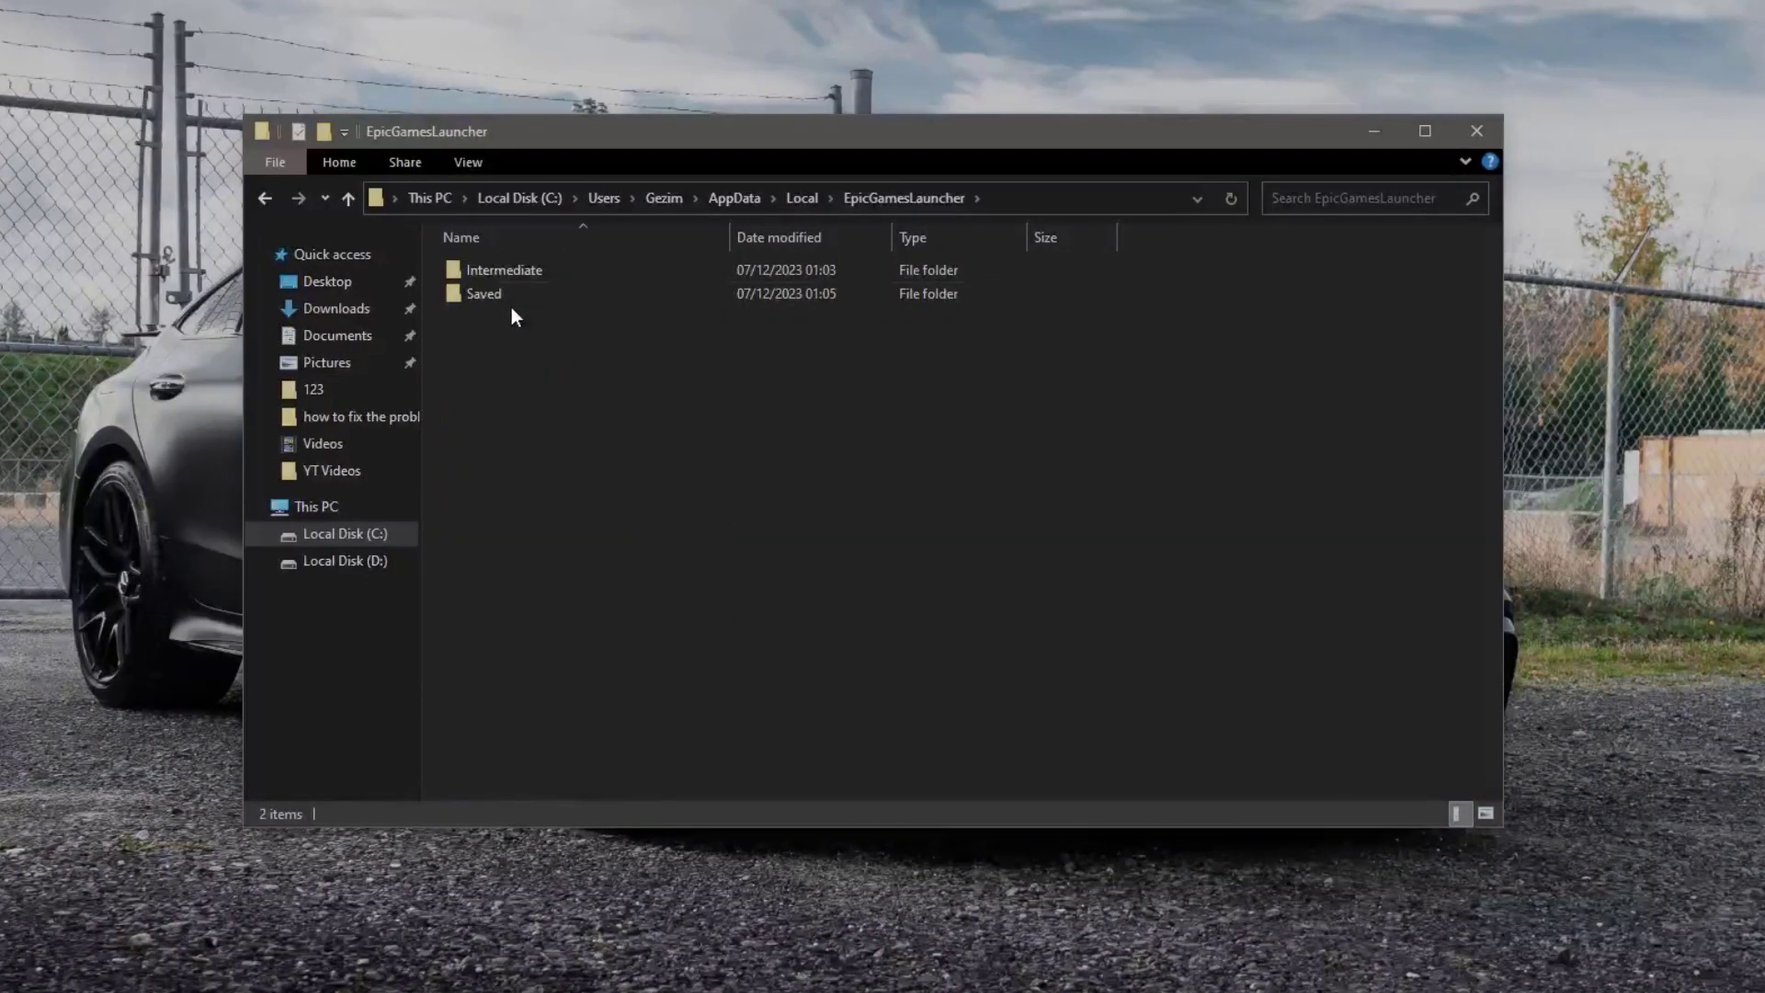
Continue into Saved\Config\Windows to reach the launcher's .ini files.
{"action": "double_click", "coordinate": [483, 292]}
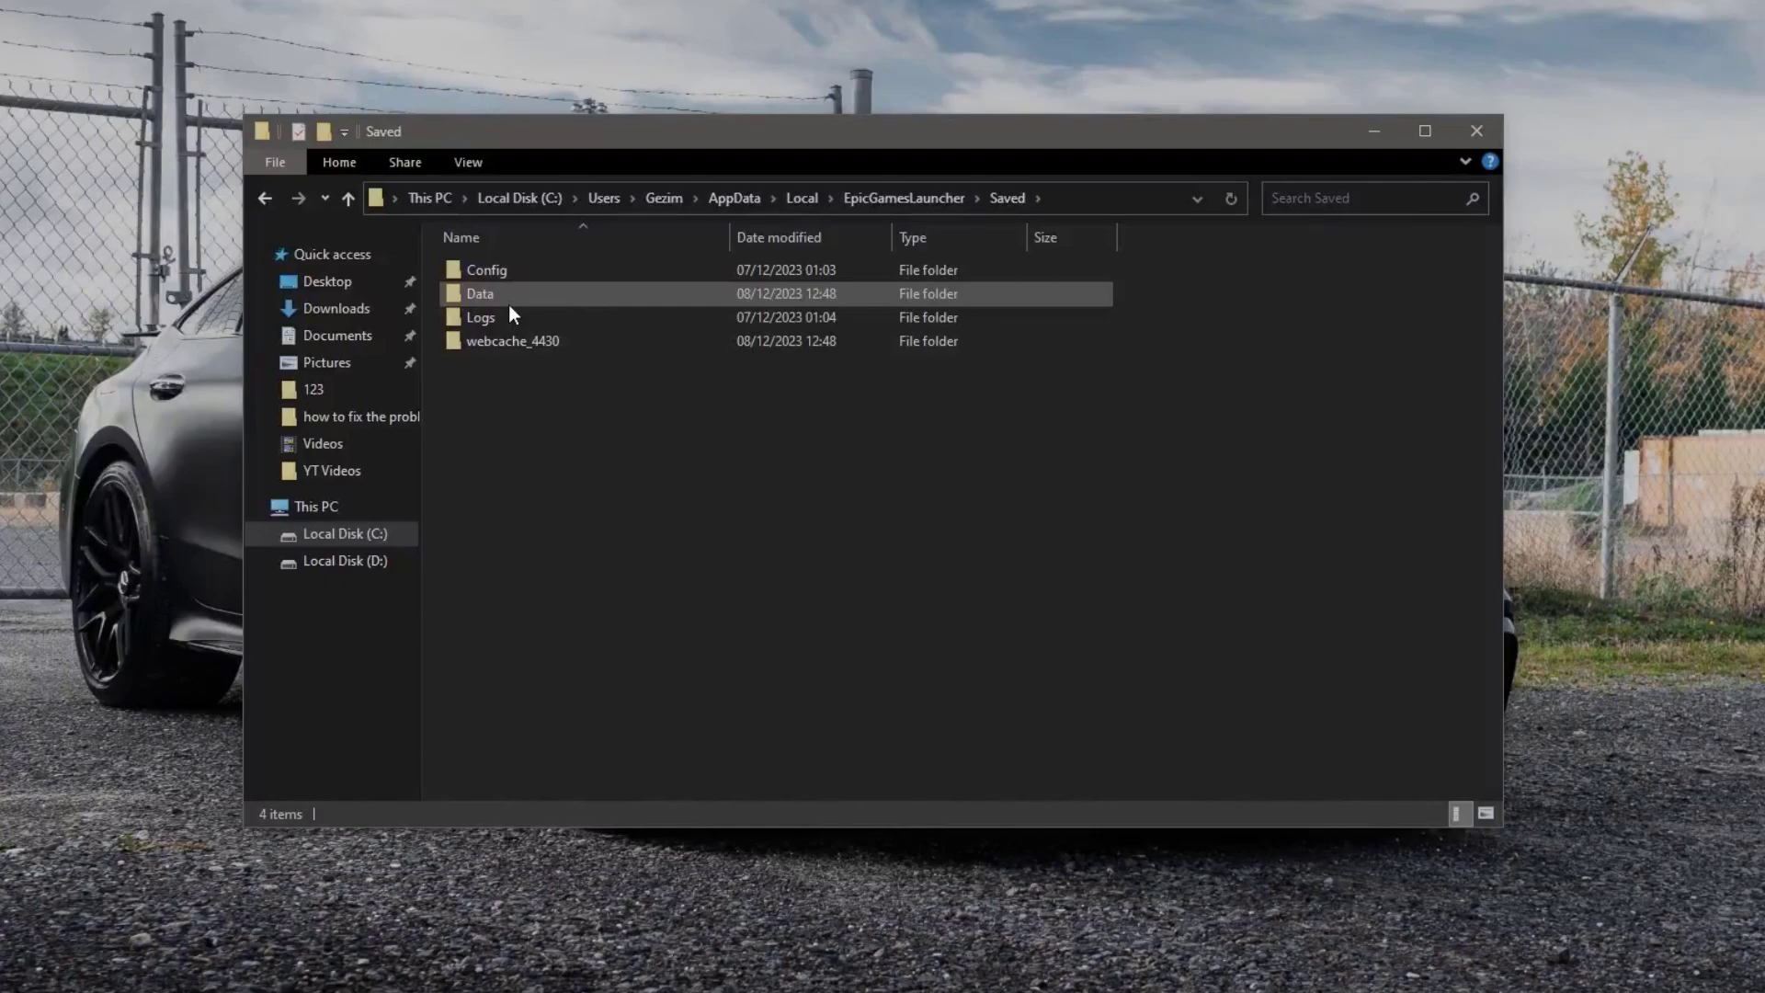
{"action": "double_click", "coordinate": [485, 269]}
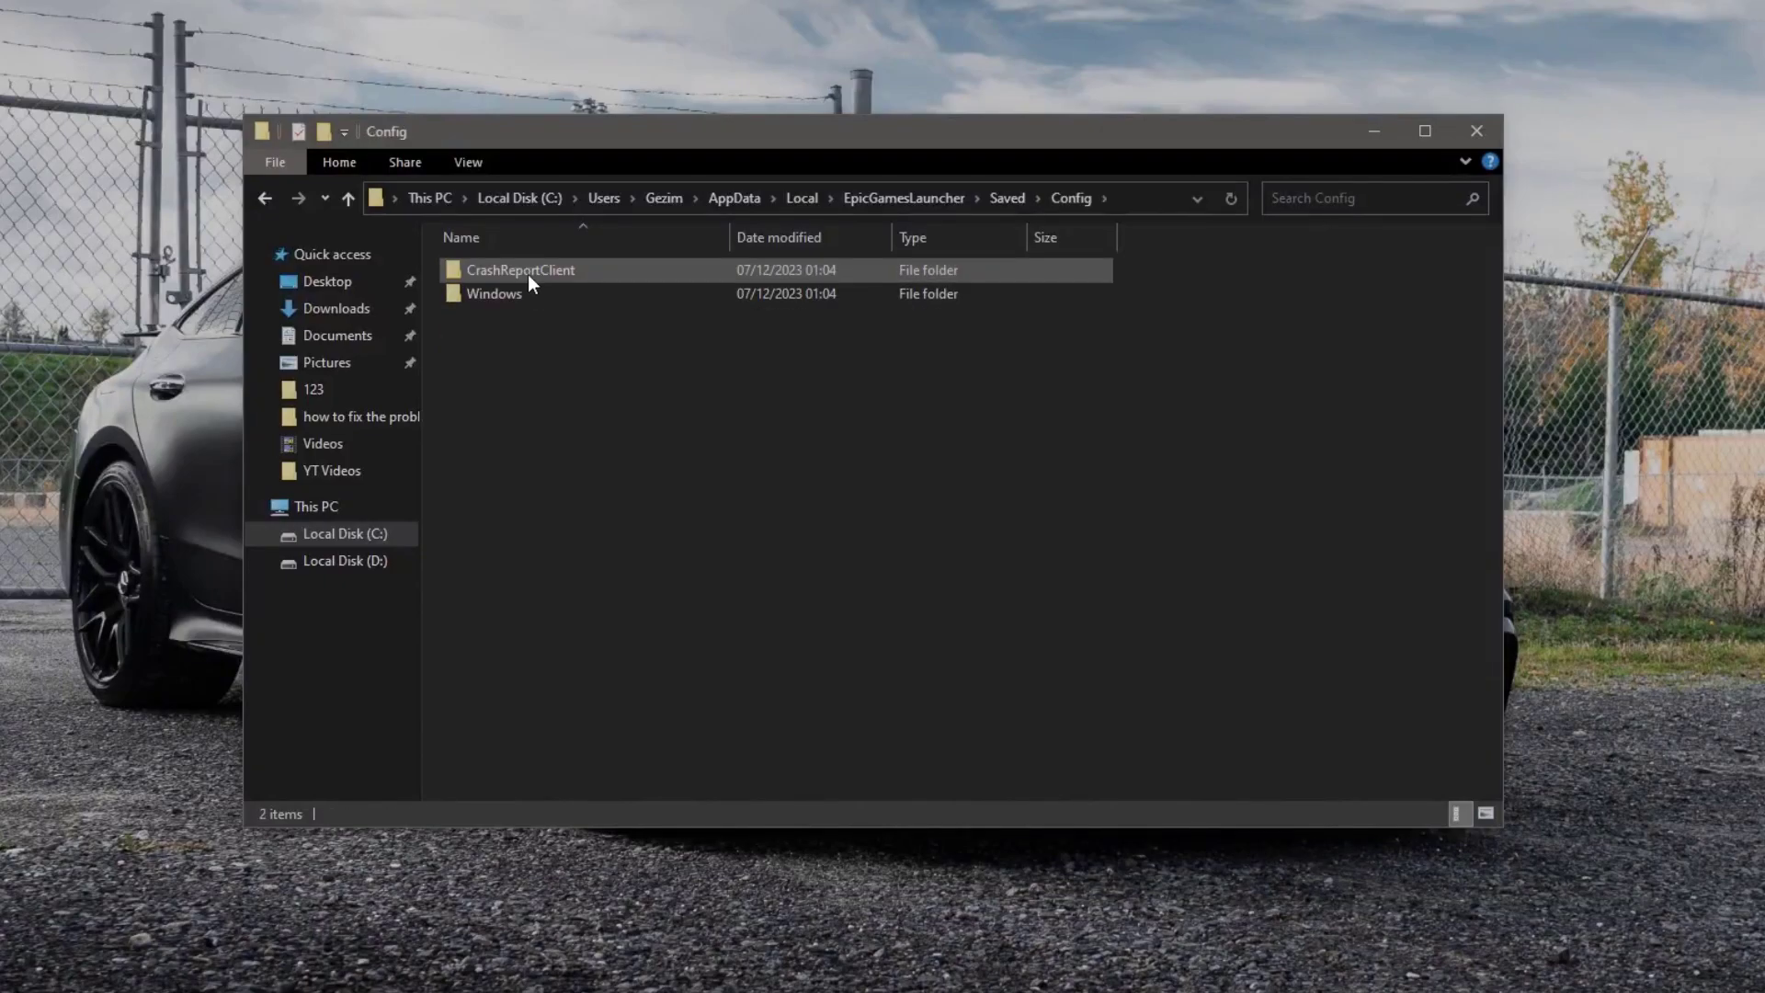
{"action": "mouse_move", "coordinate": [521, 294]}
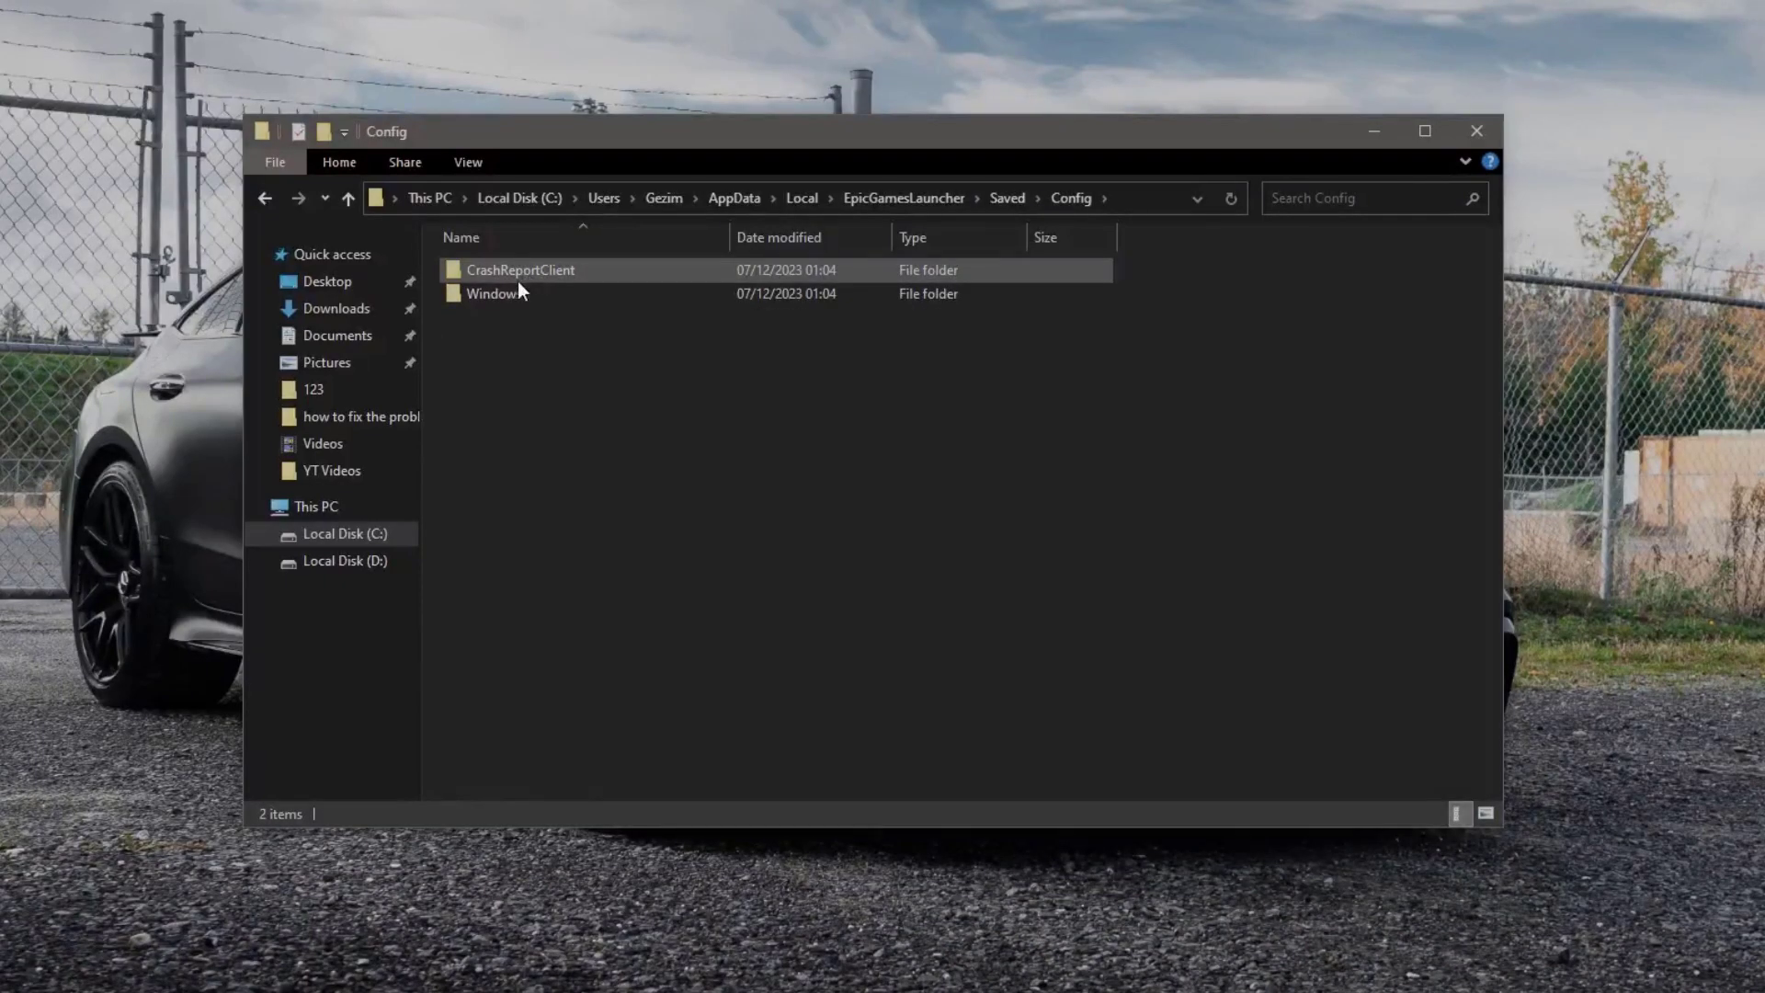
{"action": "double_click", "coordinate": [493, 295]}
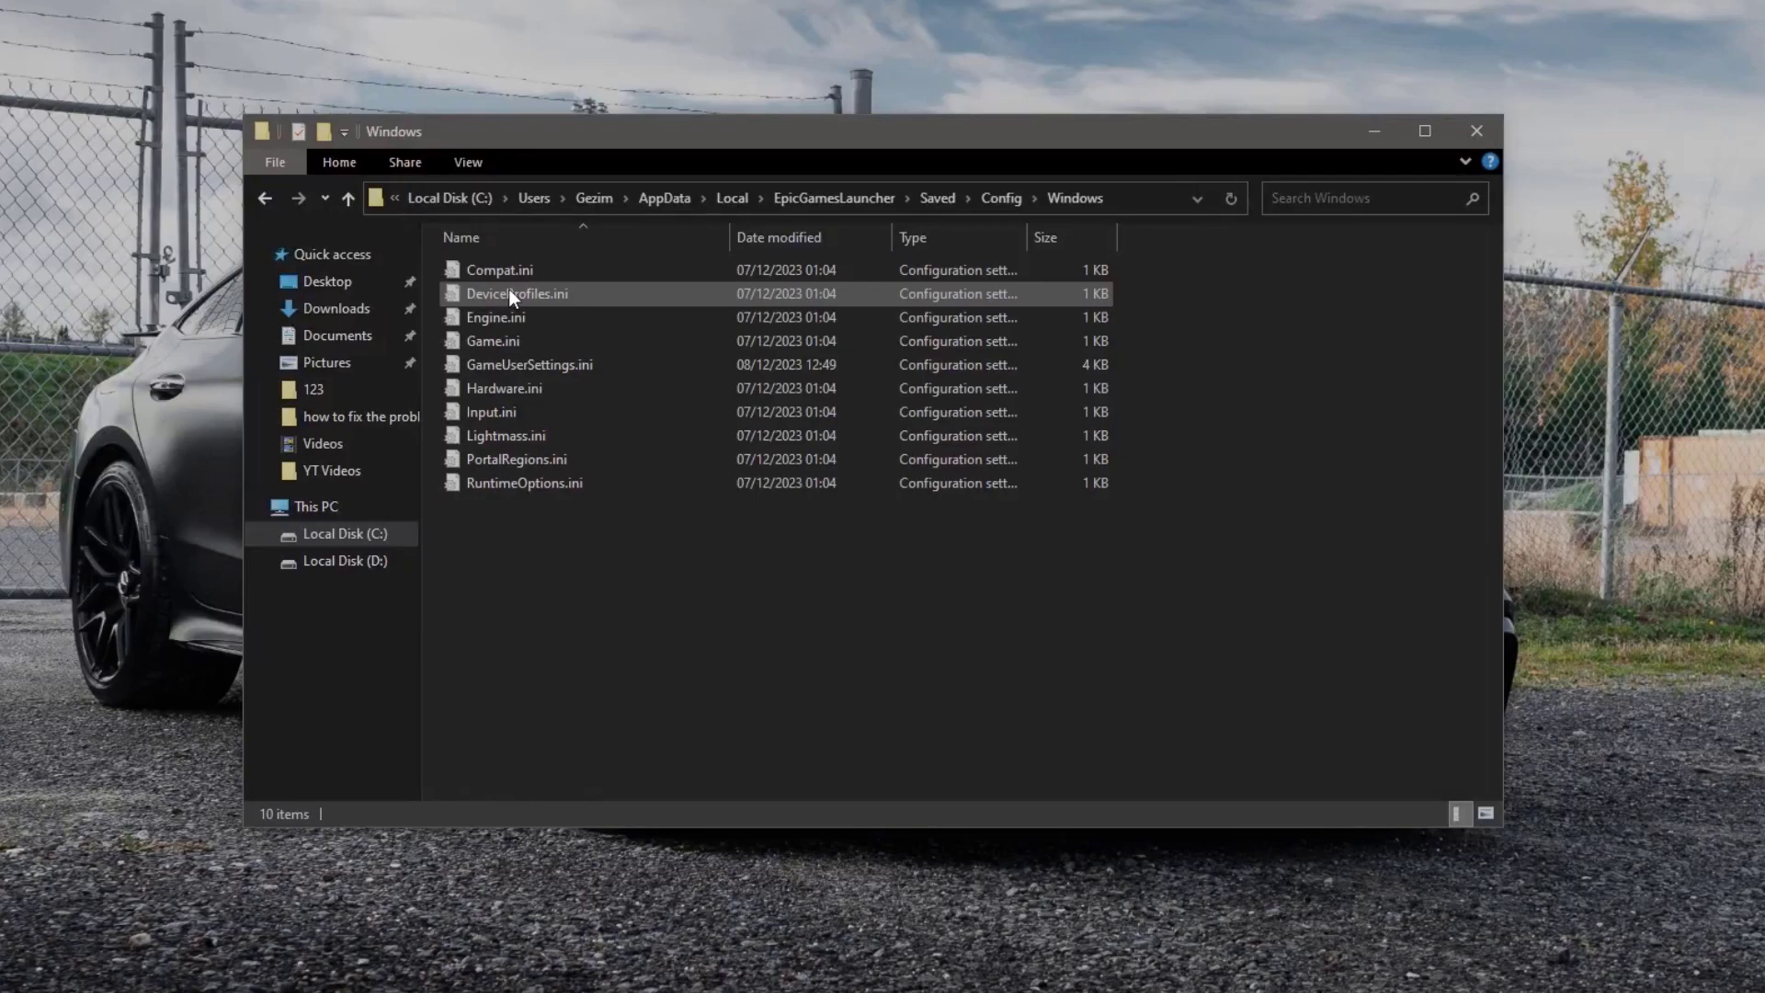
{"action": "mouse_move", "coordinate": [496, 341]}
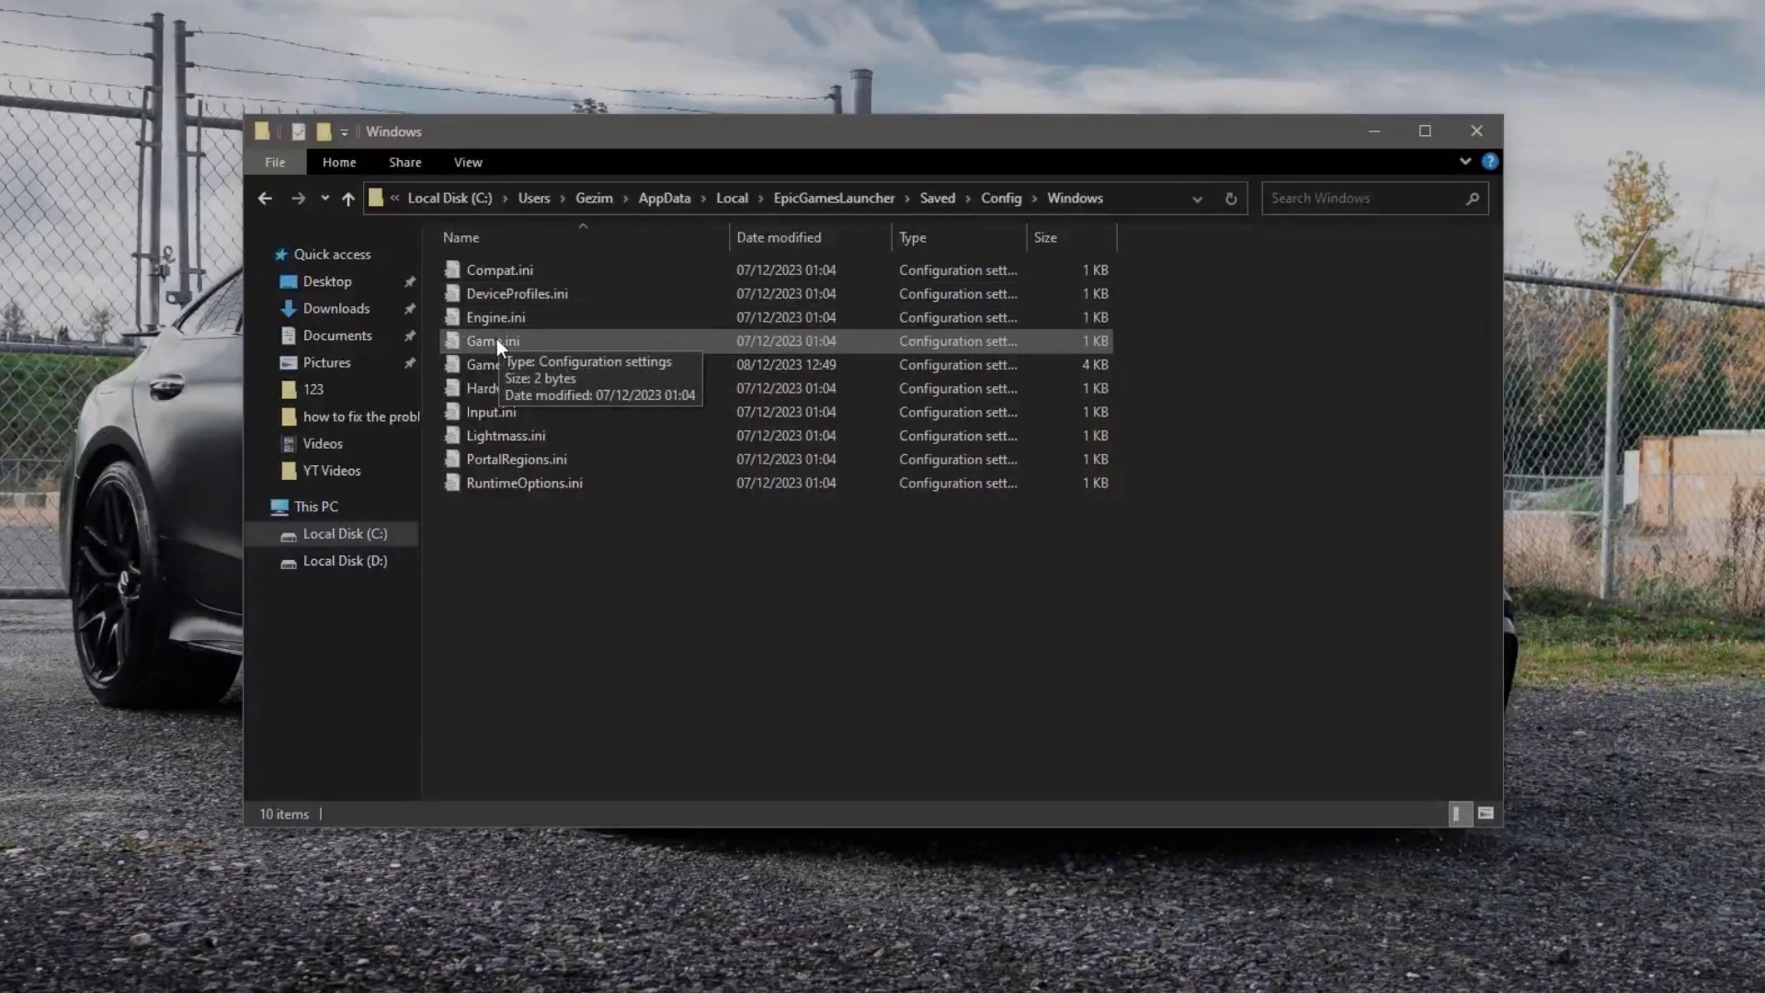
Open Engine.ini with Notepad from its right-click menu.
{"action": "right_click", "coordinate": [496, 316]}
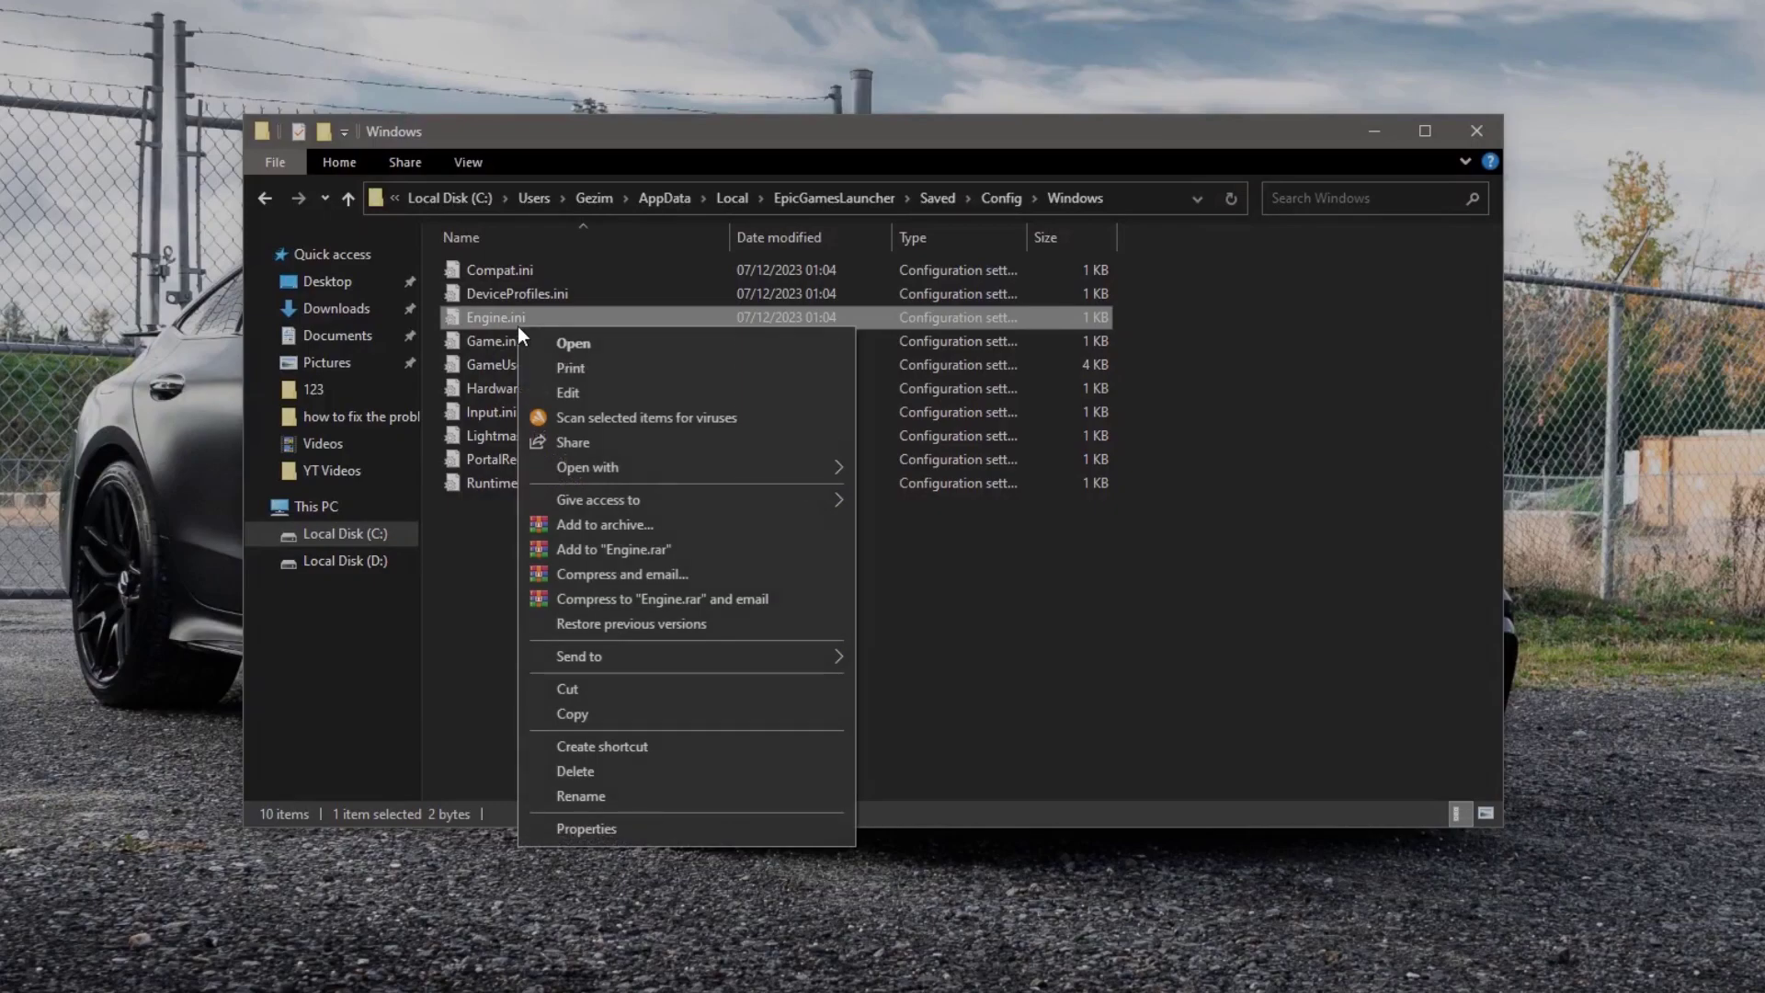
{"action": "mouse_move", "coordinate": [568, 392]}
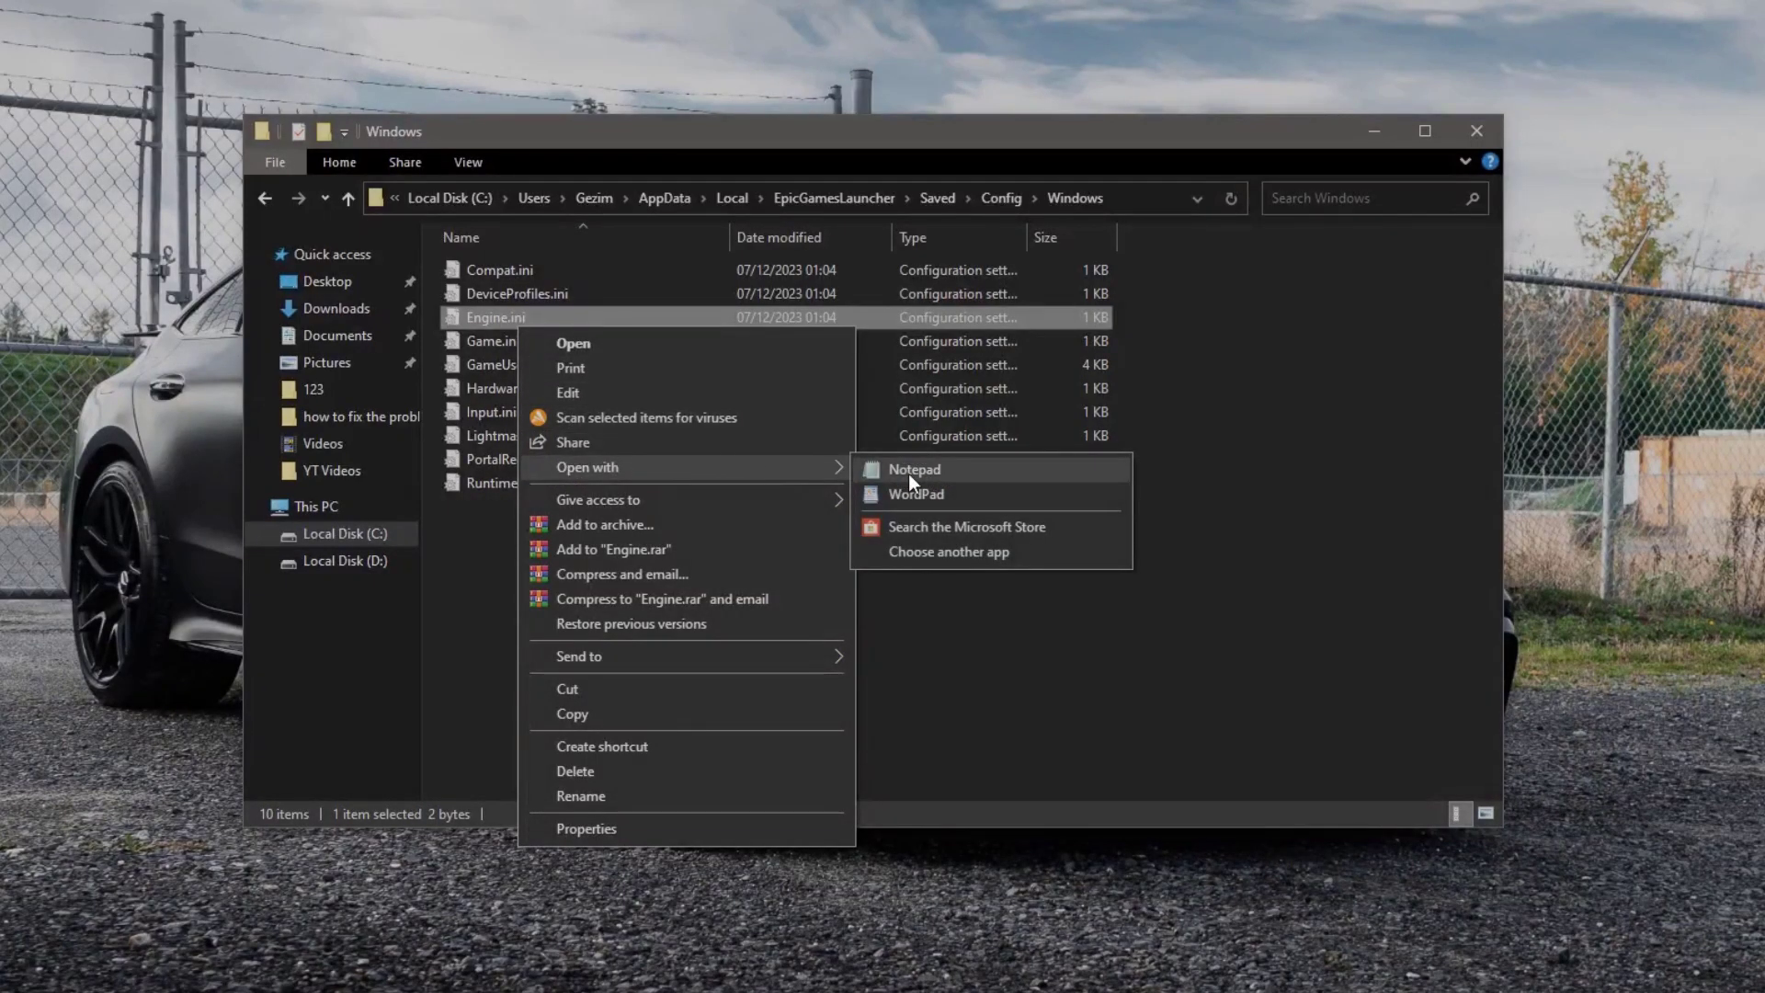
{"action": "left_click", "coordinate": [913, 470]}
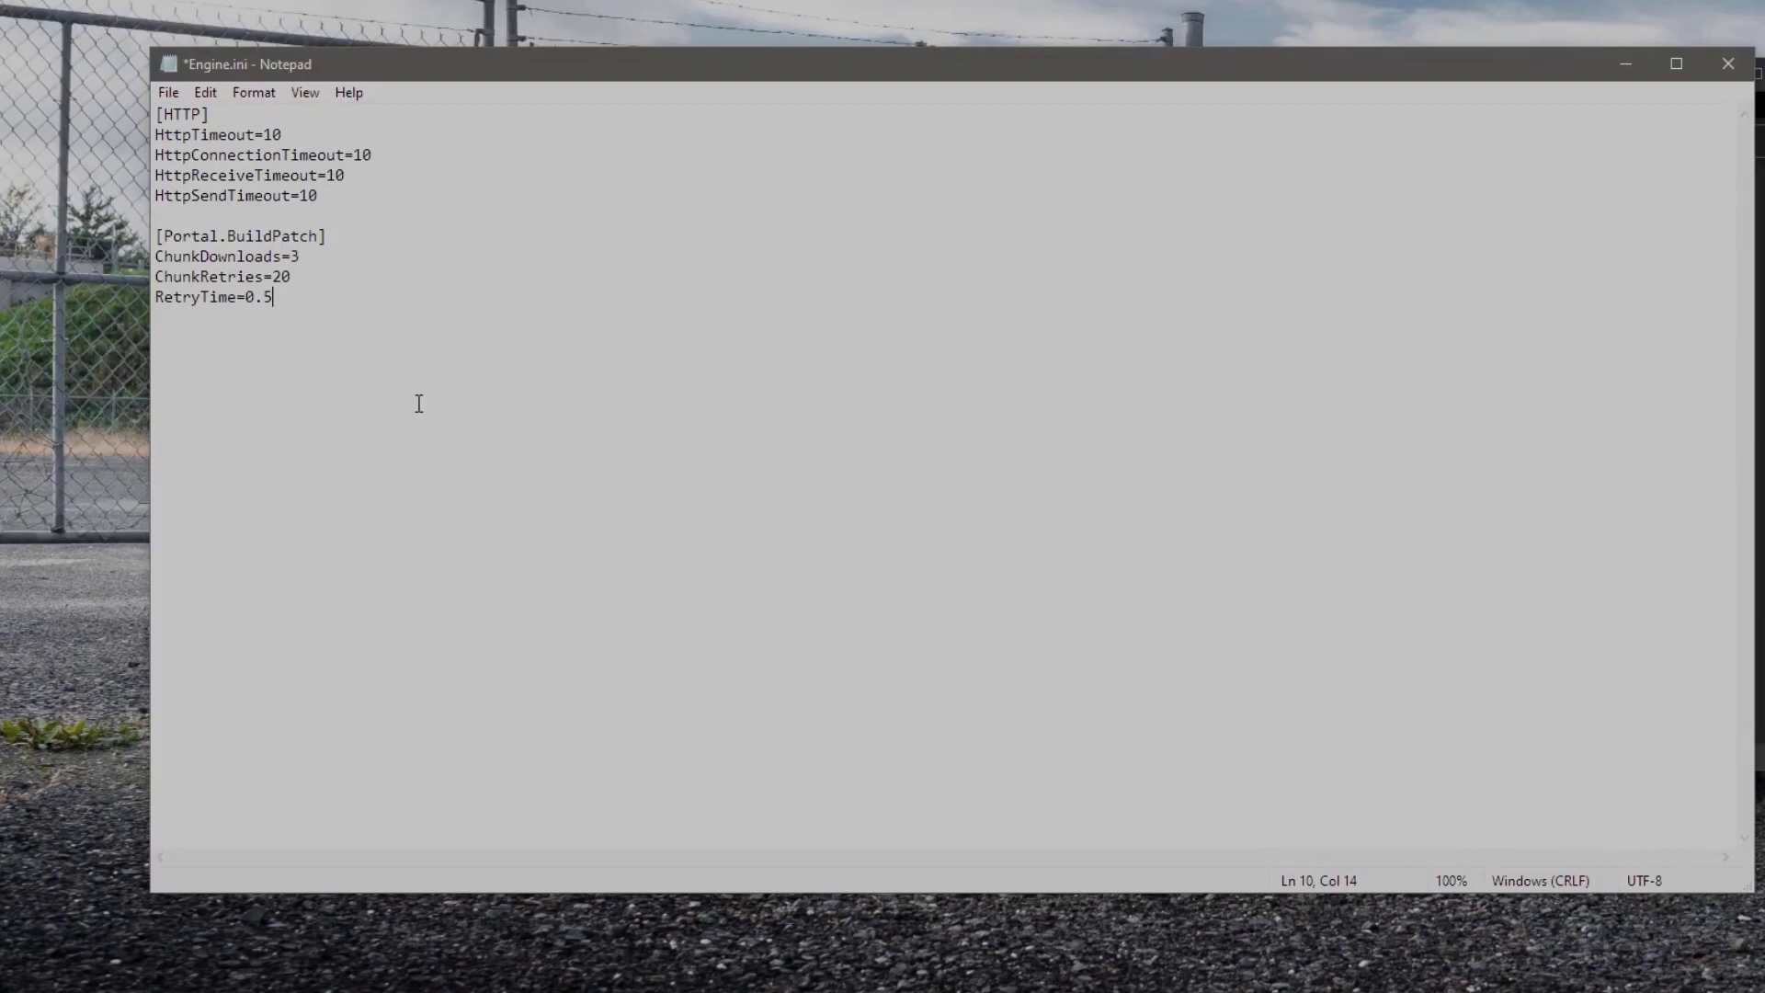
{"action": "mouse_move", "coordinate": [180, 104]}
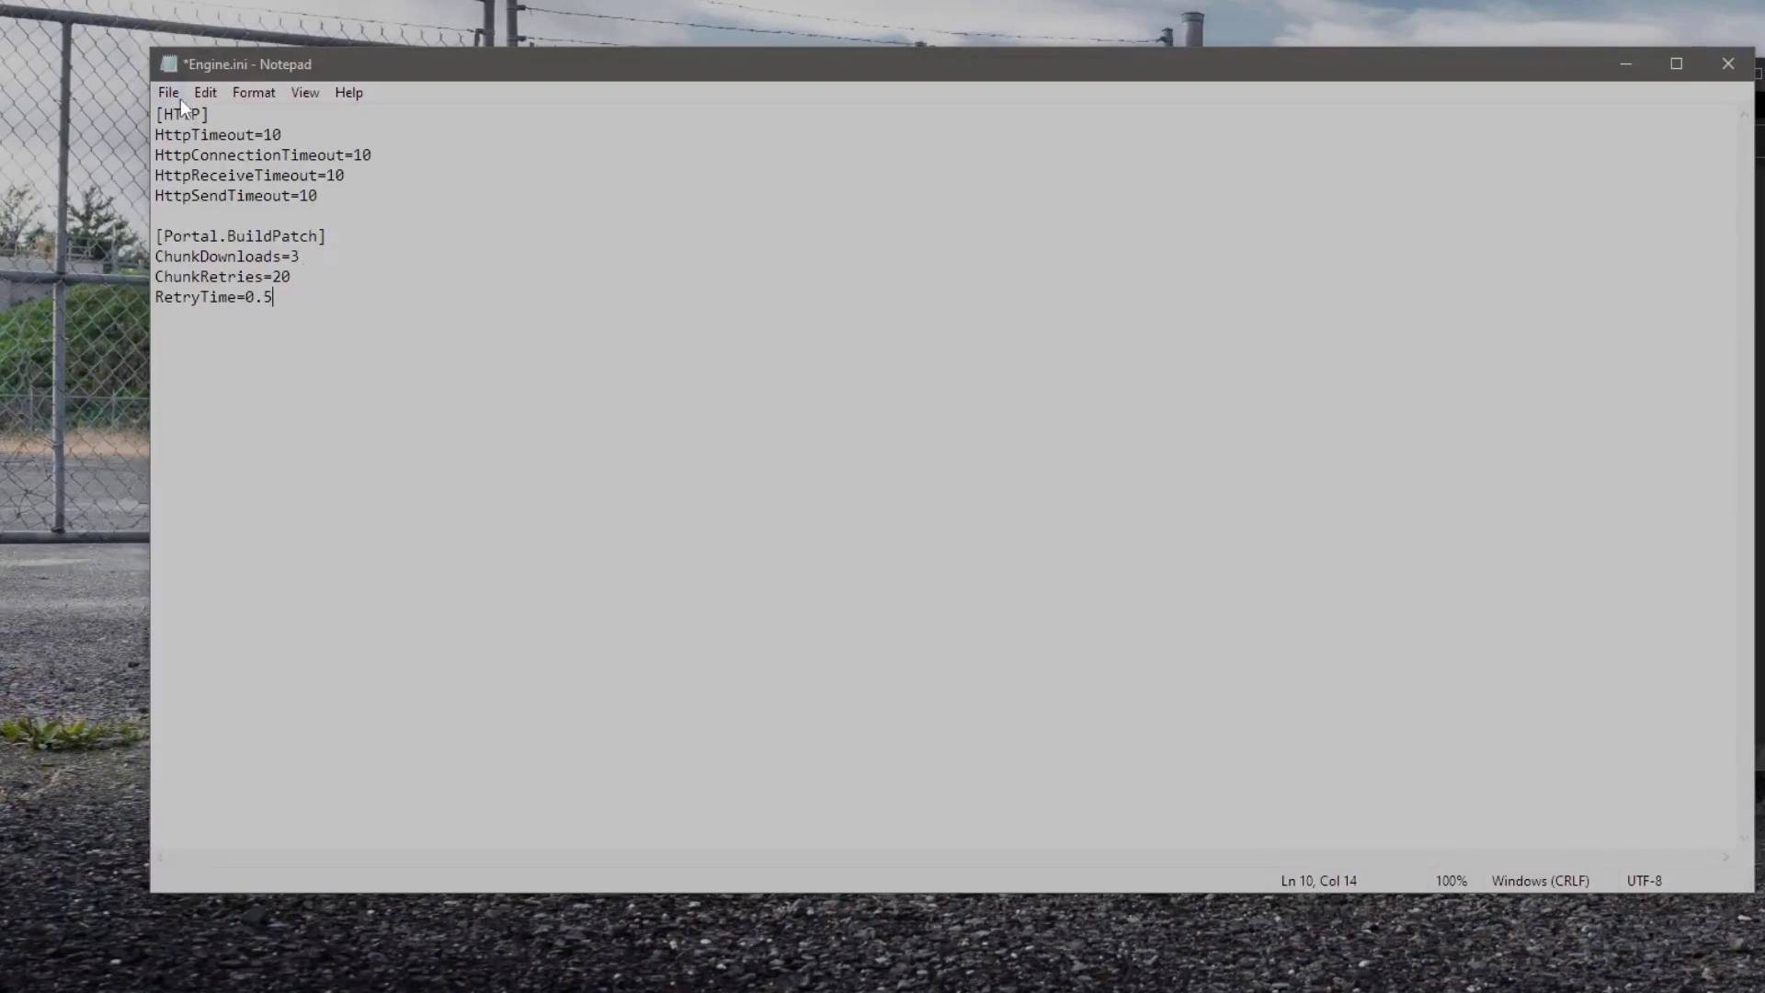
Save Engine.ini with the [HTTP] and [Portal.BuildPatch] settings and close Notepad.
{"action": "left_click", "coordinate": [168, 92]}
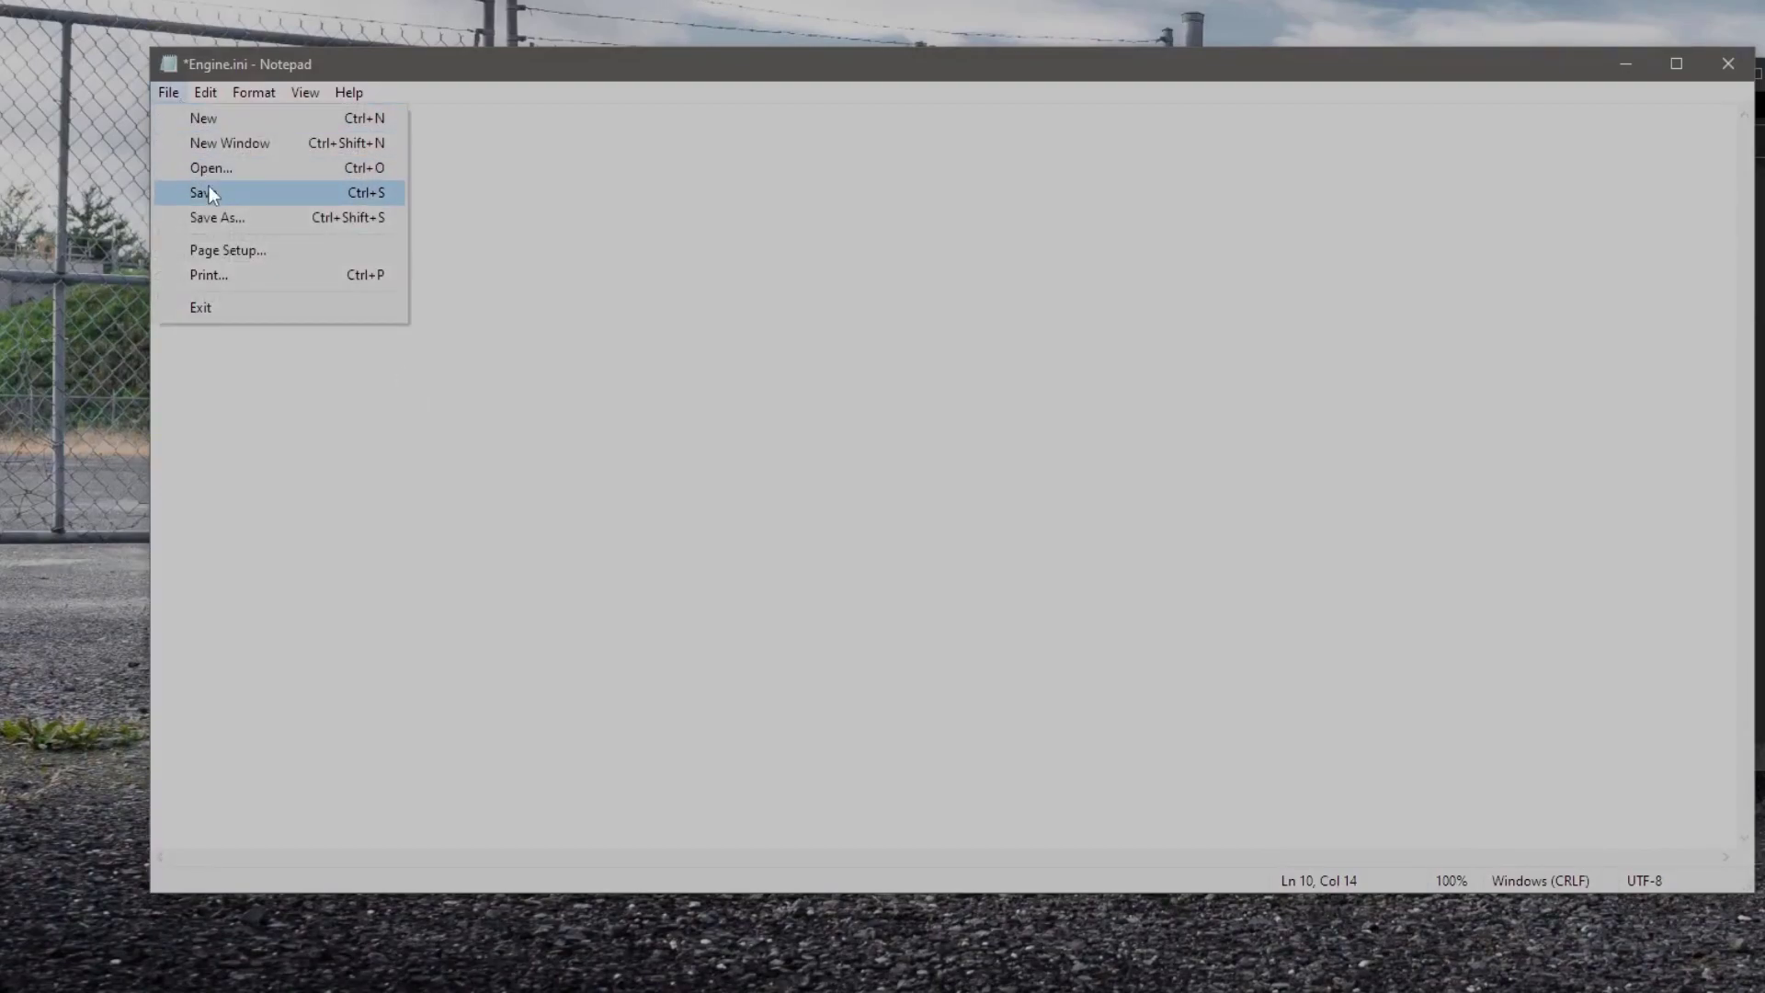
{"action": "left_click", "coordinate": [201, 191]}
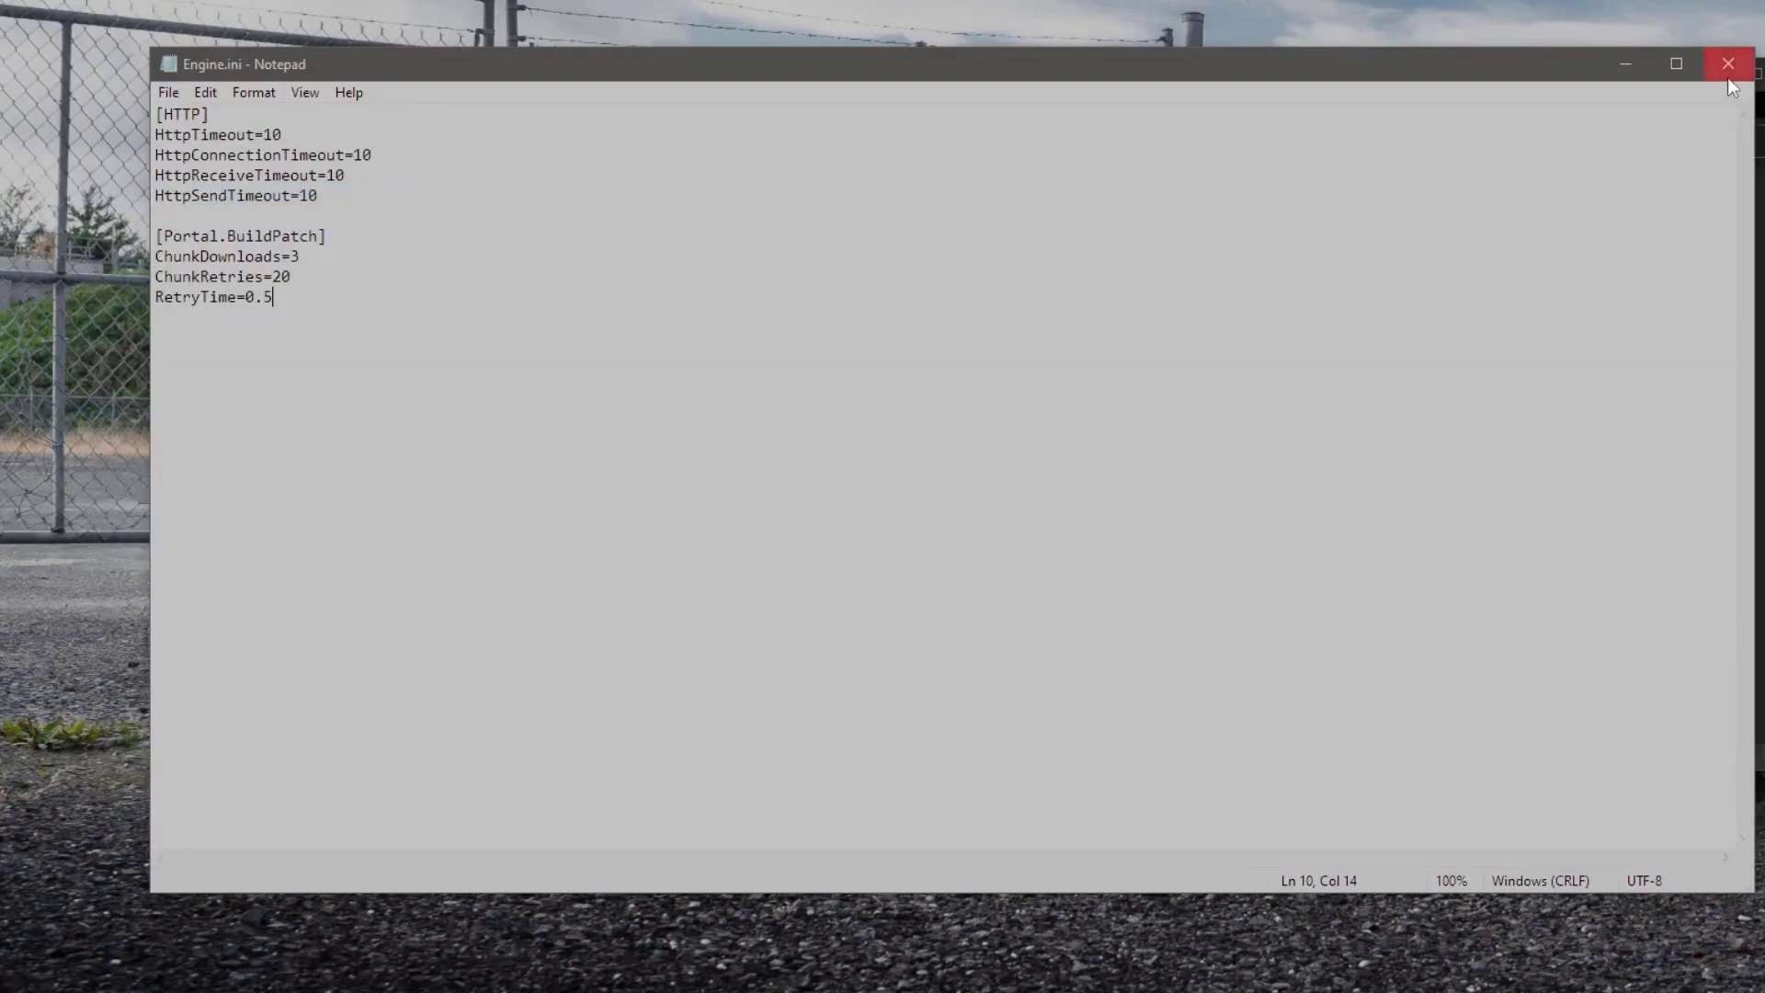
{"action": "left_click", "coordinate": [1729, 64]}
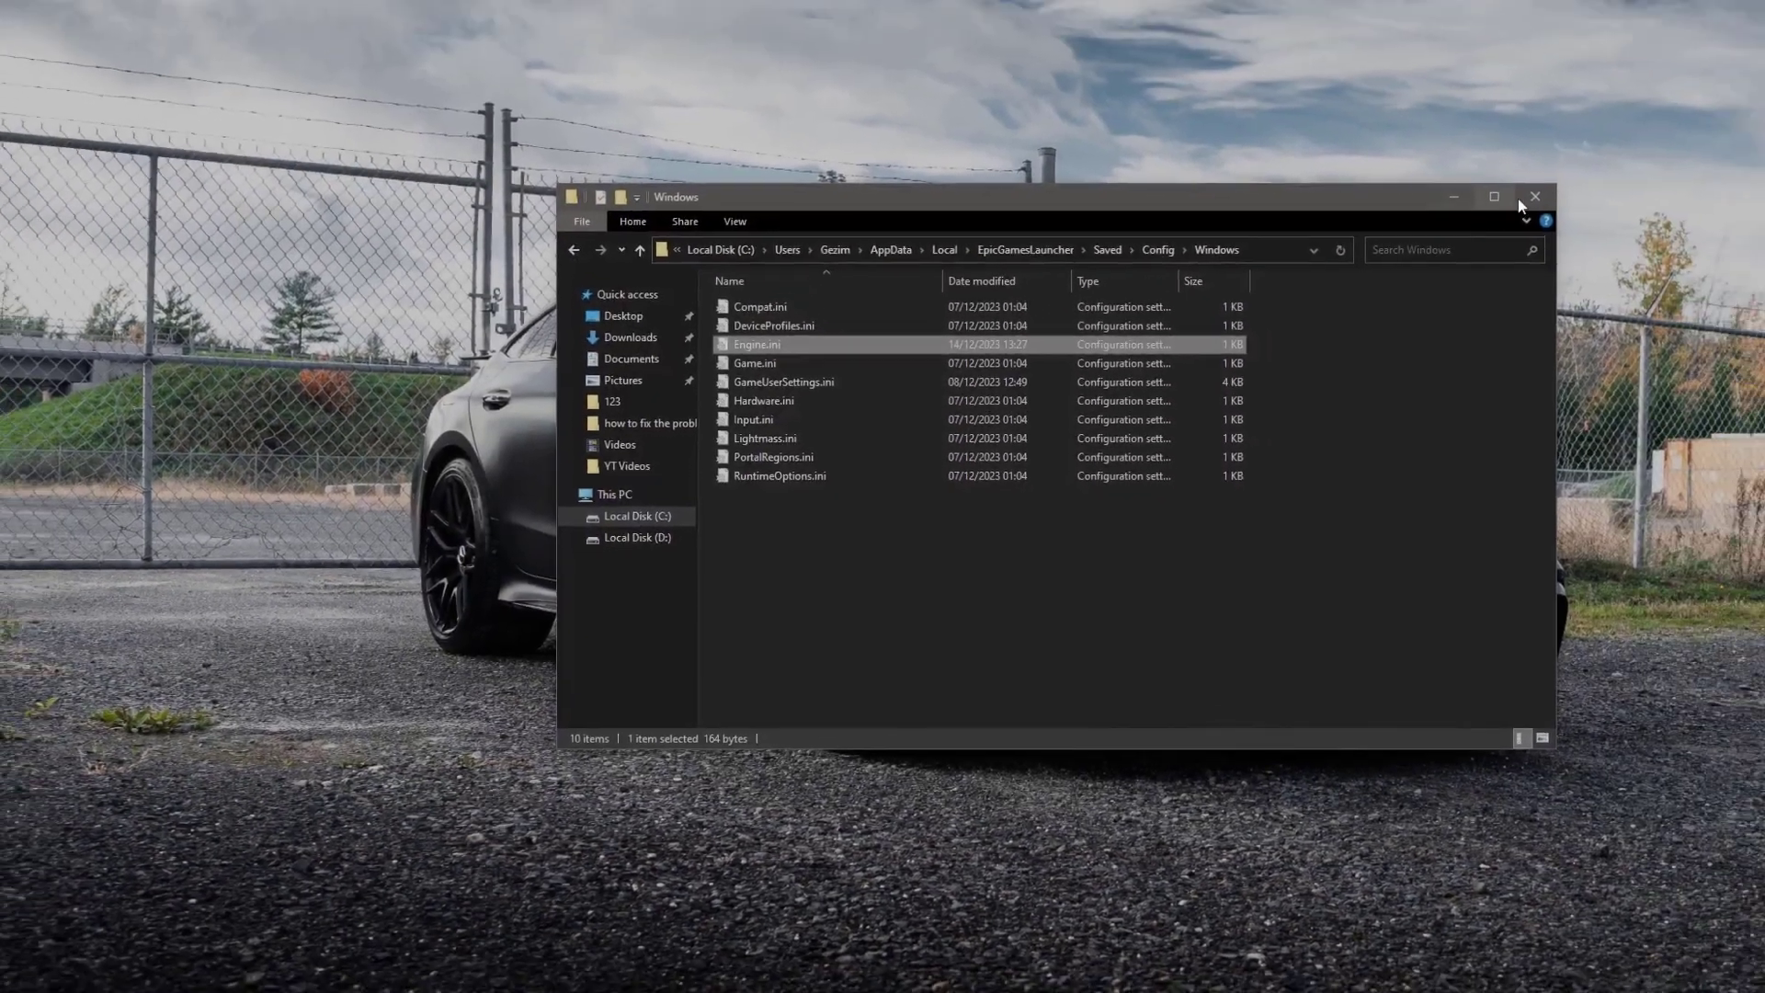
Close the Config\Windows Explorer window, revealing the Epic Games Launcher store.
{"action": "left_click", "coordinate": [1535, 195]}
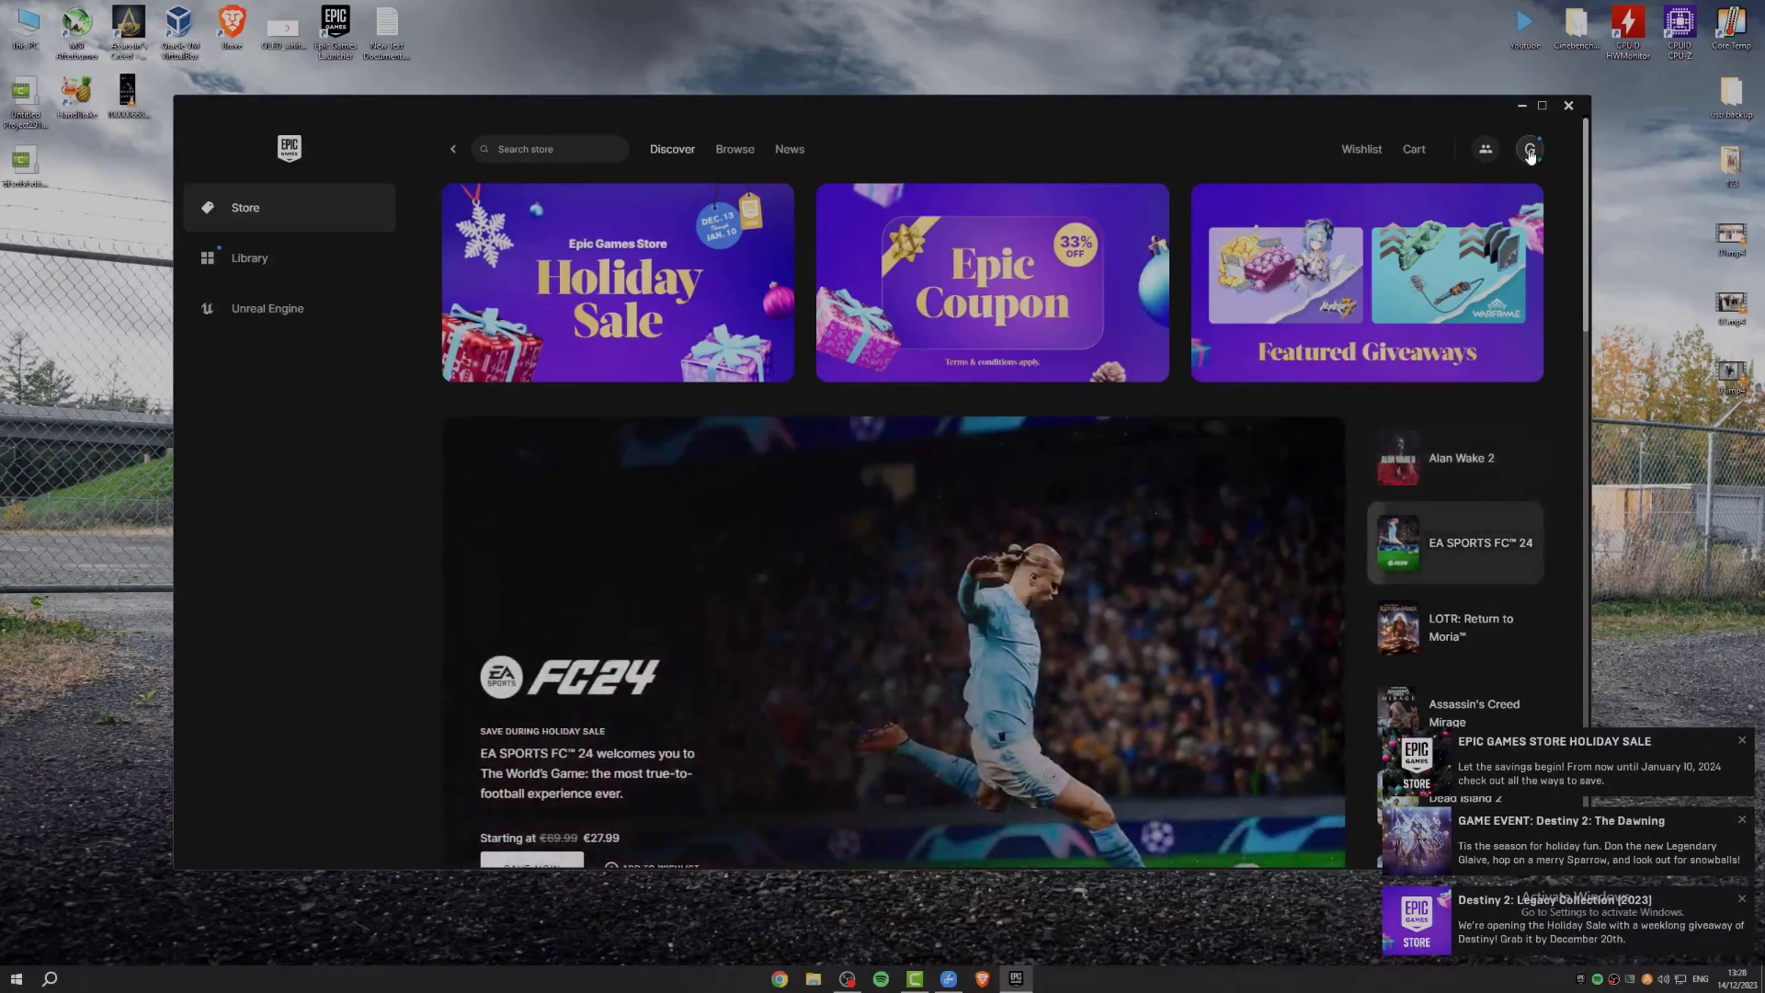
Enable Throttle Downloads in the launcher's Settings preferences and enter a KB/s value.
{"action": "left_click", "coordinate": [1529, 147]}
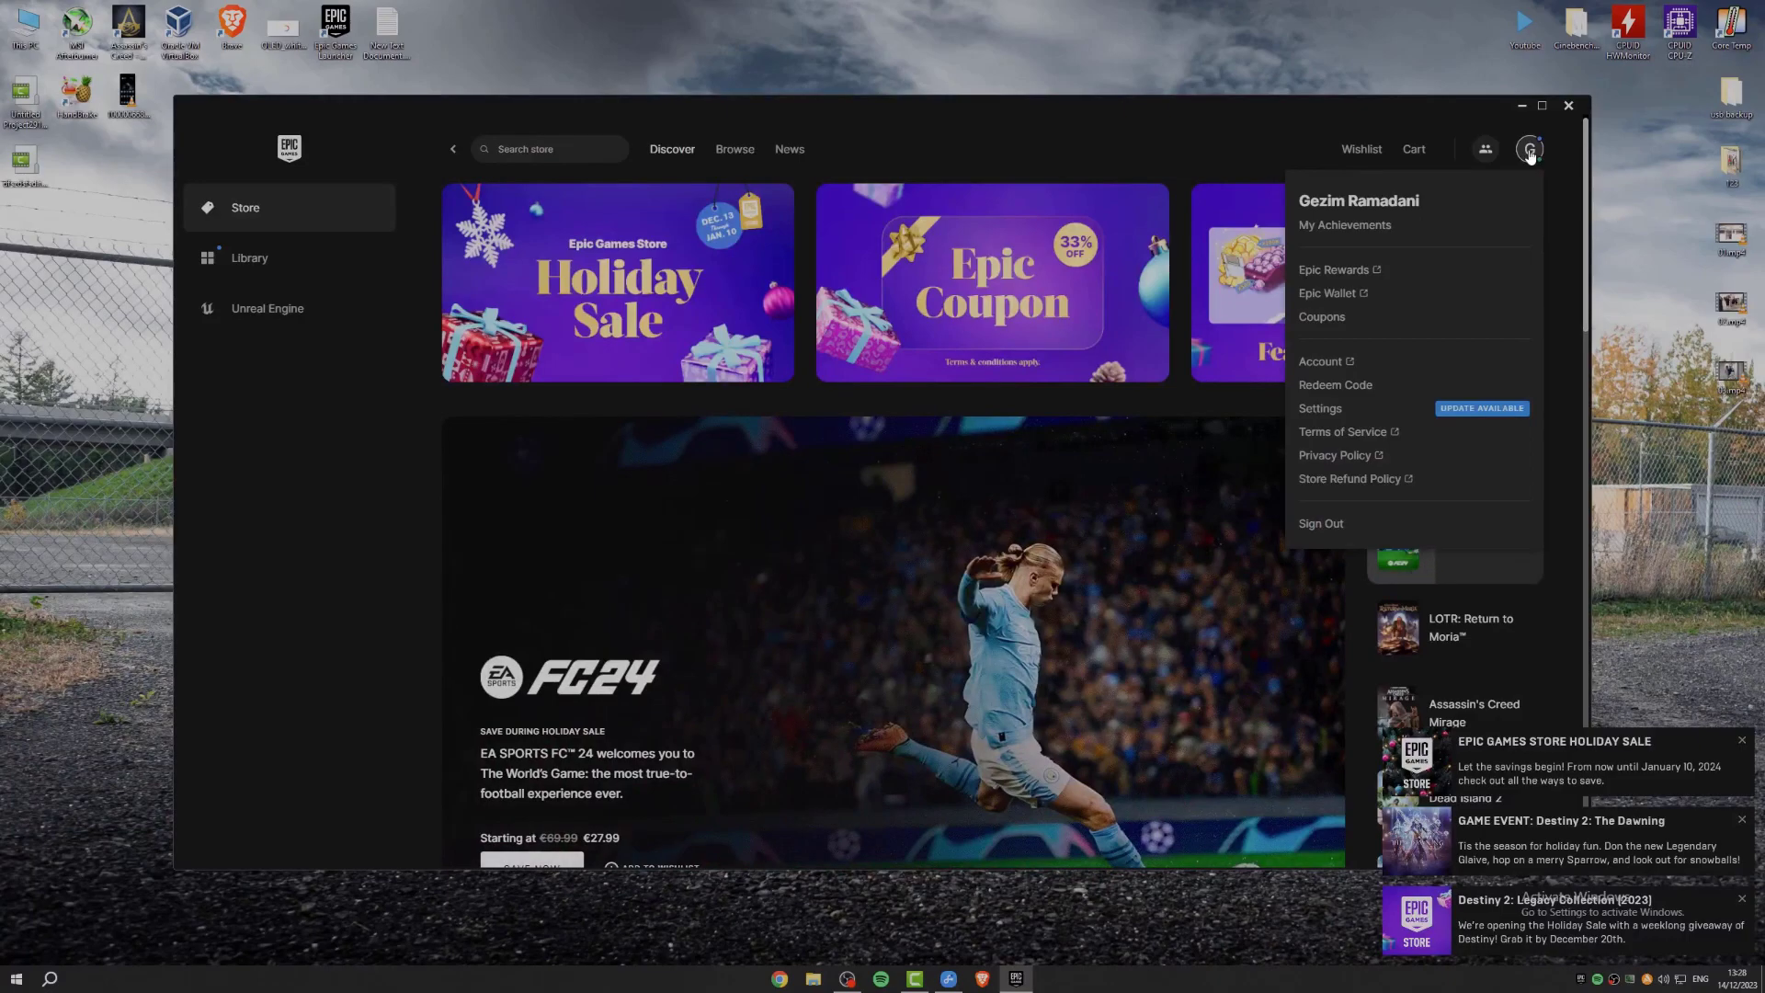
{"action": "mouse_move", "coordinate": [1319, 414]}
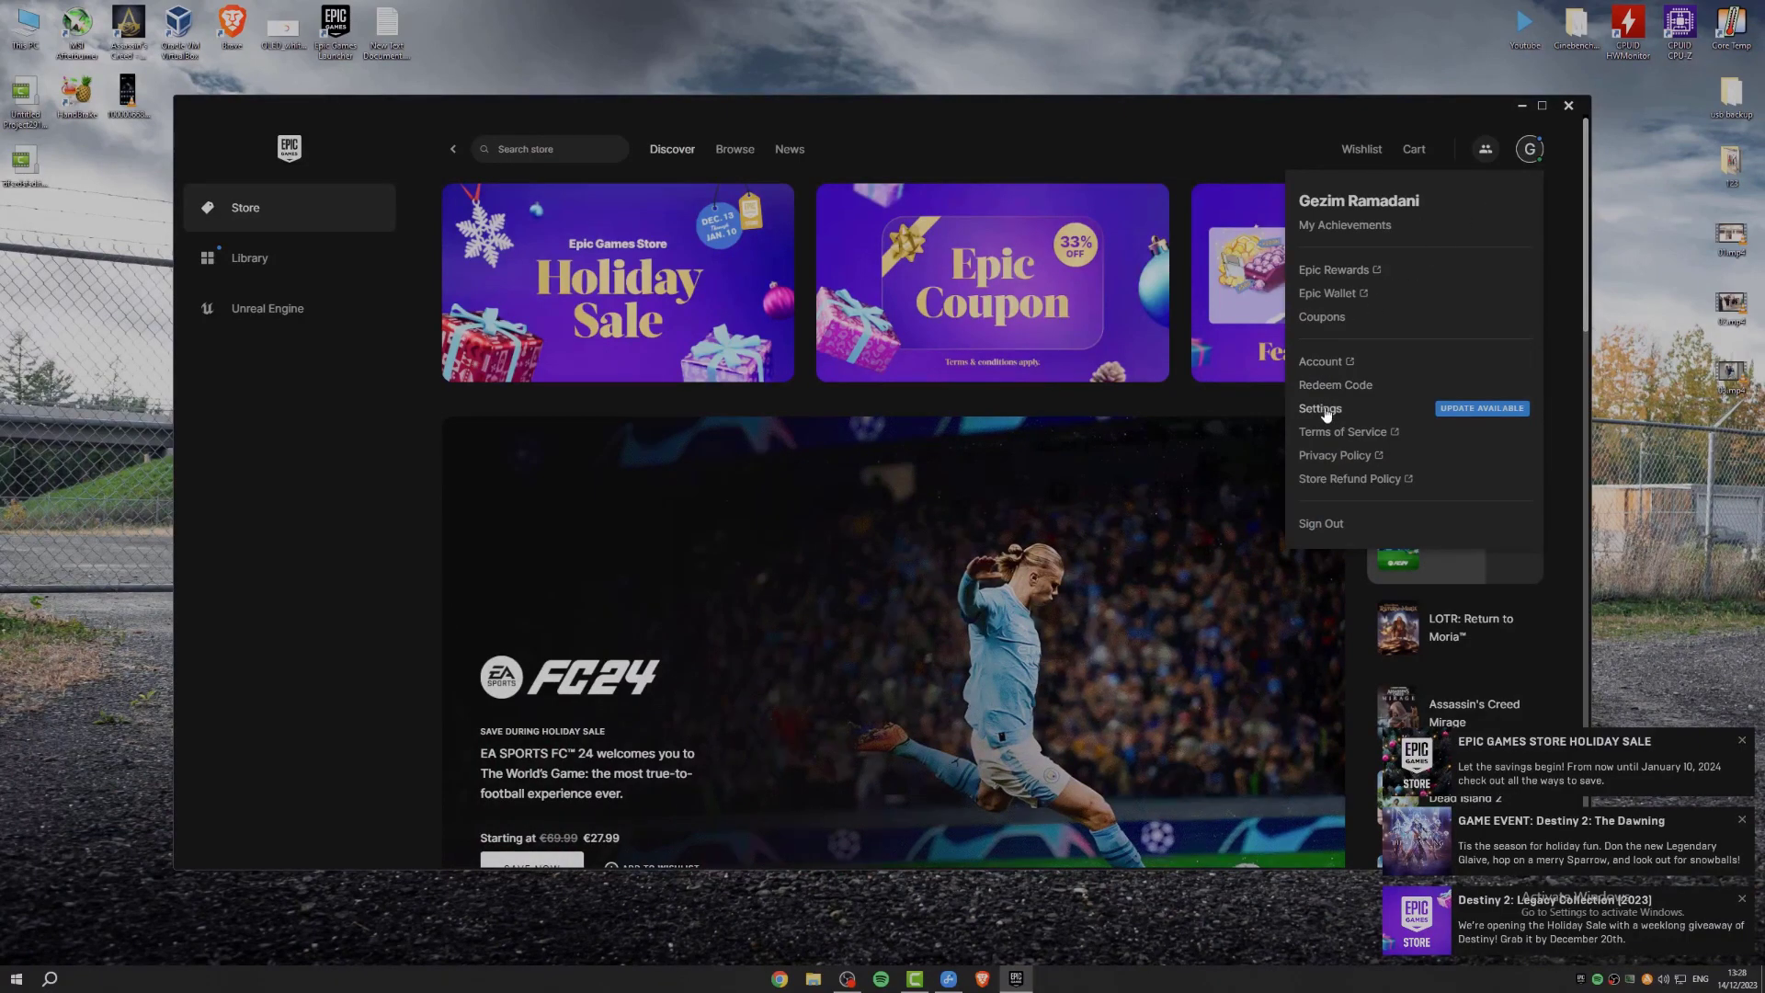
{"action": "left_click", "coordinate": [1319, 408]}
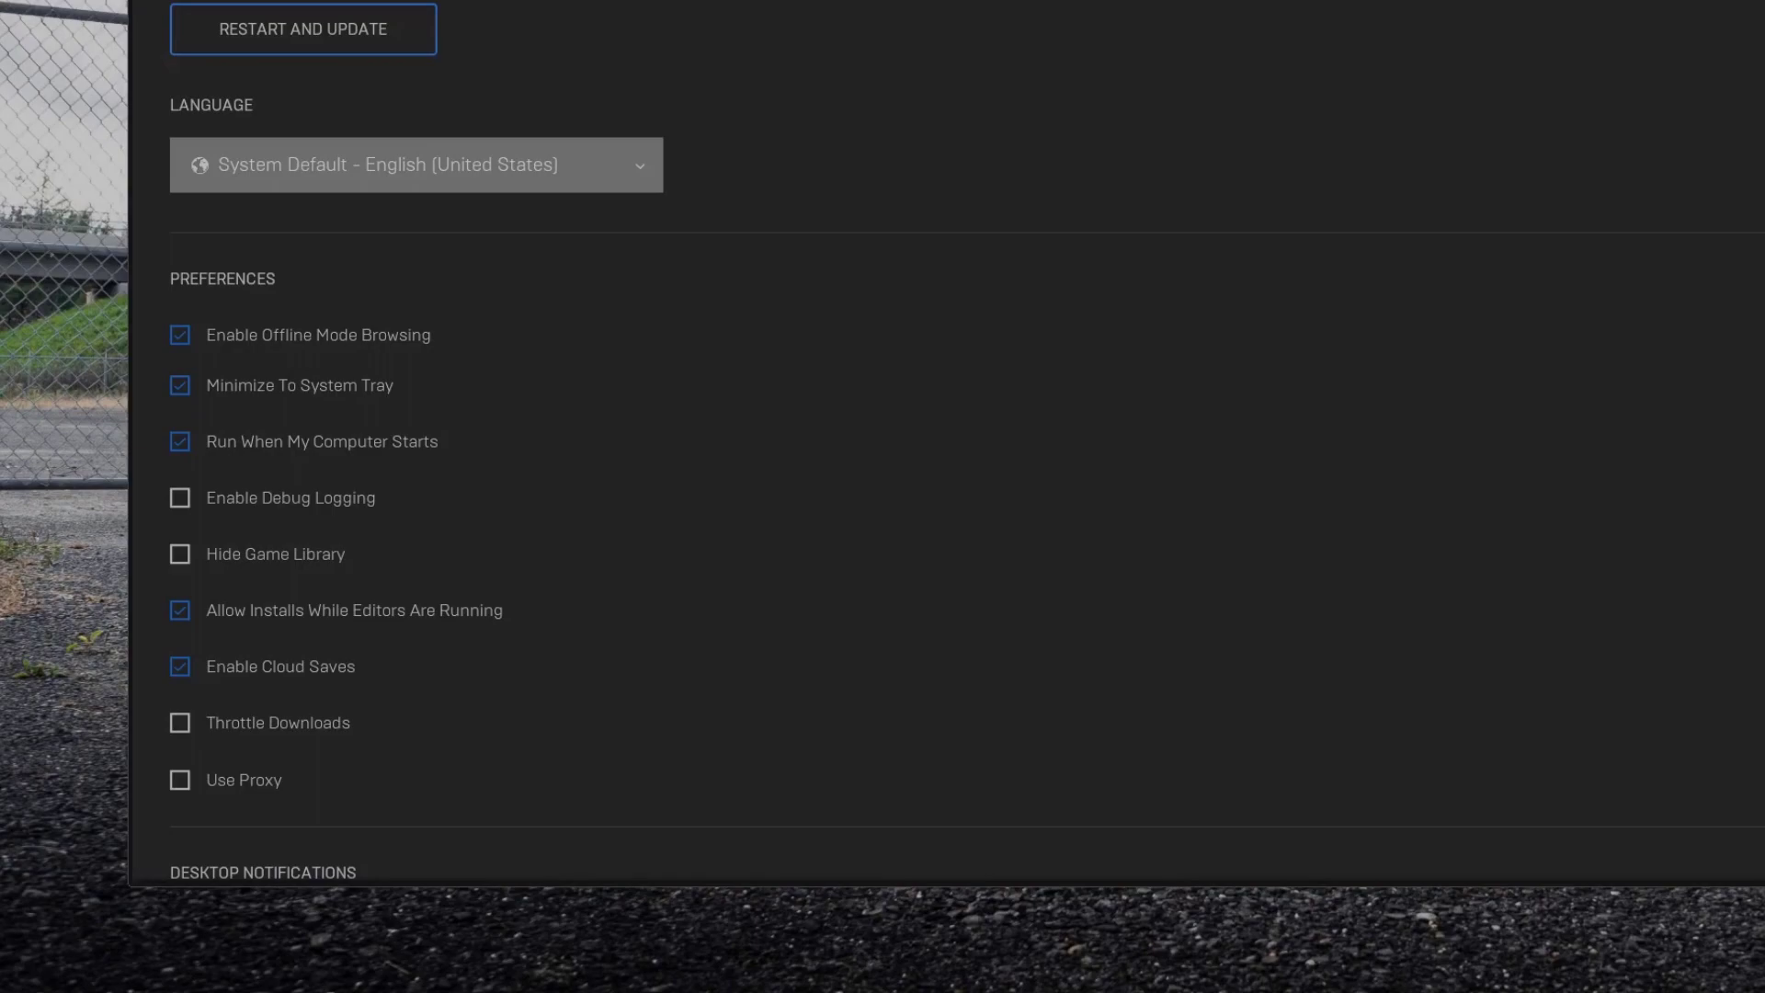
{"action": "scroll", "scroll_direction": "down", "scroll_amount": 3}
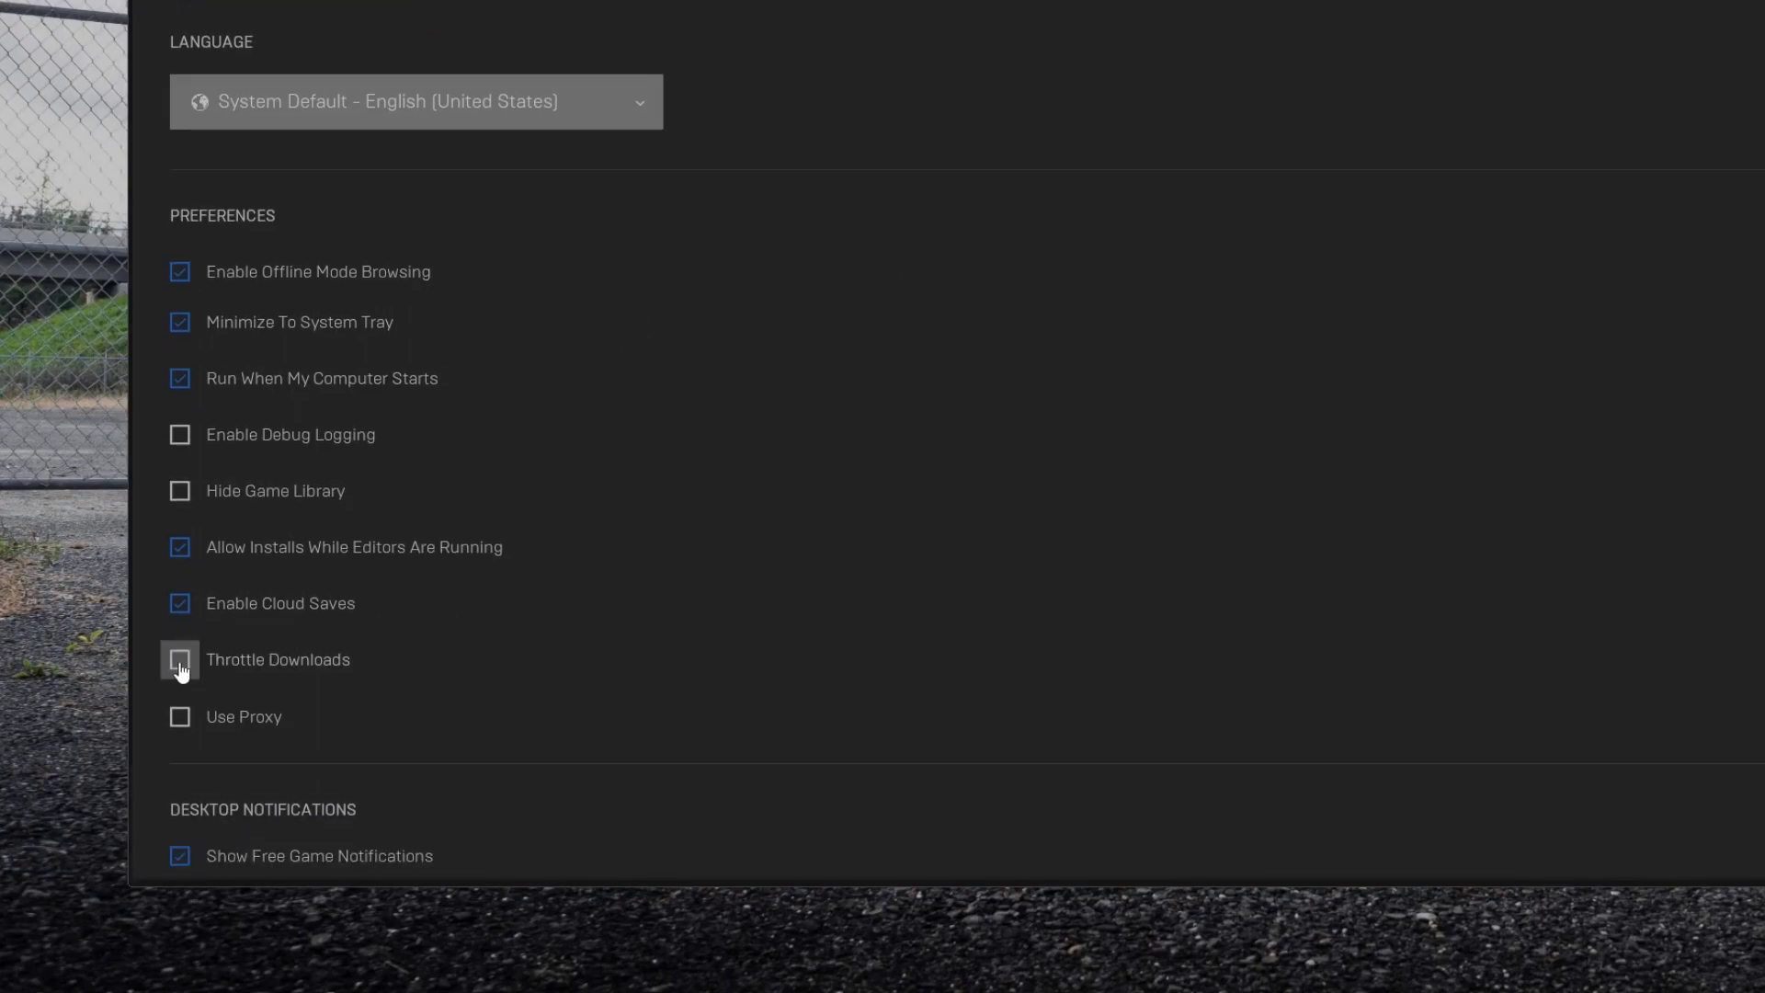
{"action": "left_click", "coordinate": [180, 658]}
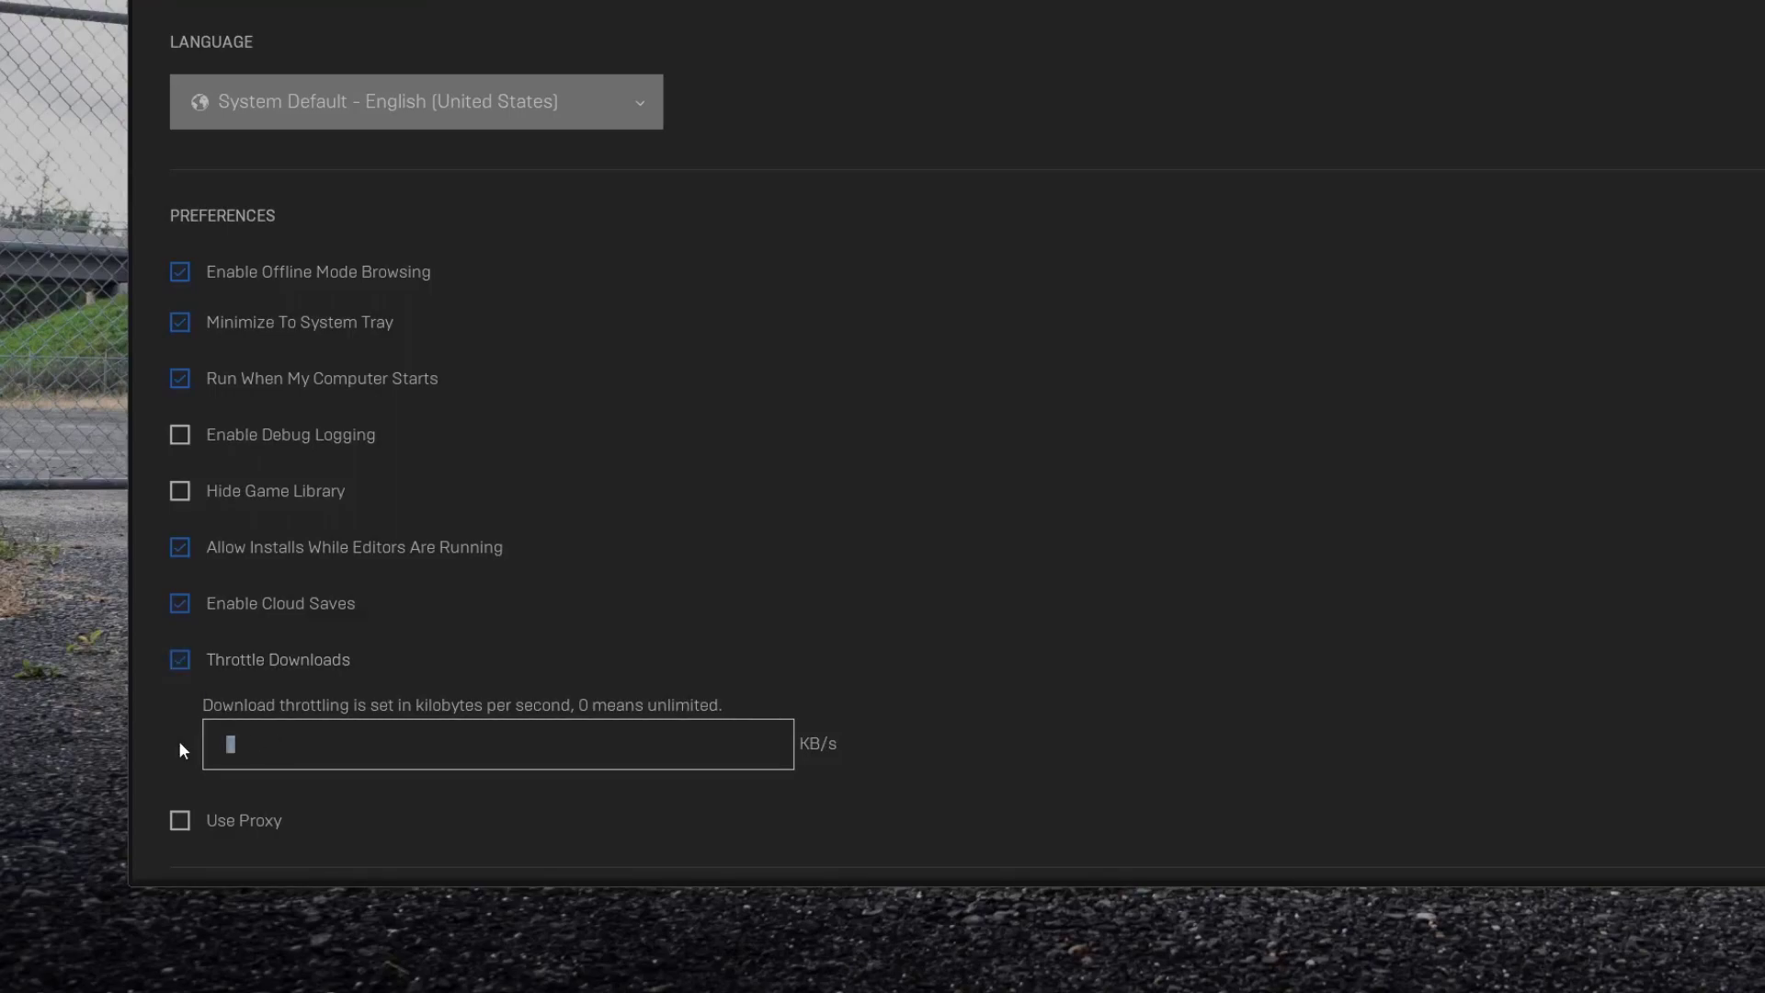
{"action": "type", "text": "100"}
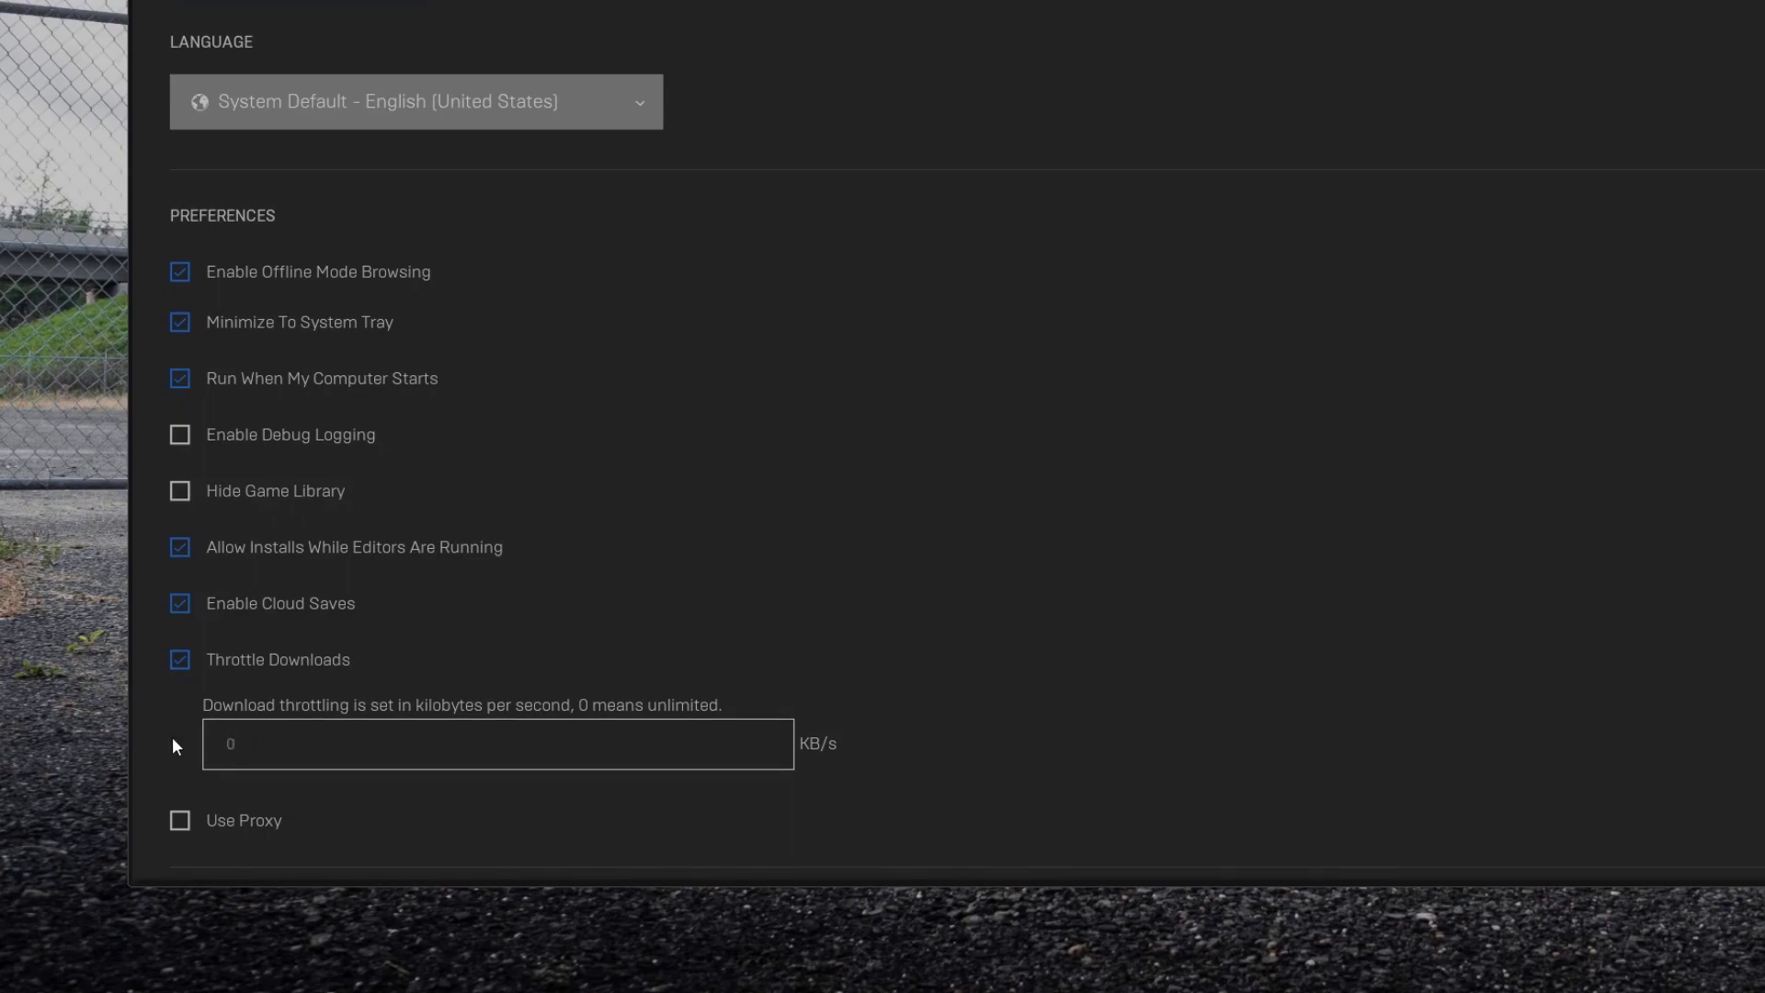
{"action": "scroll", "scroll_direction": "down", "scroll_amount": 3}
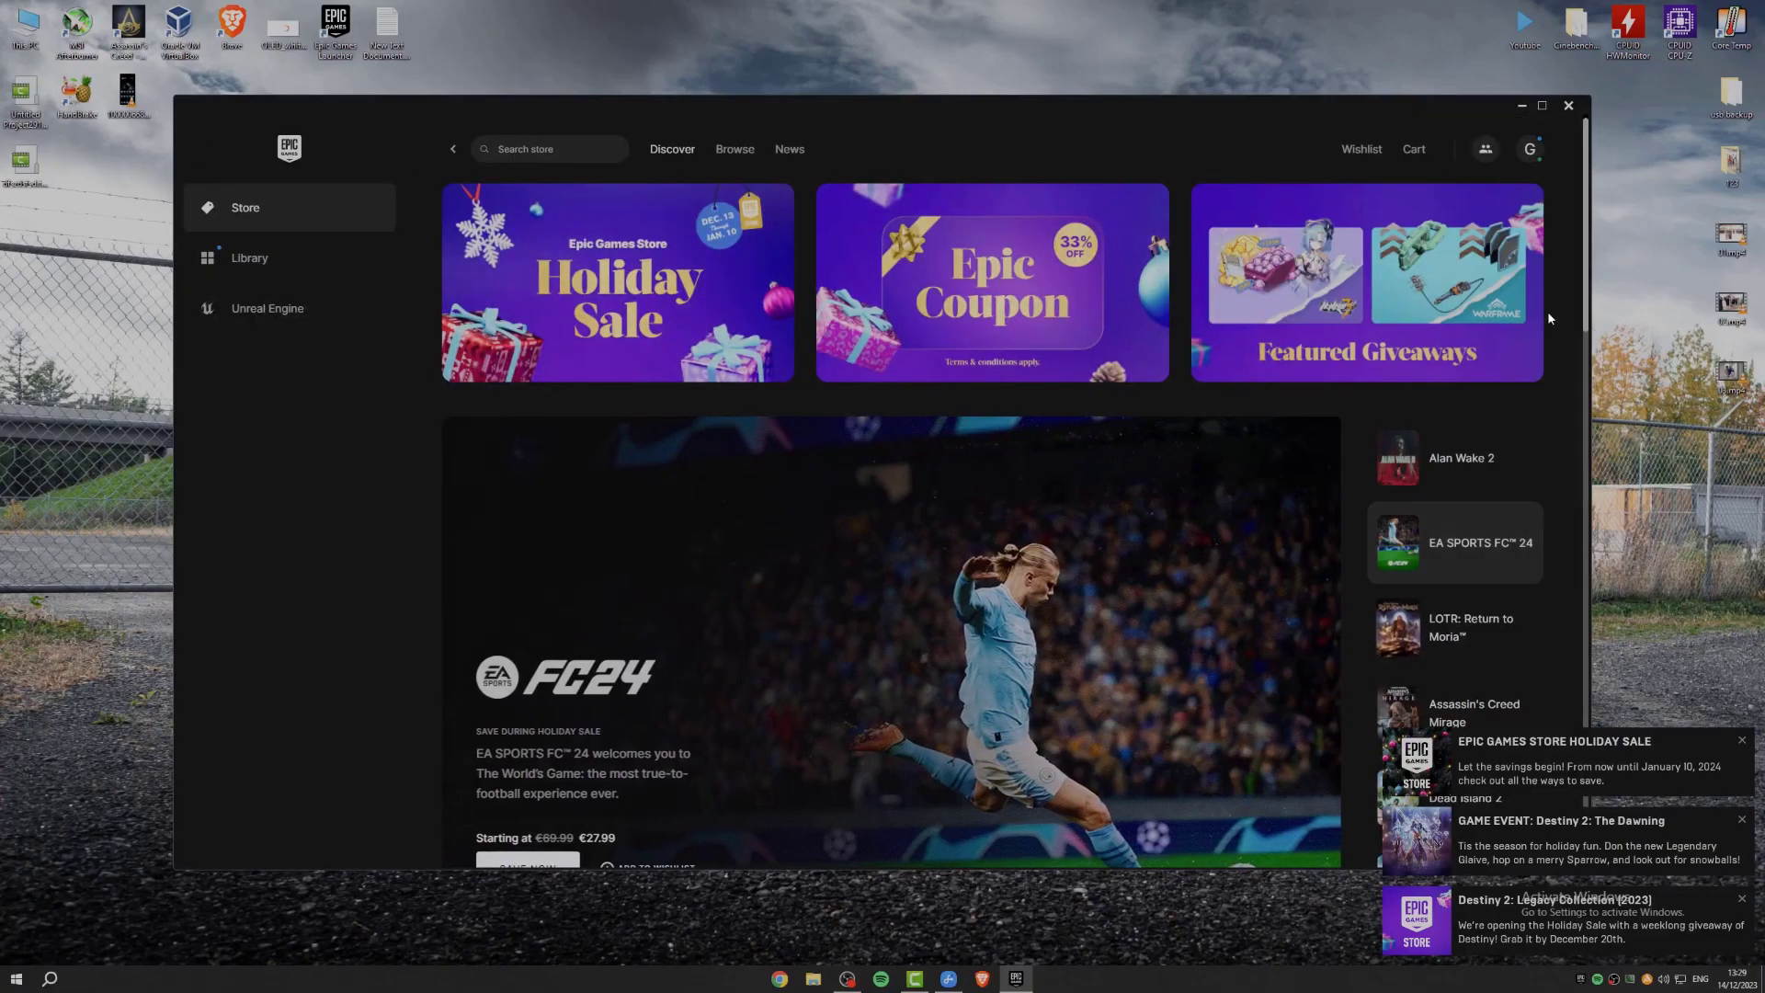
Reach Network and Sharing Center via Control Panel's Network and Internet category.
{"action": "left_click", "coordinate": [1453, 627]}
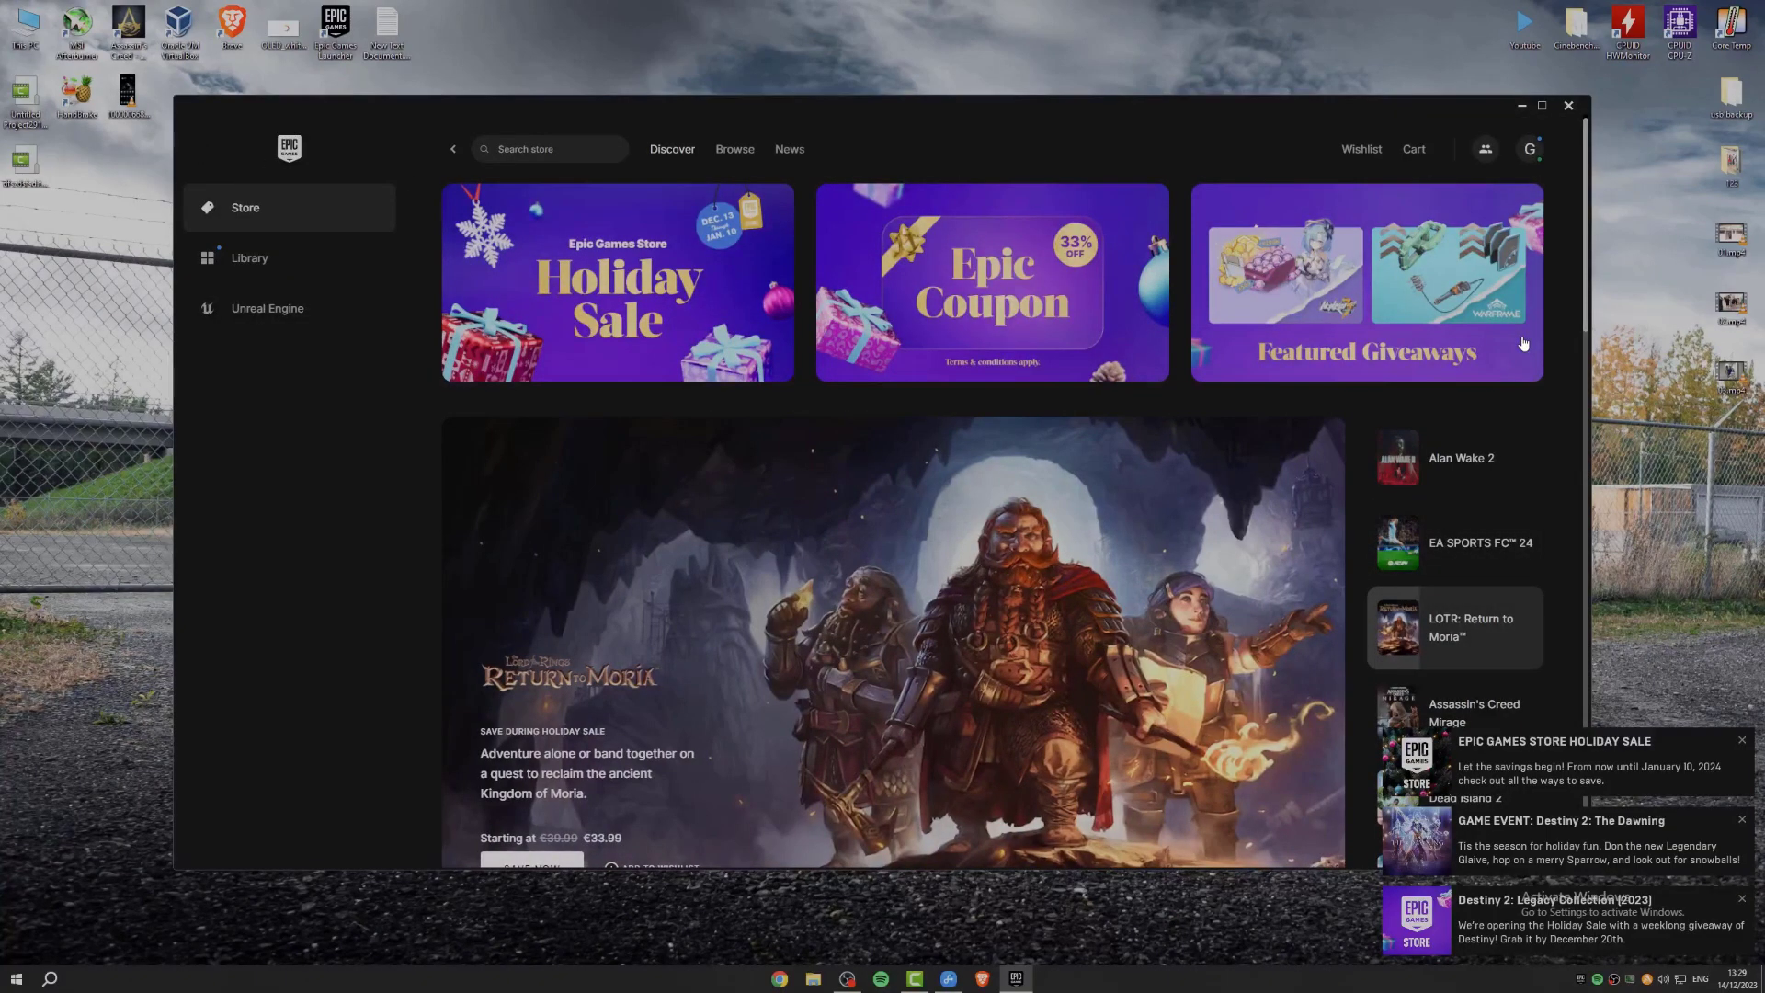
{"action": "left_click", "coordinate": [49, 978]}
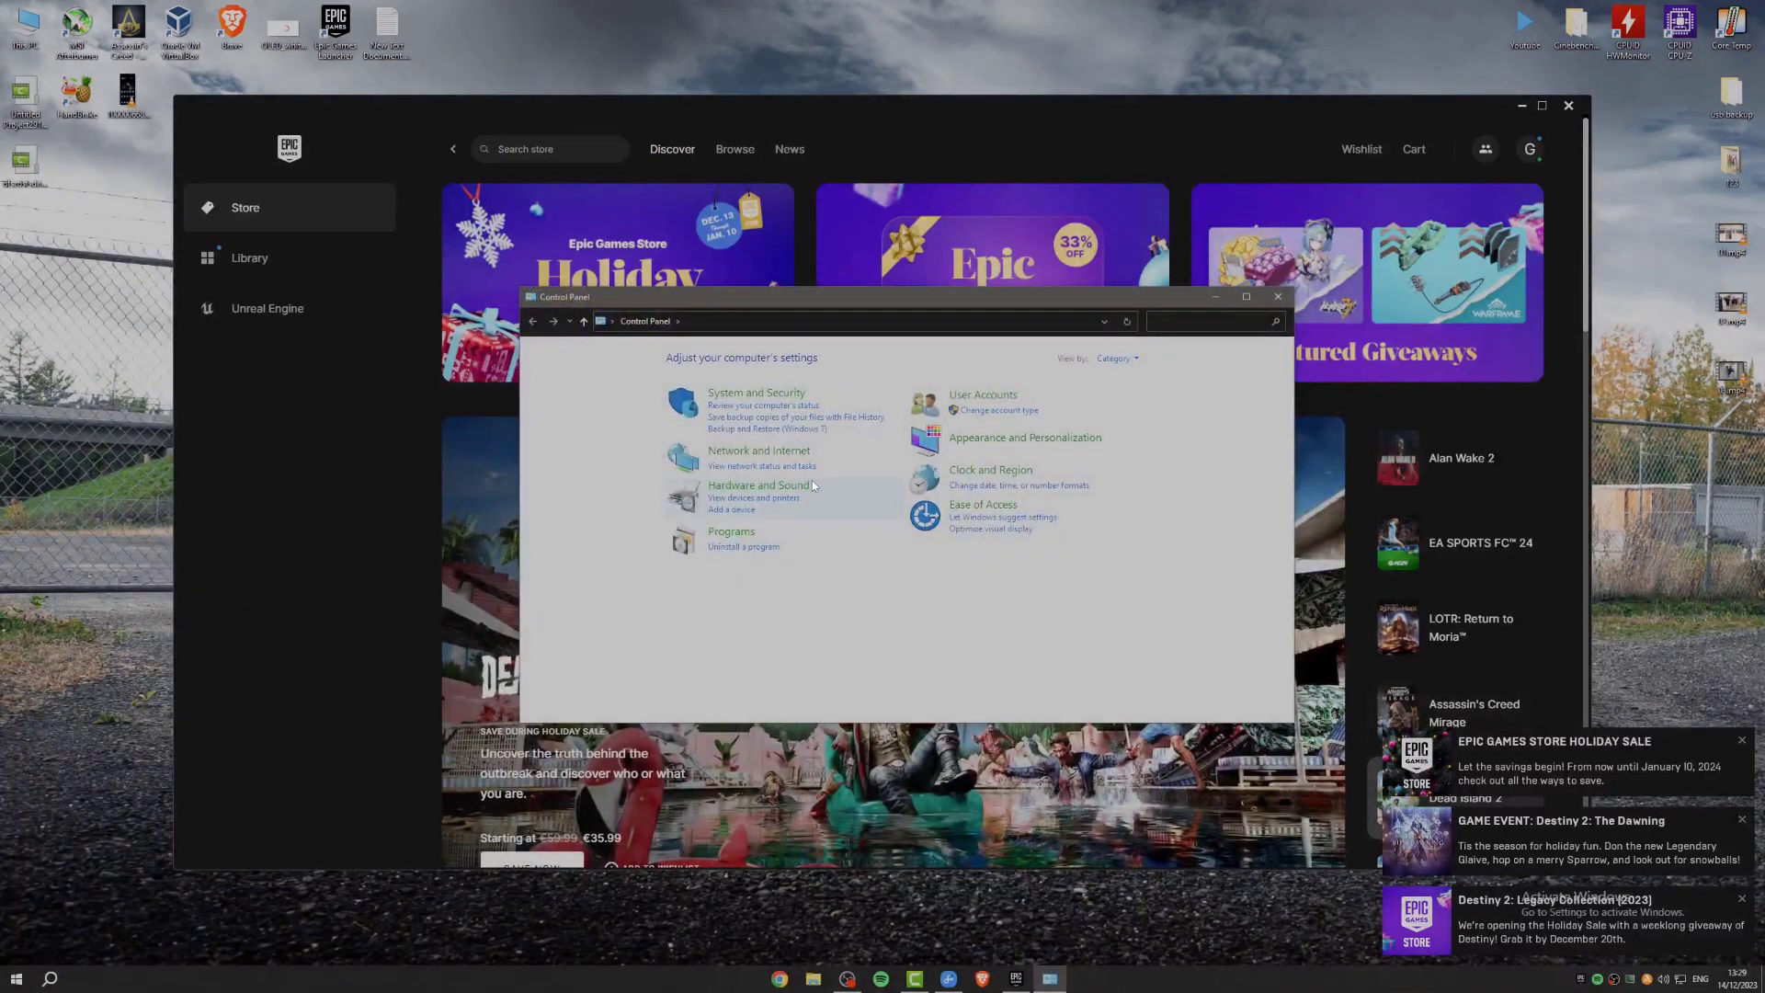
{"action": "left_click", "coordinate": [759, 450]}
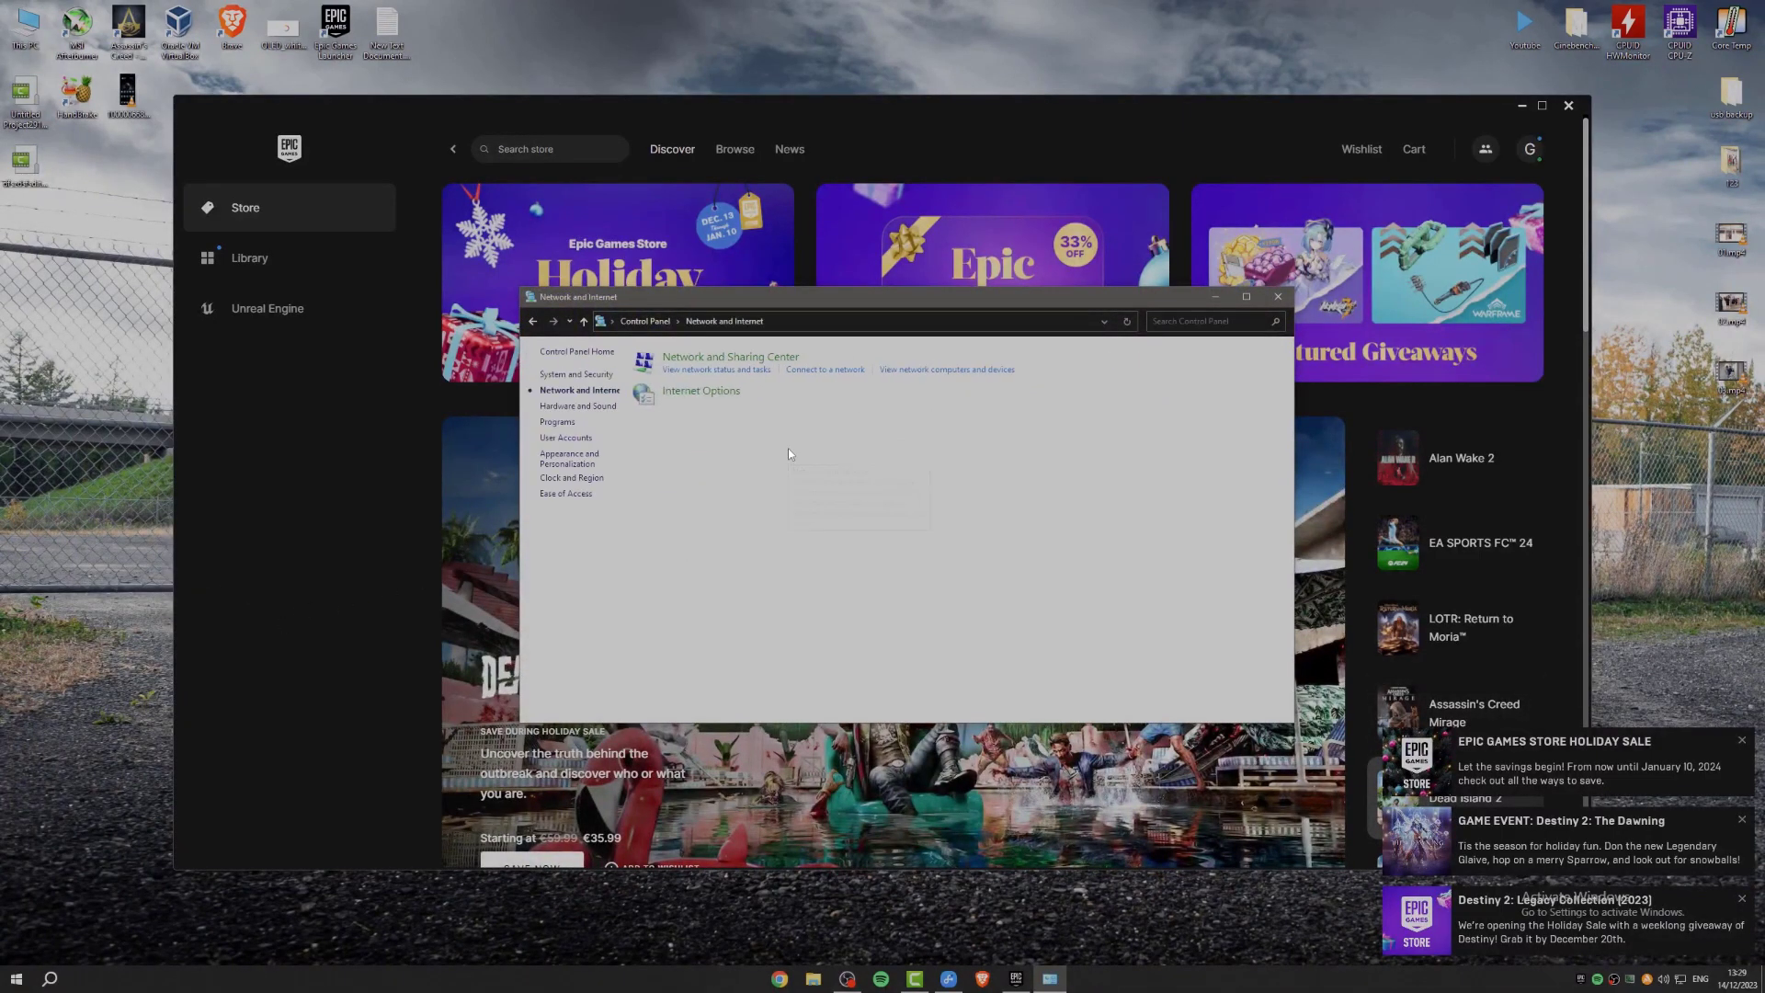
{"action": "mouse_move", "coordinate": [782, 365]}
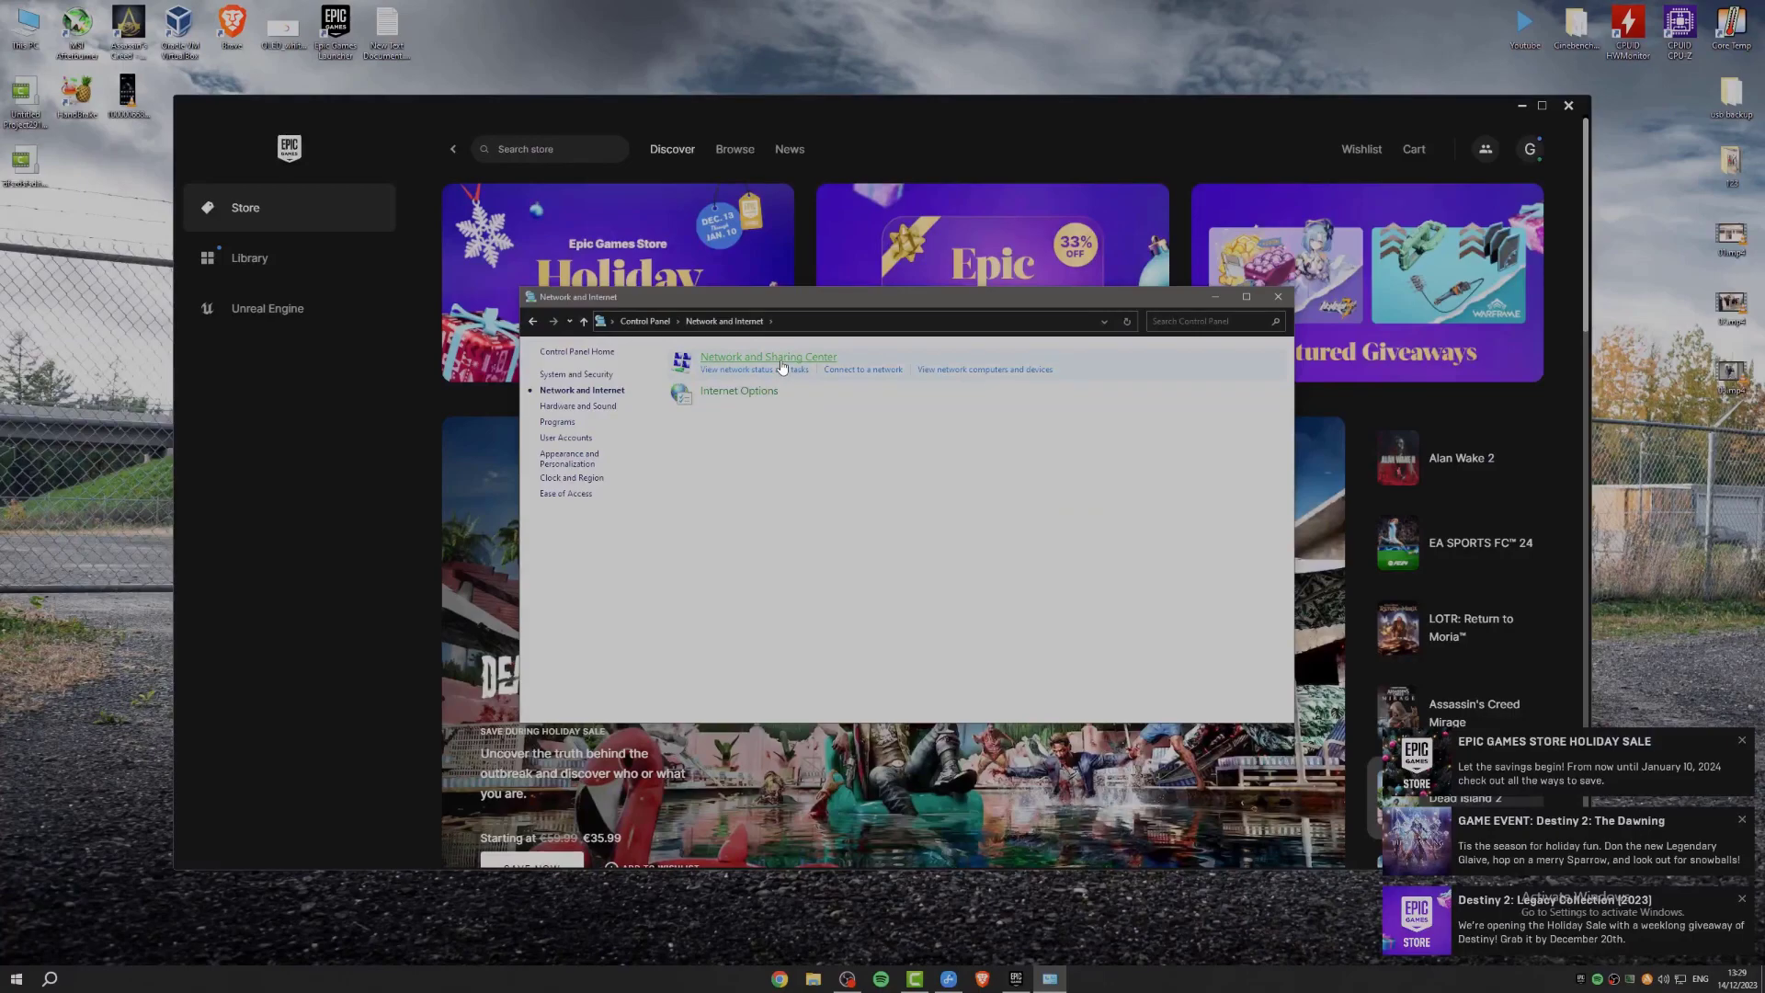
{"action": "left_click", "coordinate": [768, 356]}
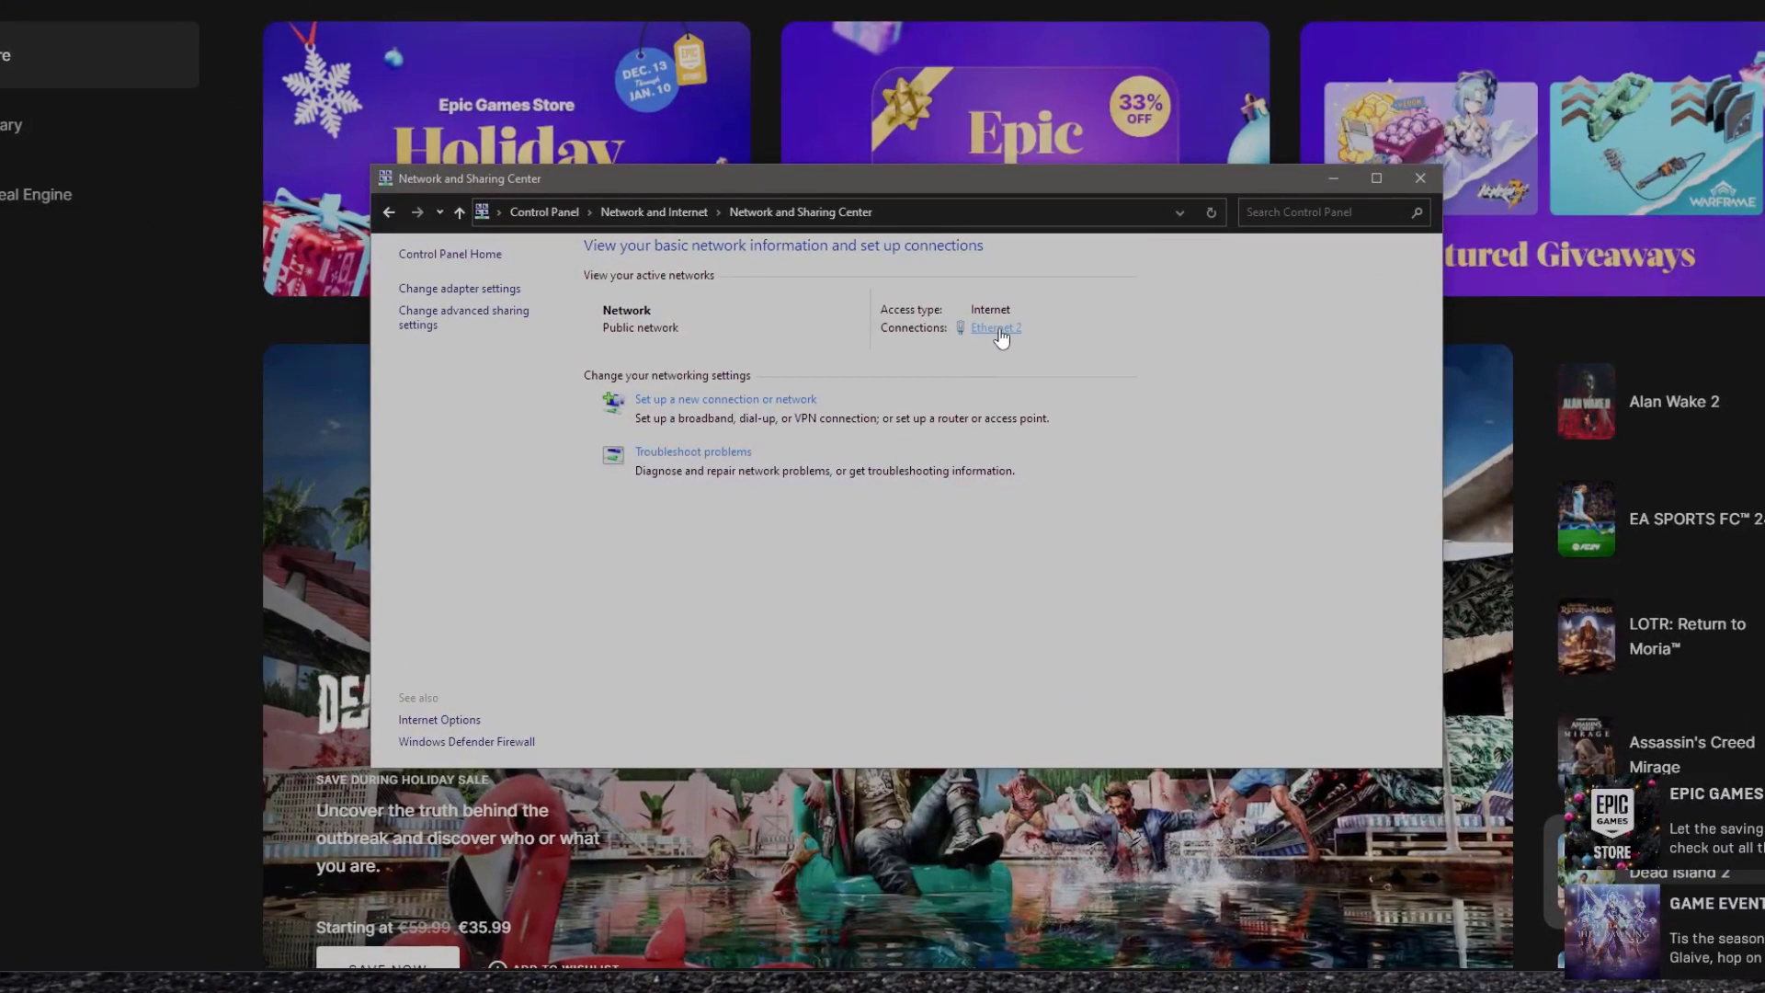
Bring up Internet Protocol Version 4 (TCP/IPv4) Properties for the Ethernet 2 connection.
{"action": "left_click", "coordinate": [994, 328]}
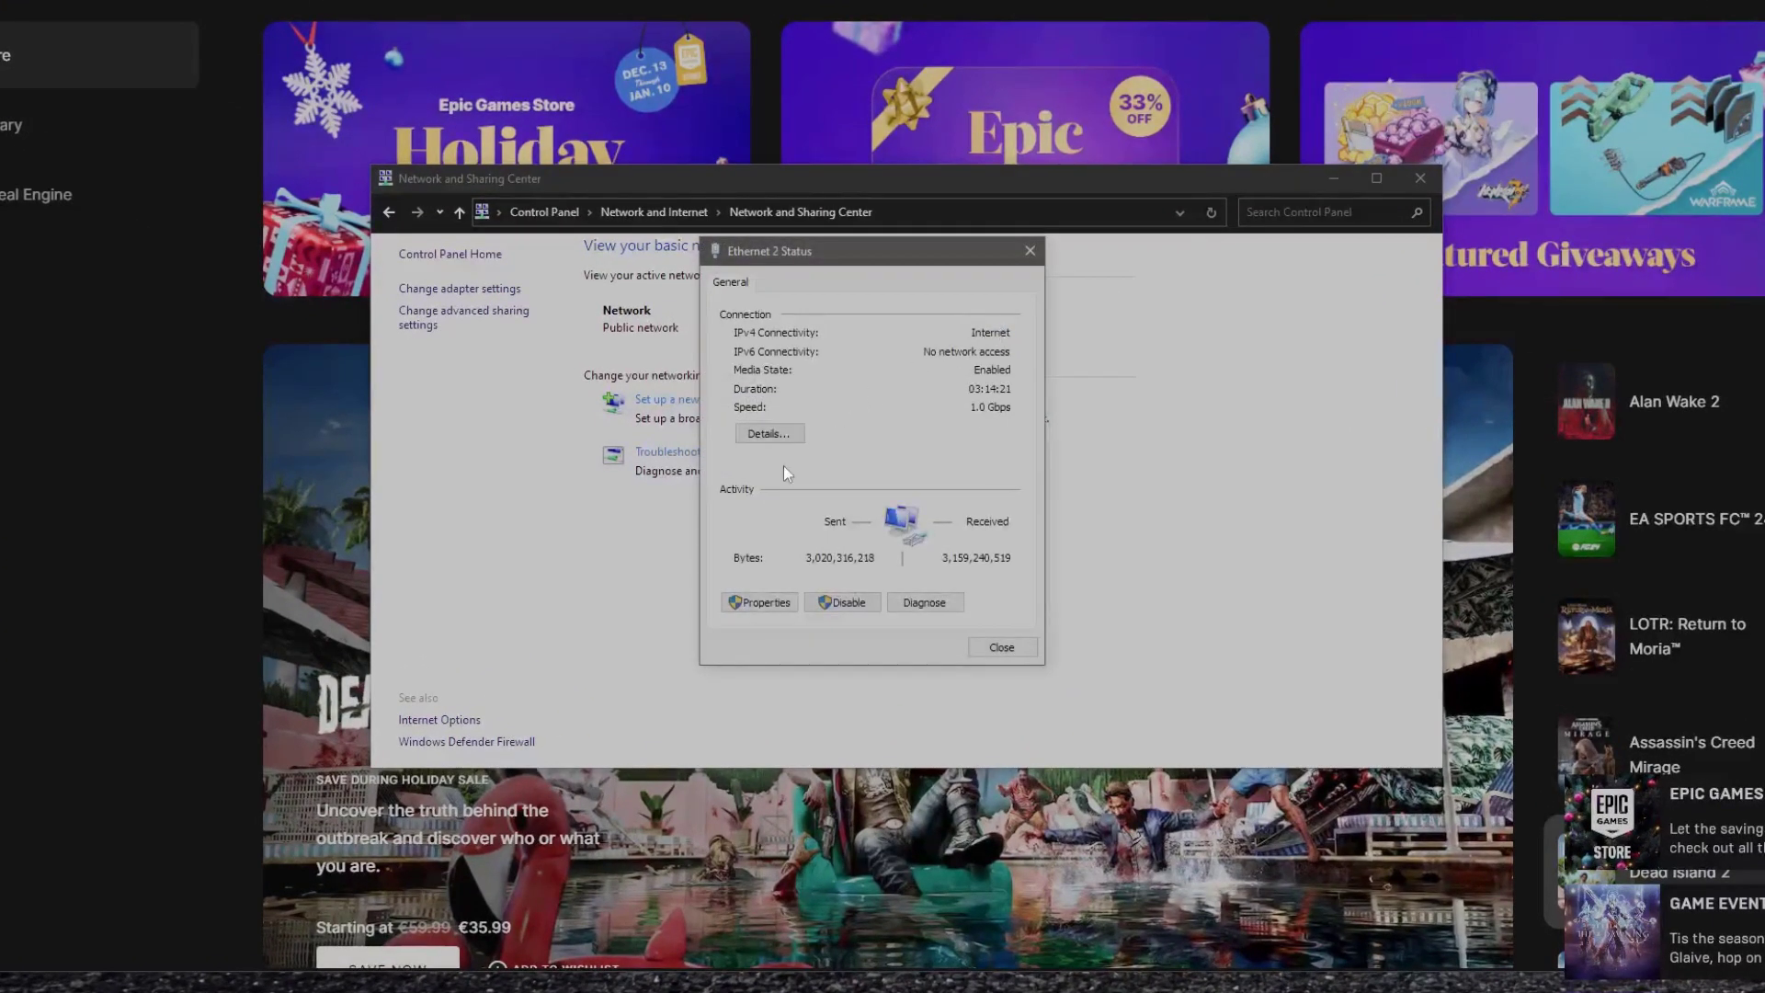
{"action": "left_click", "coordinate": [759, 601]}
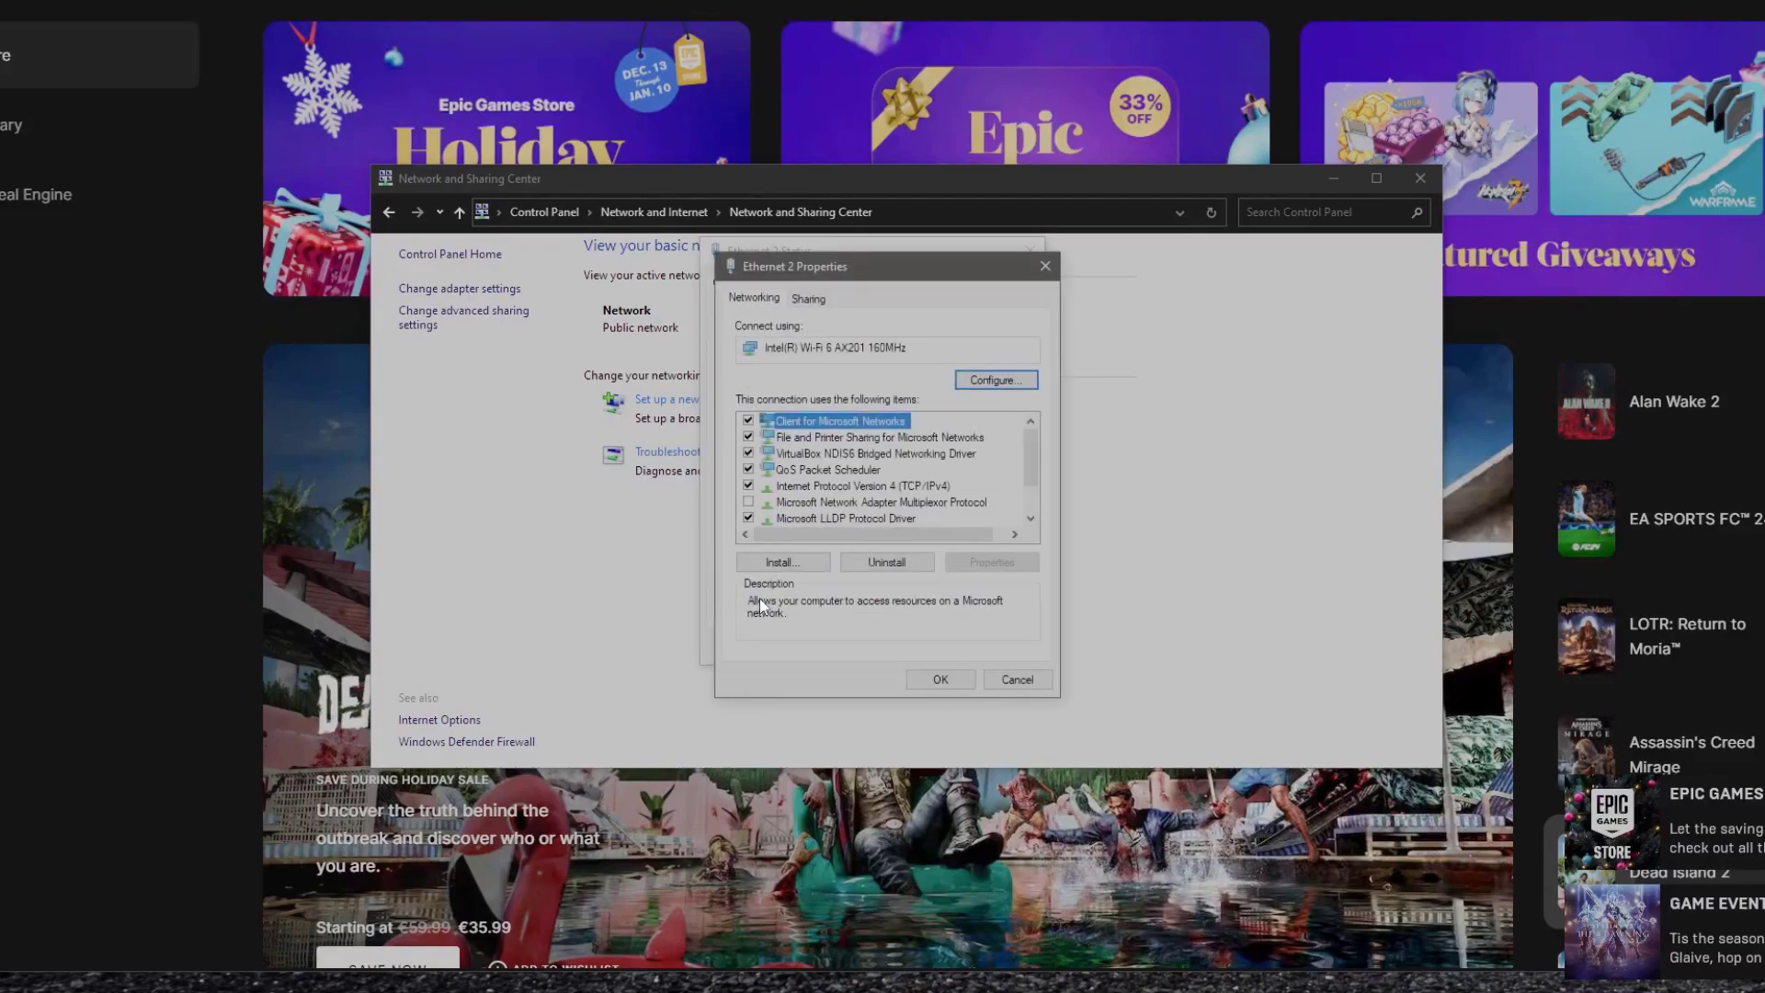
{"action": "mouse_move", "coordinate": [771, 619]}
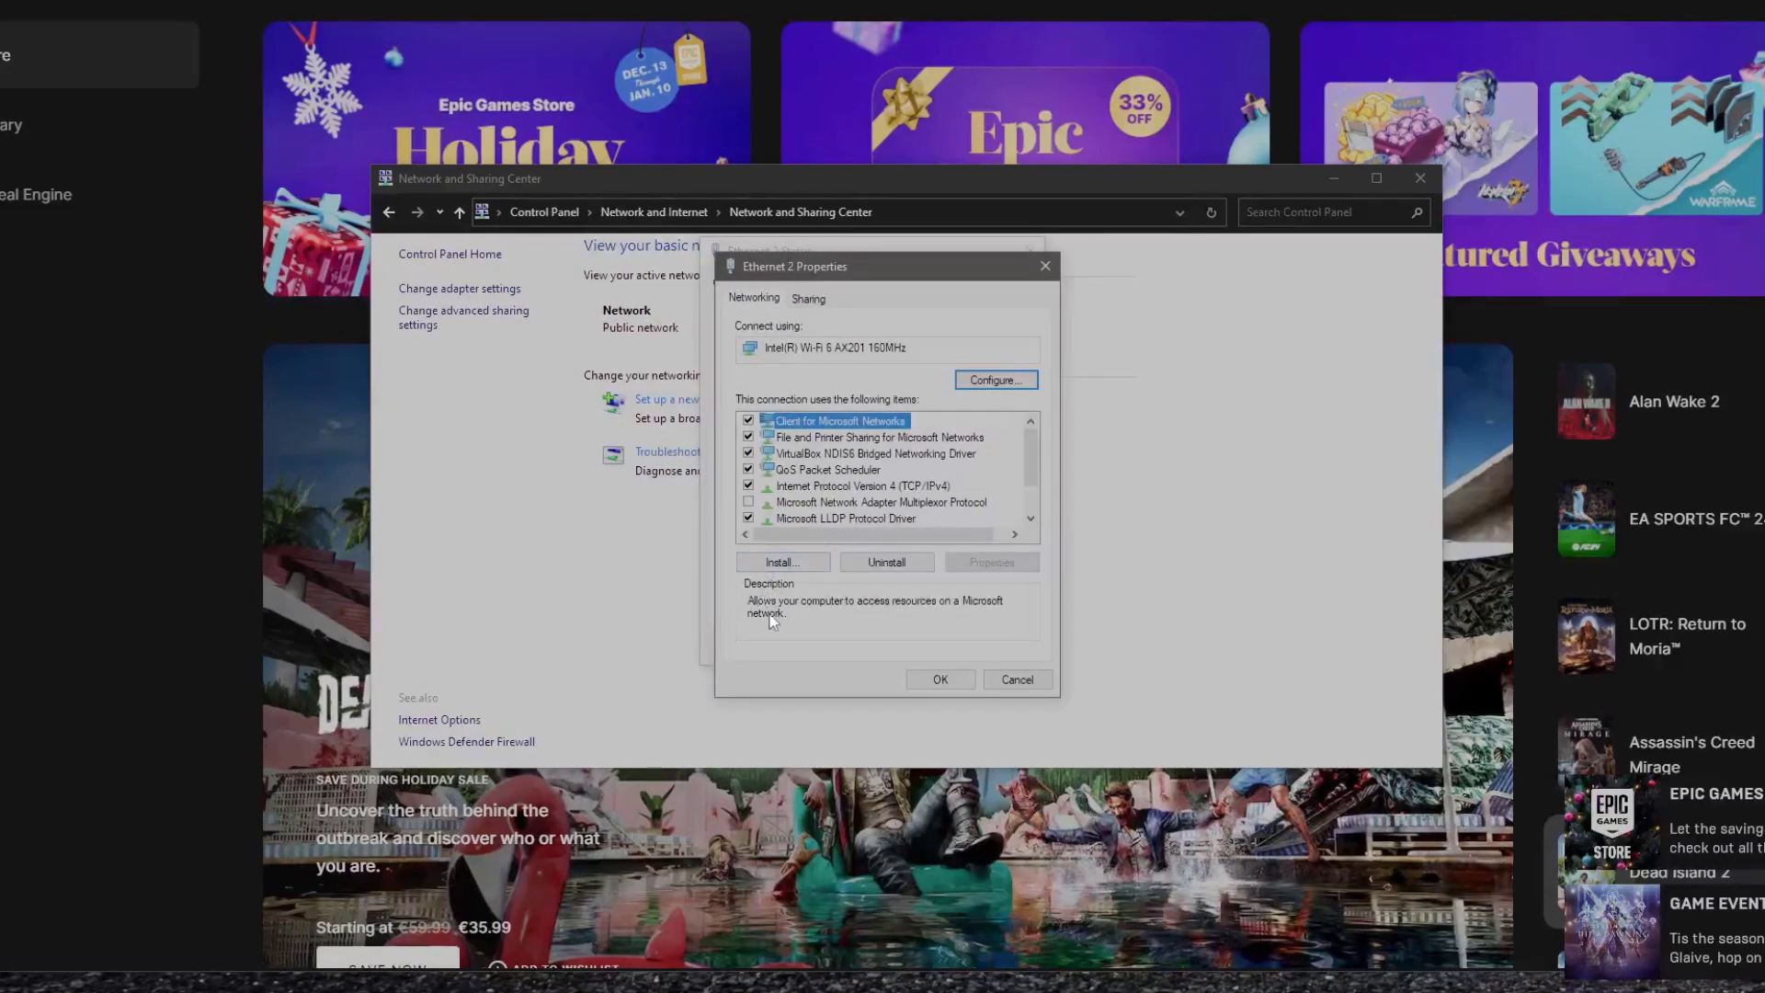
{"action": "mouse_move", "coordinate": [902, 488]}
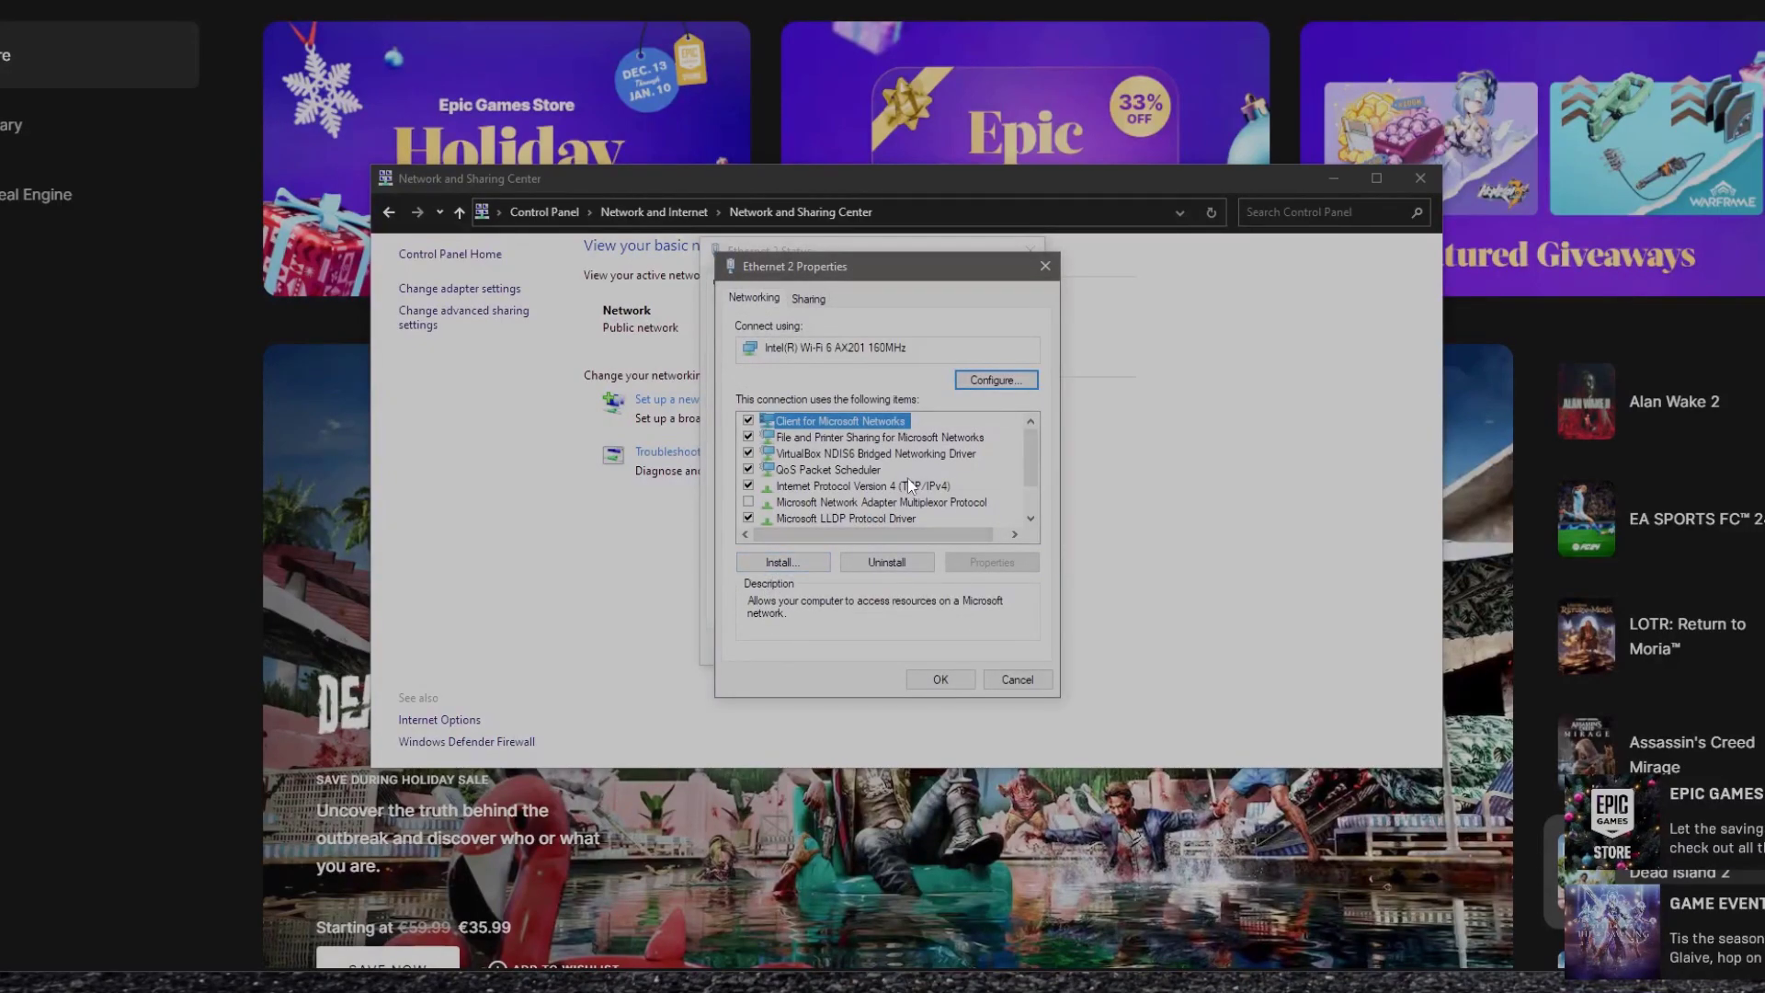
{"action": "left_click", "coordinate": [862, 485]}
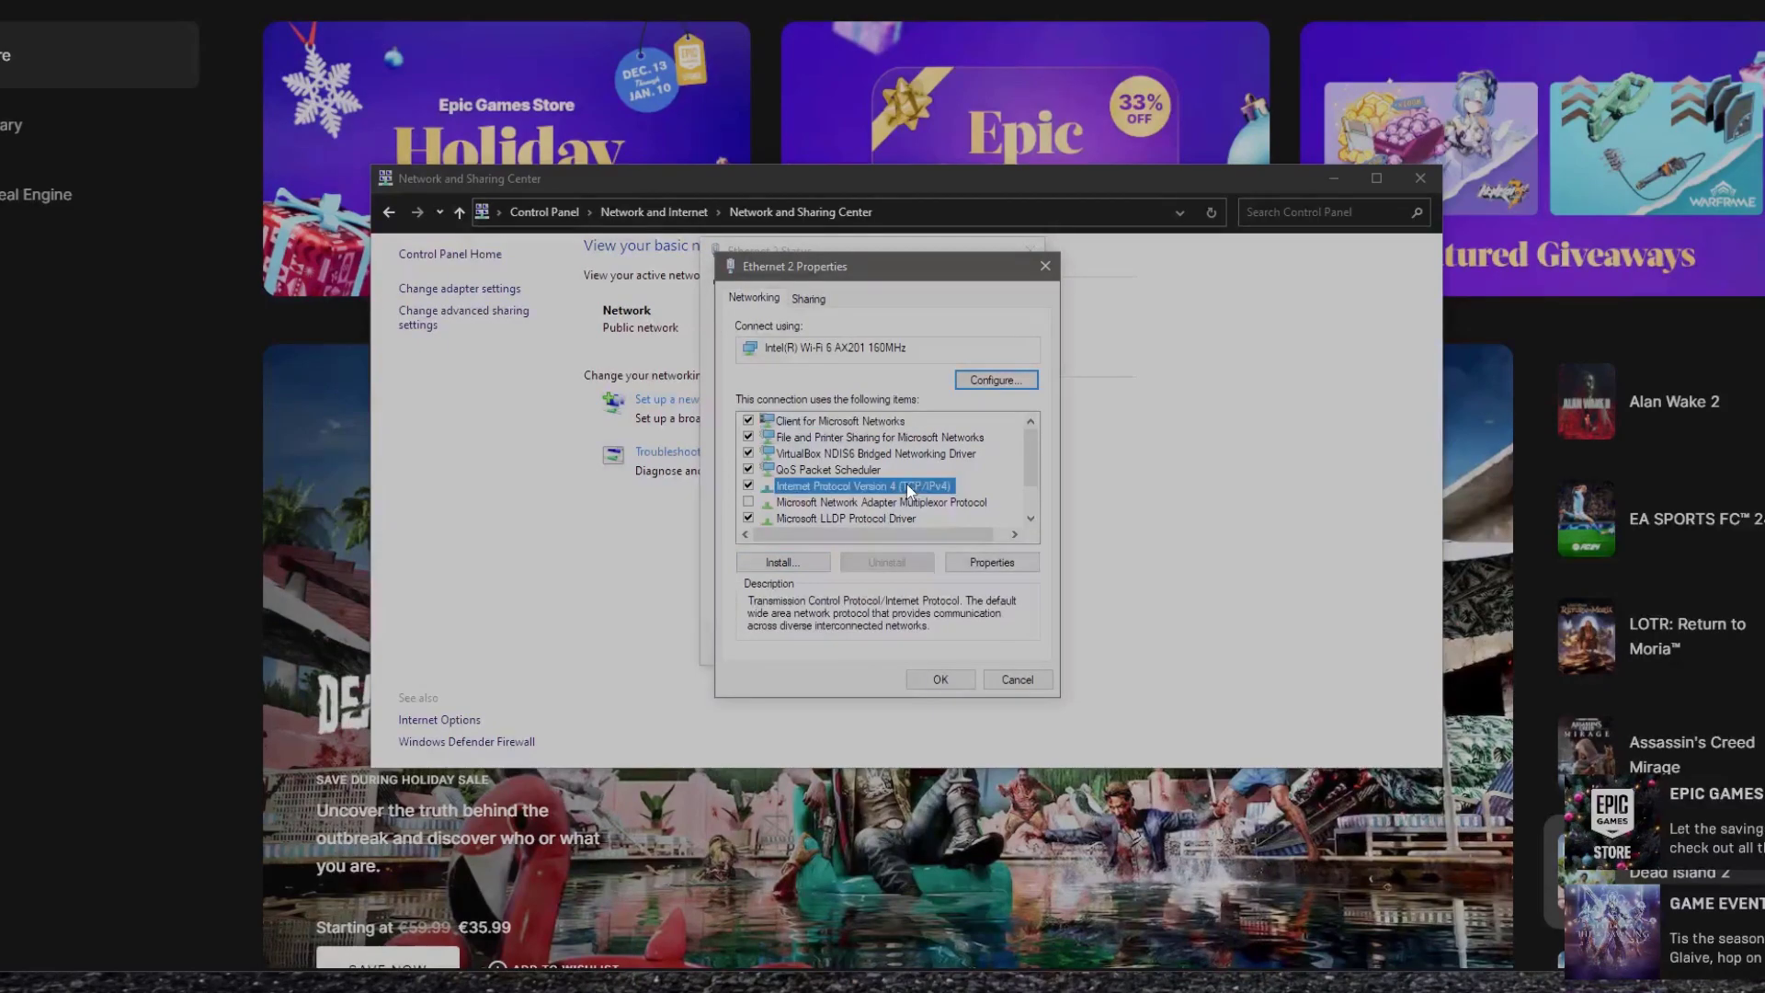
{"action": "left_click", "coordinate": [991, 561]}
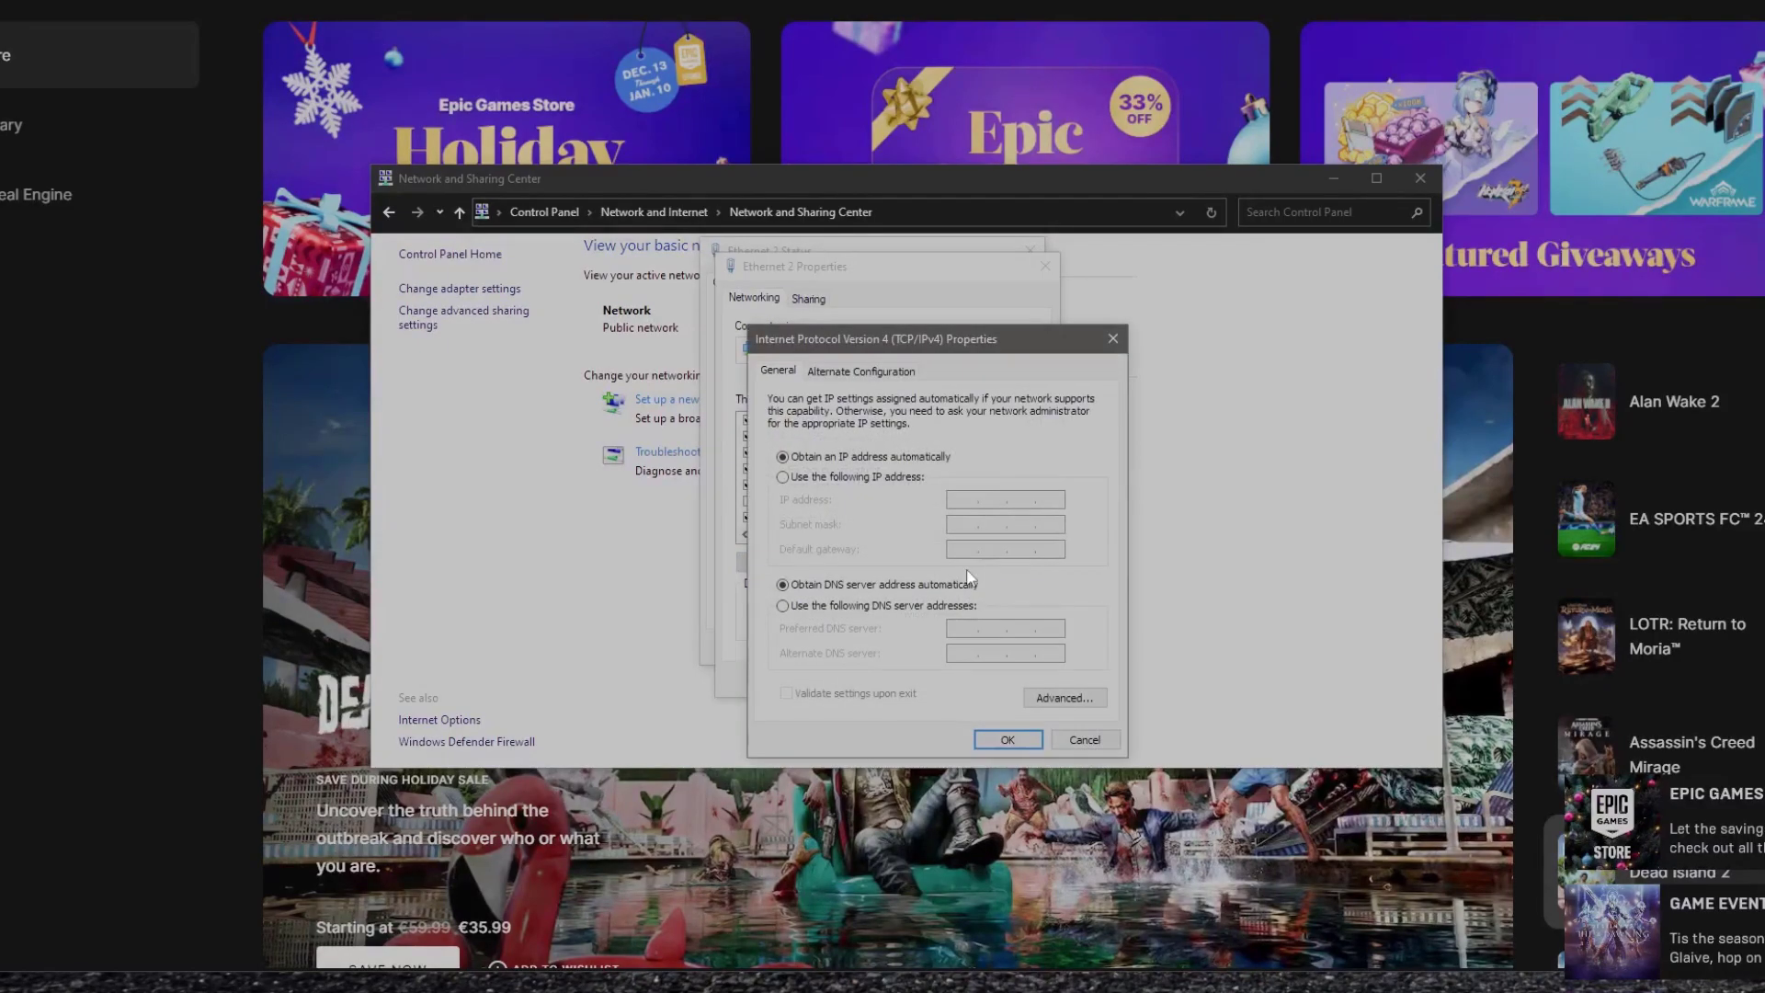
Switch to manual DNS servers and enter 8.8.8.8 as the preferred DNS.
{"action": "left_click", "coordinate": [783, 606]}
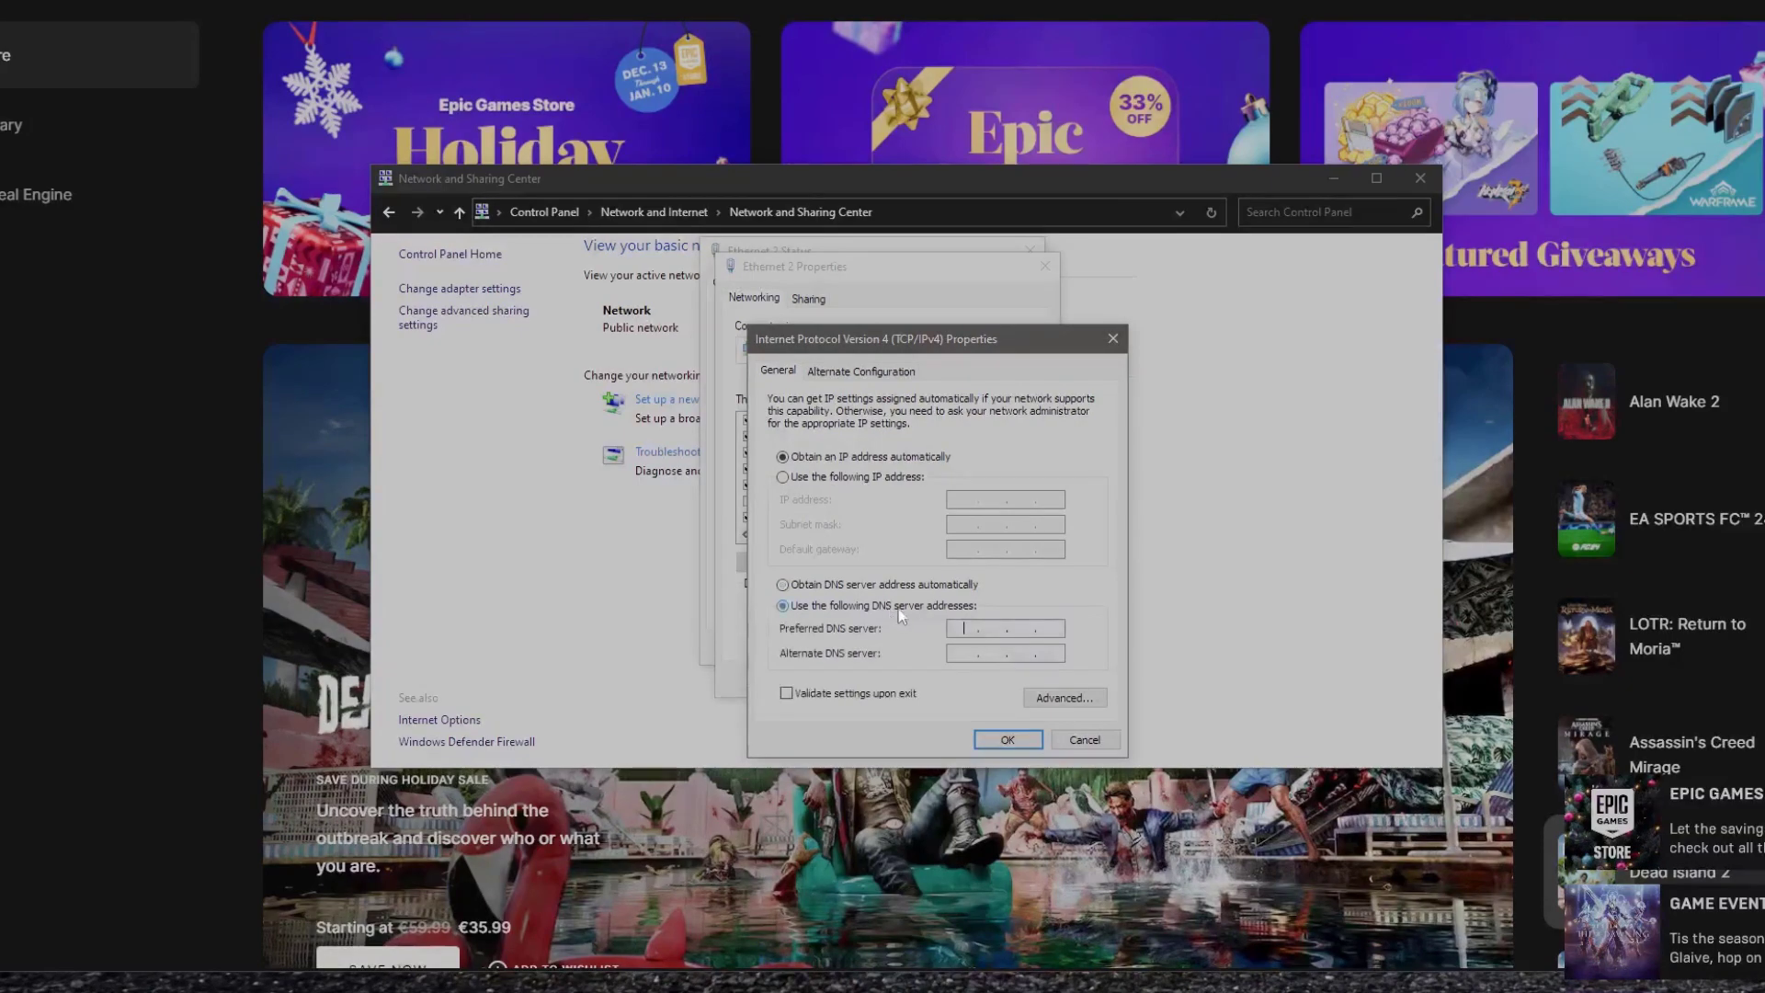
{"action": "type", "text": "8"}
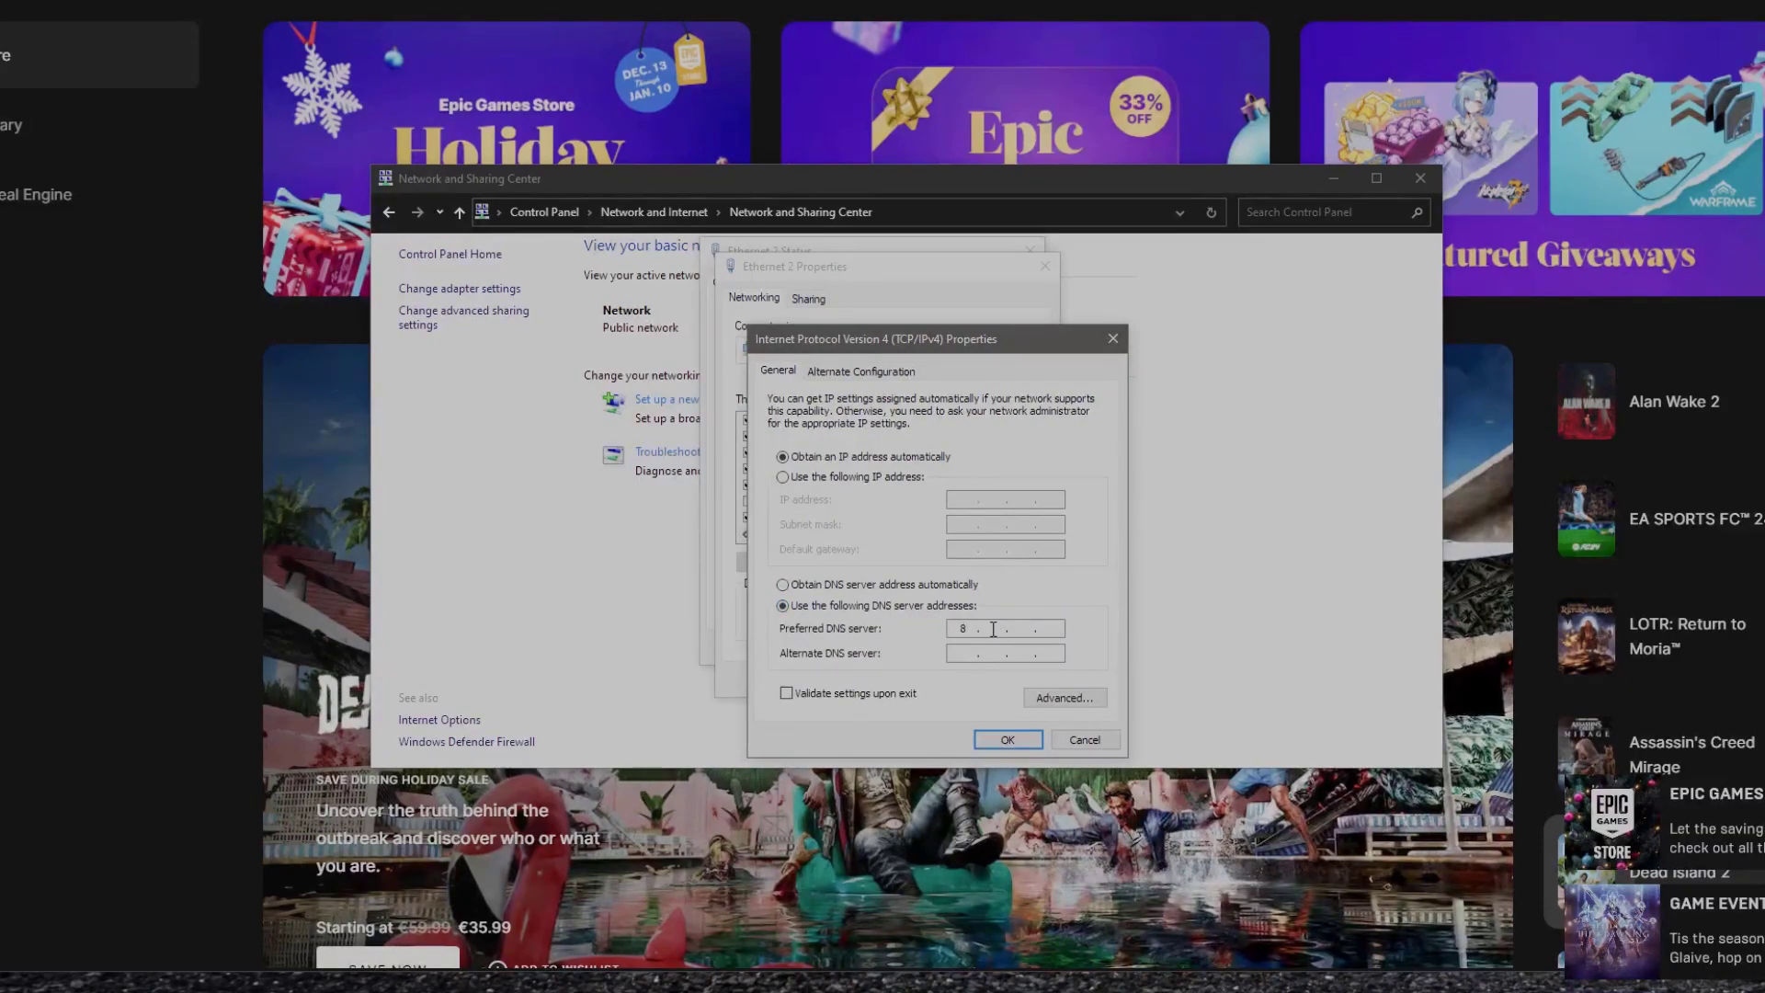
{"action": "type", "text": "8.8.8"}
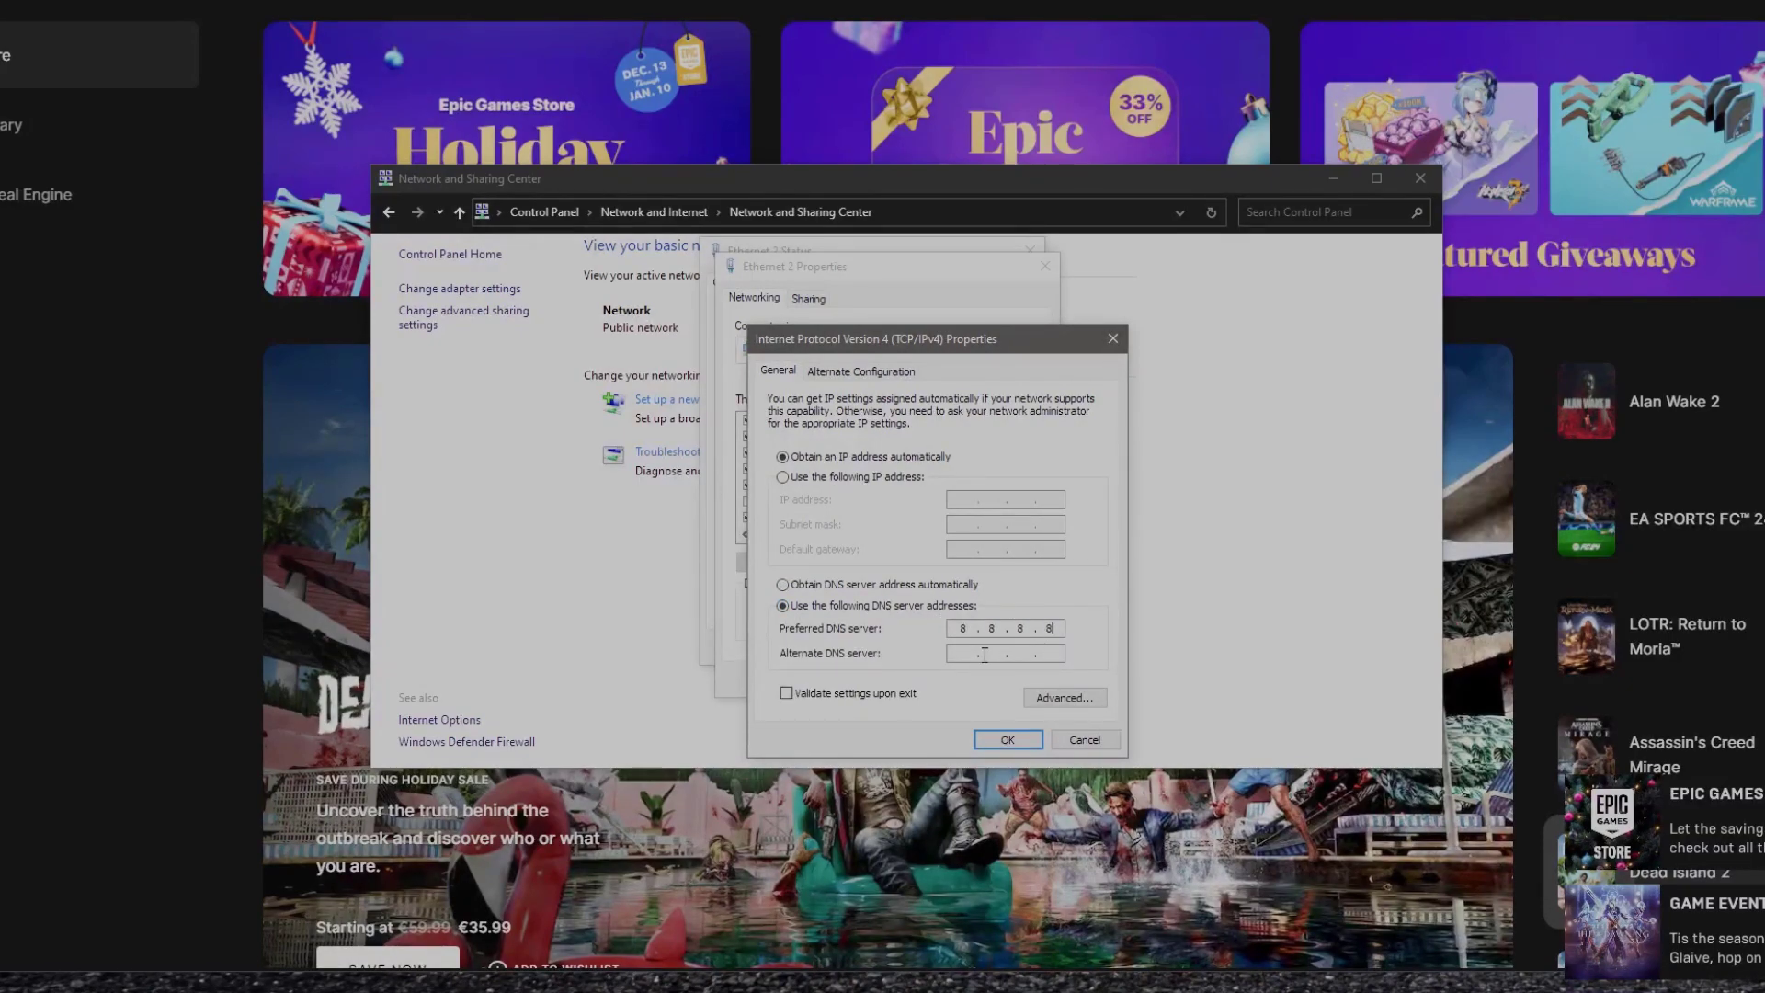
{"action": "type", "text": "8 . . ."}
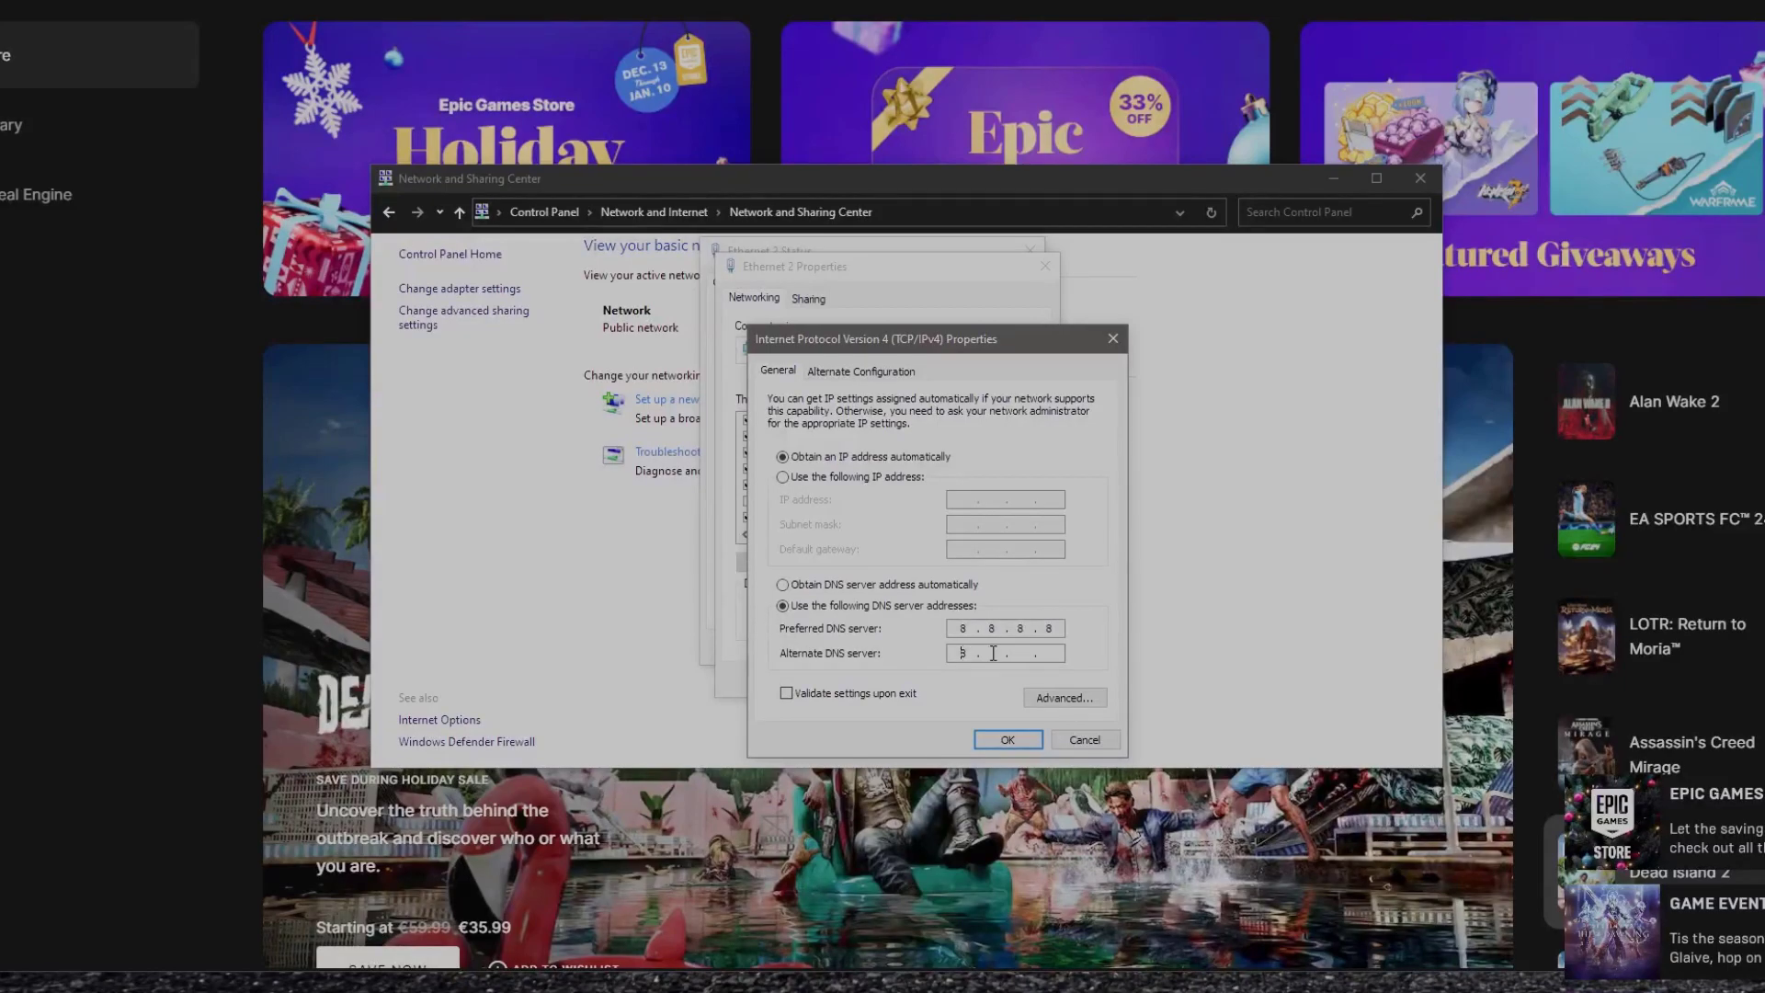